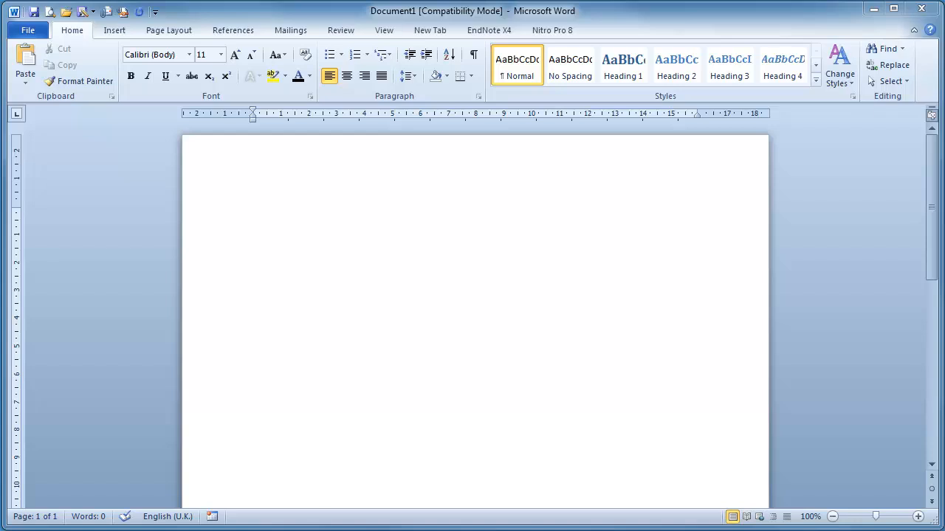
{"action": "mouse_move", "coordinate": [374, 262]}
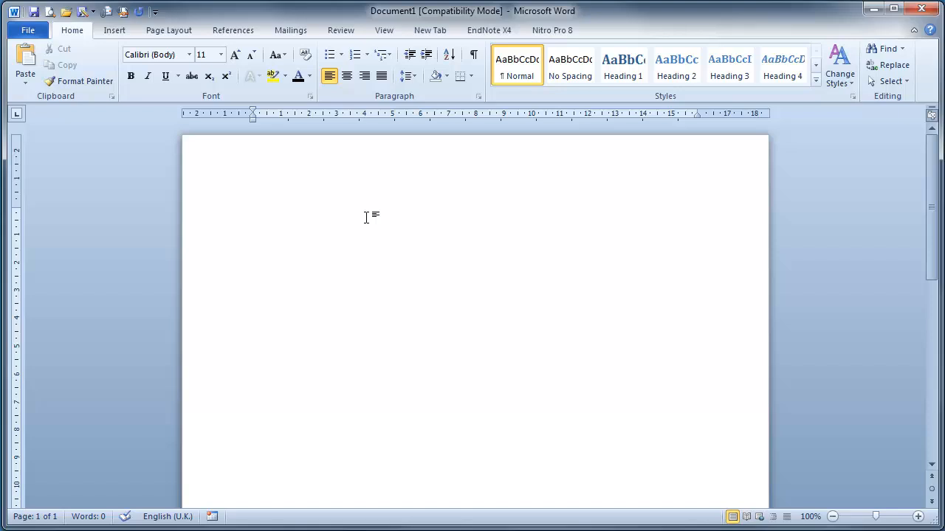
{"action": "mouse_move", "coordinate": [500, 76]}
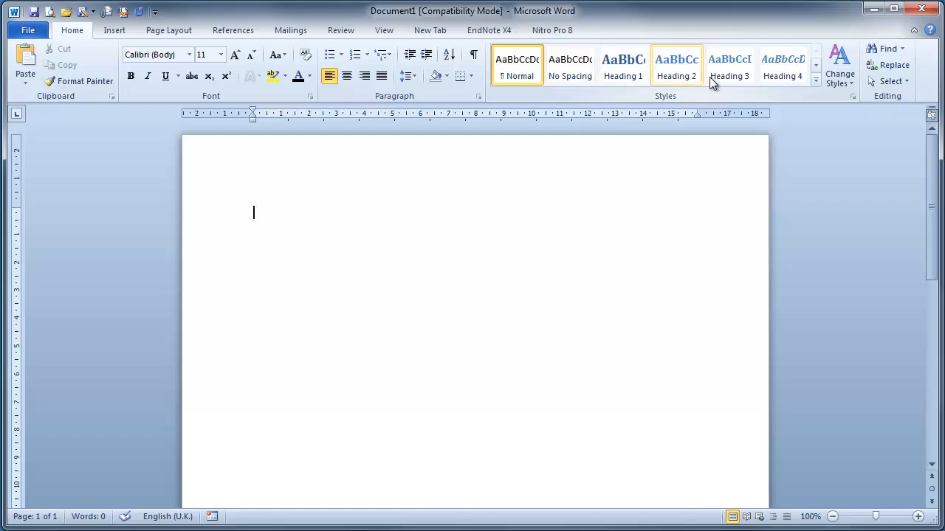
{"action": "mouse_move", "coordinate": [520, 70]}
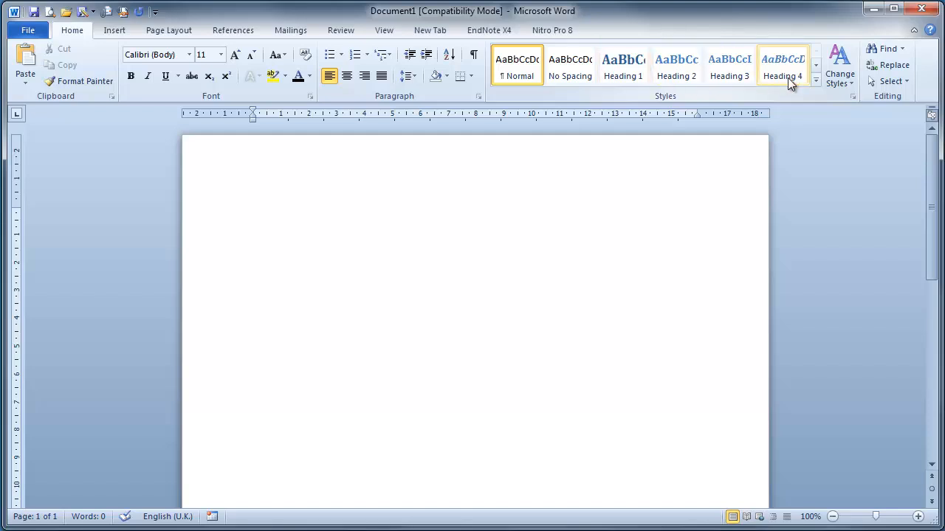
- Type the 'Chapter 1', 'Chapter 2' and 'Section 1' heading lines on the page
{"action": "left_click", "coordinate": [820, 67]}
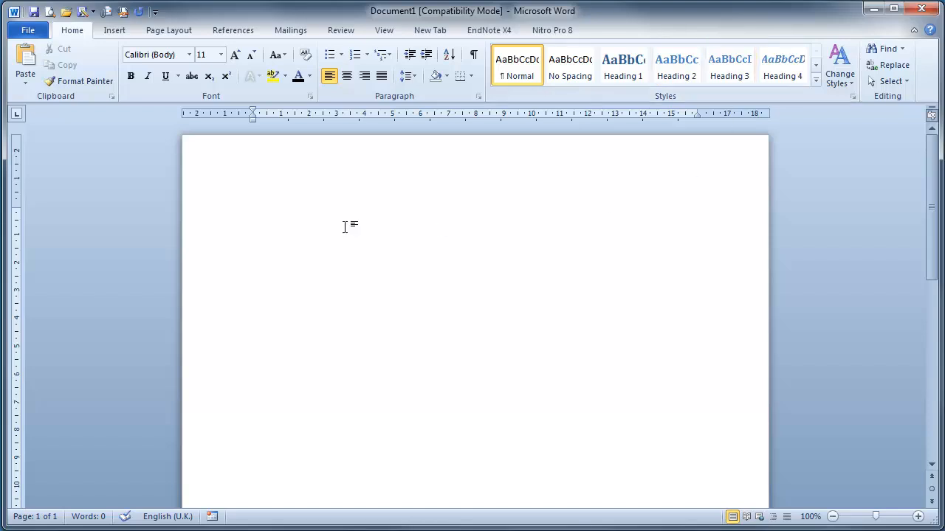
{"action": "left_click", "coordinate": [254, 264]}
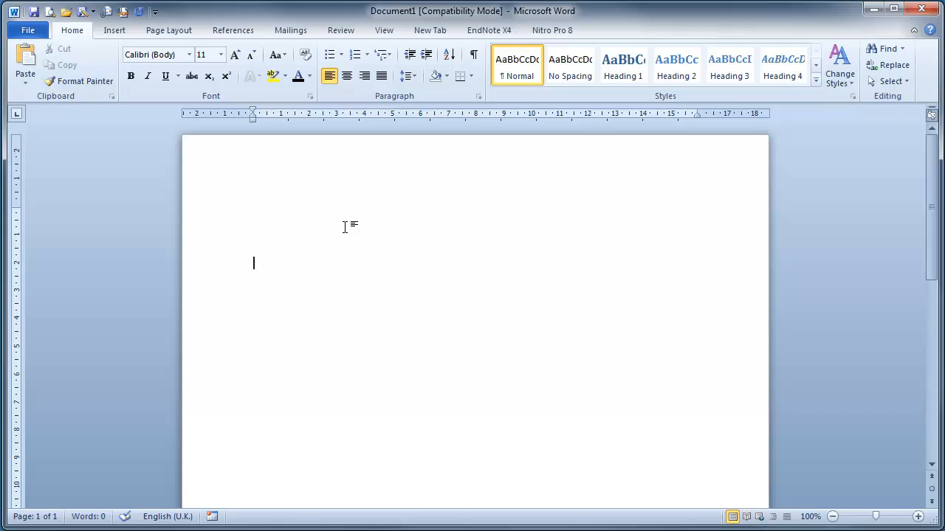
{"action": "type", "text": "Chapter 1"}
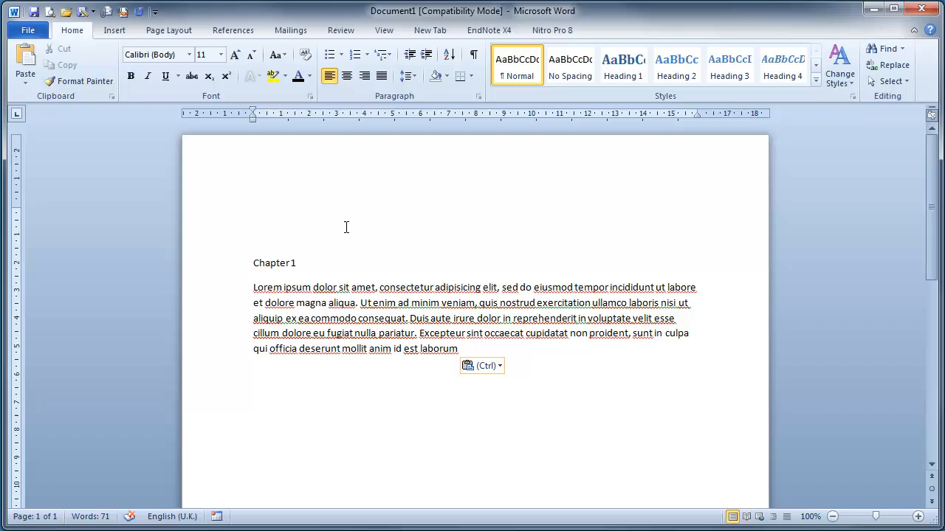
{"action": "left_click", "coordinate": [476, 366]}
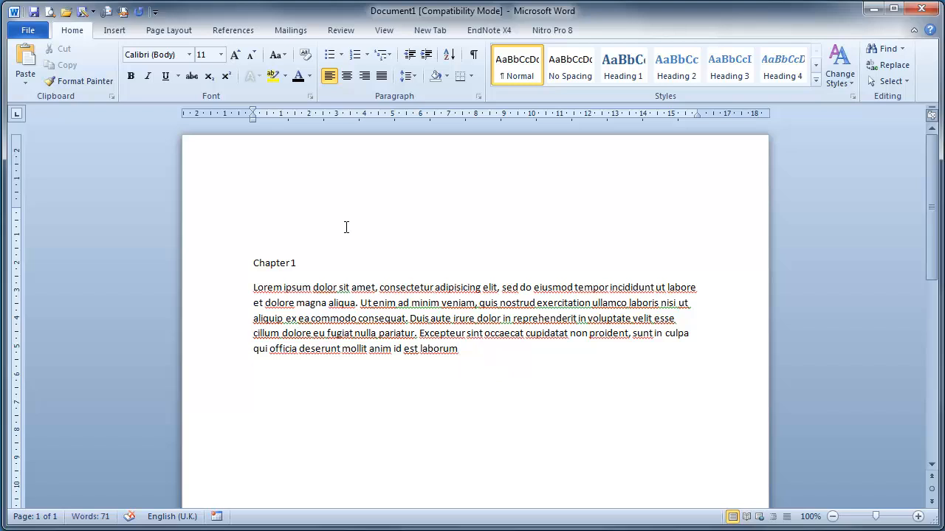
{"action": "type", "text": "Chapter 2"}
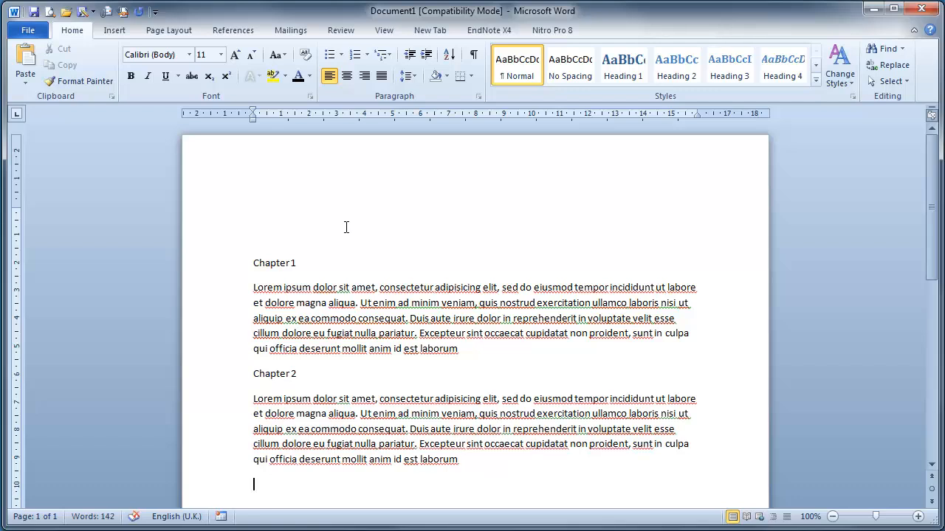
{"action": "type", "text": "Section 1"}
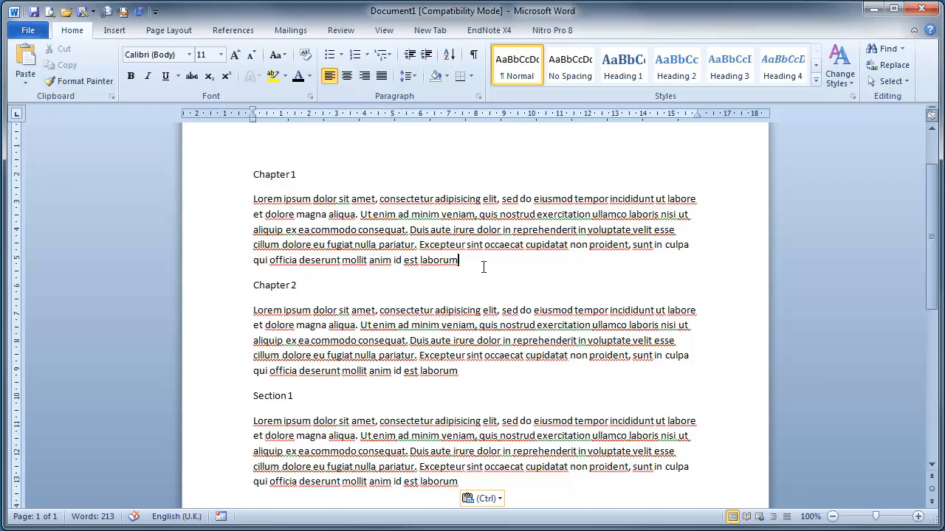
{"action": "type", "text": "Section 1"}
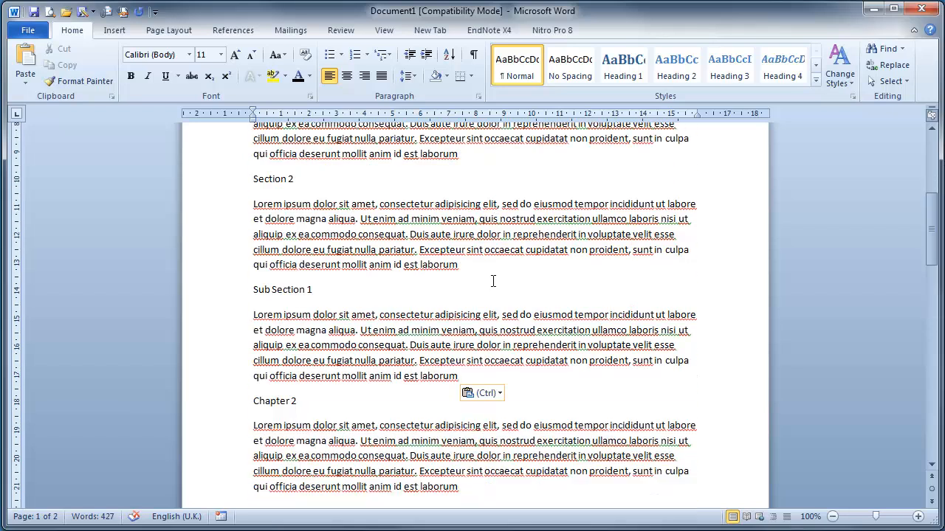
{"action": "scroll", "scroll_direction": "up", "scroll_amount": 3}
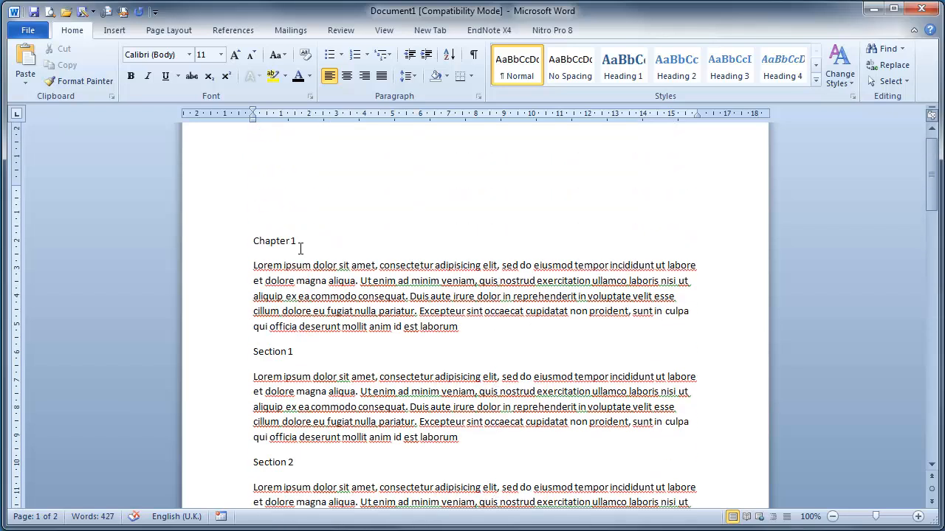
{"action": "scroll", "scroll_direction": "down", "scroll_amount": 3}
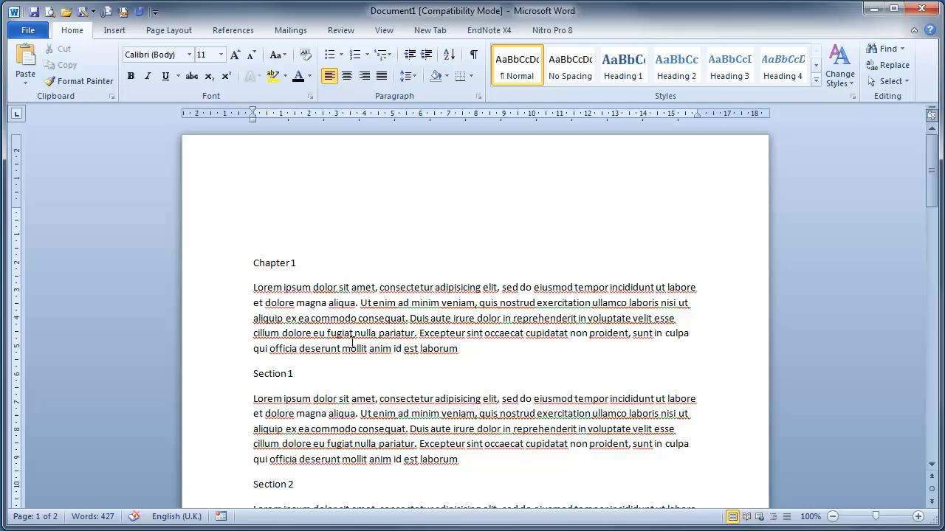
{"action": "mouse_move", "coordinate": [373, 383]}
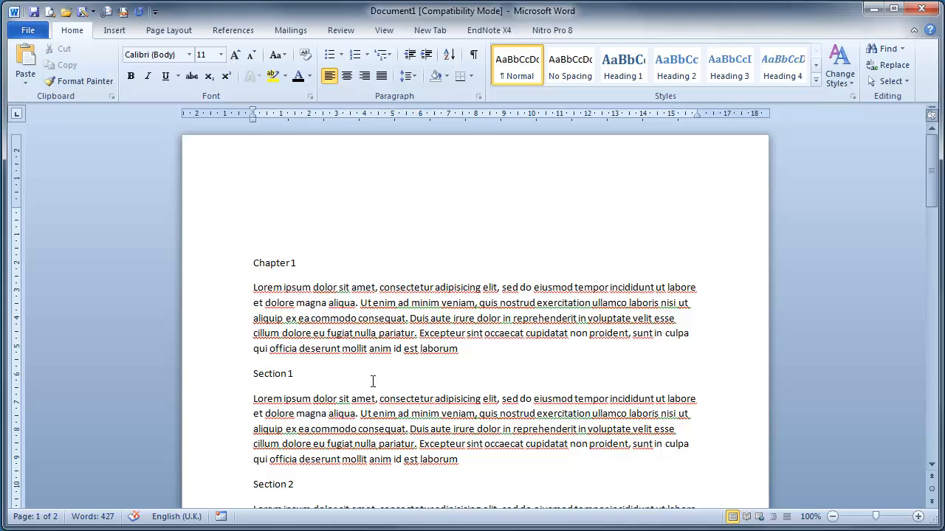
{"action": "mouse_move", "coordinate": [361, 386]}
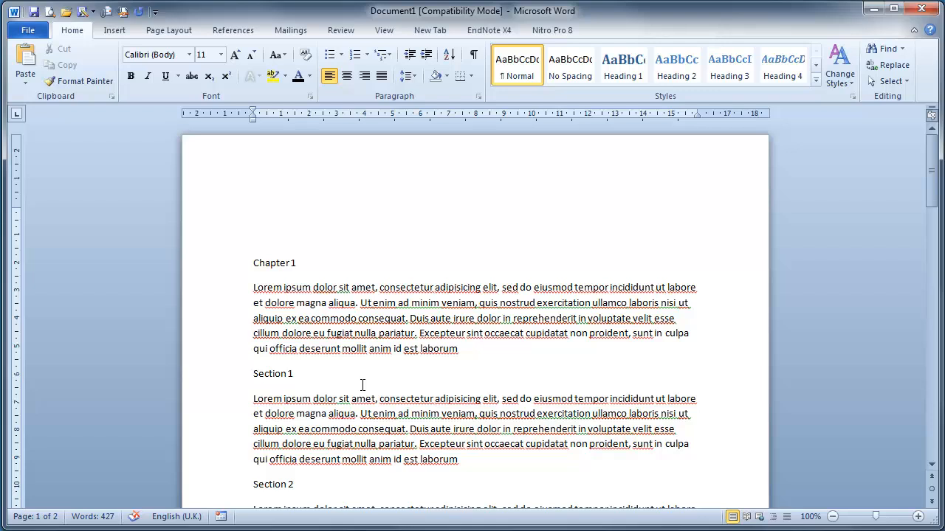
{"action": "mouse_move", "coordinate": [436, 429]}
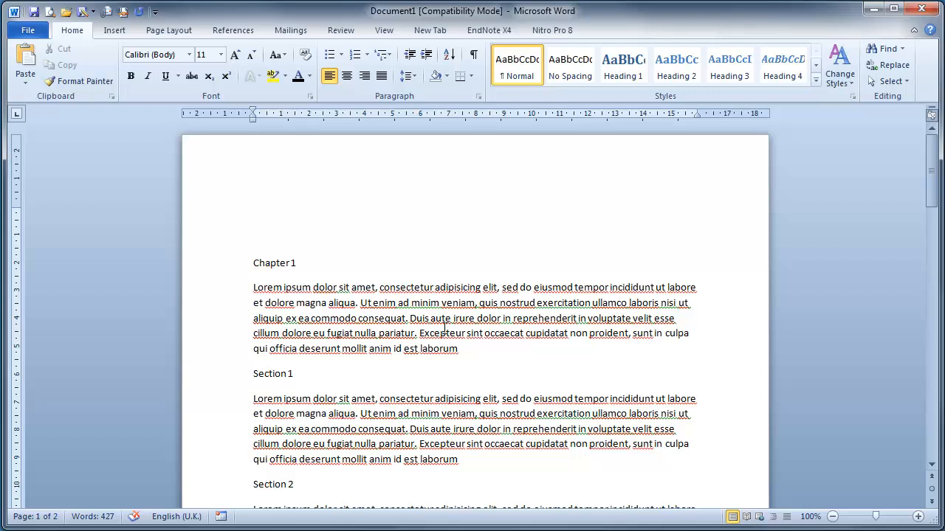
{"action": "mouse_move", "coordinate": [155, 56]}
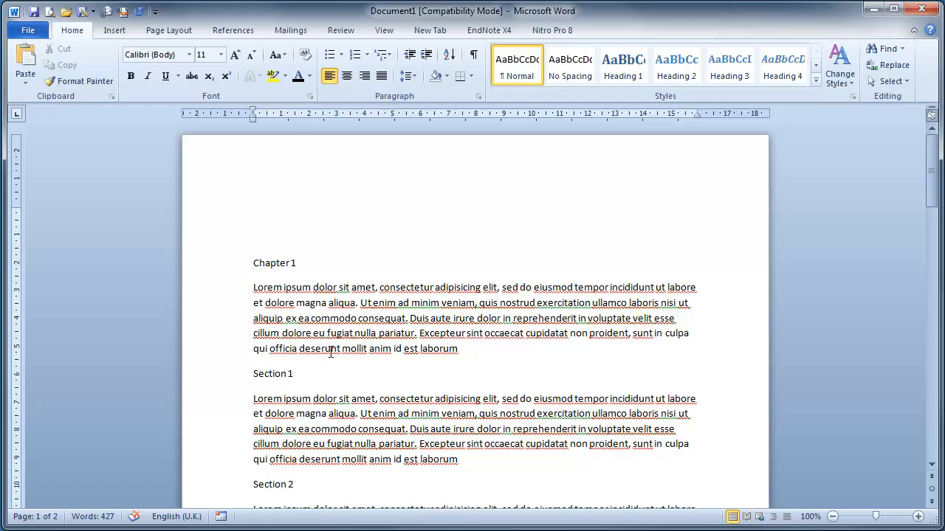
{"action": "mouse_move", "coordinate": [282, 238]}
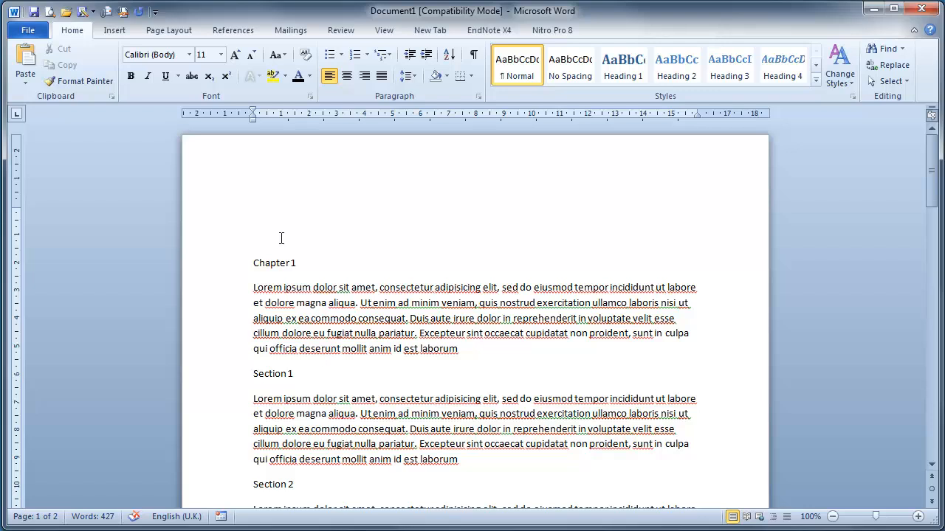
{"action": "mouse_move", "coordinate": [237, 270]}
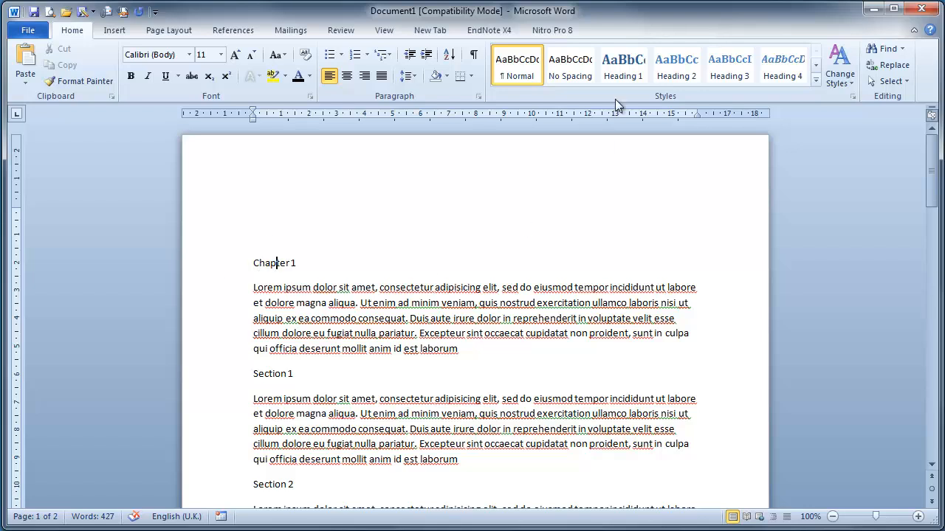
- Make Chapter 1 a Heading 1 in Times New Roman, size 16, with space after
{"action": "left_click", "coordinate": [623, 65]}
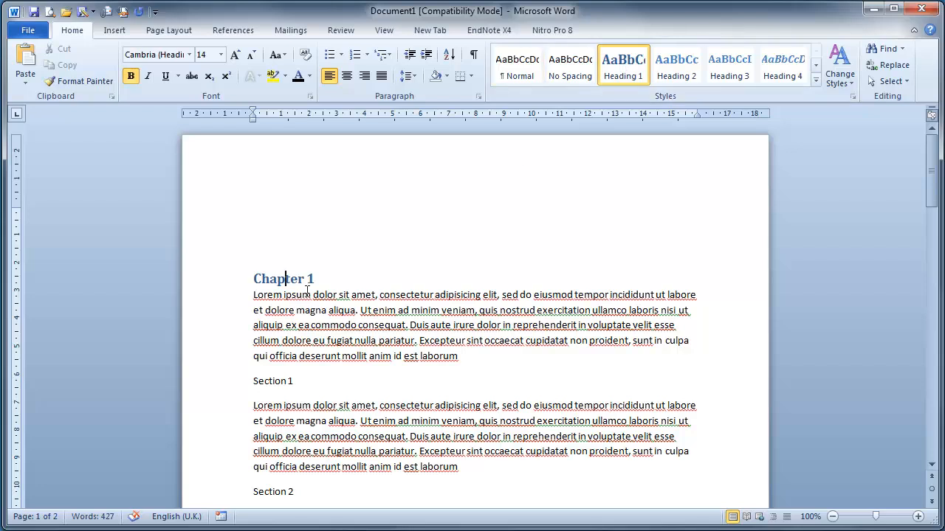
{"action": "mouse_move", "coordinate": [305, 279]}
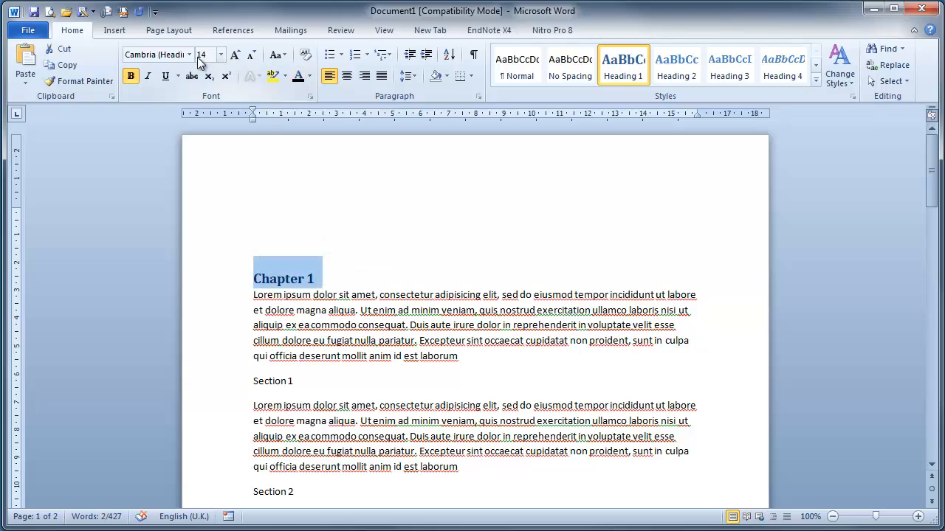
{"action": "left_click", "coordinate": [189, 55]}
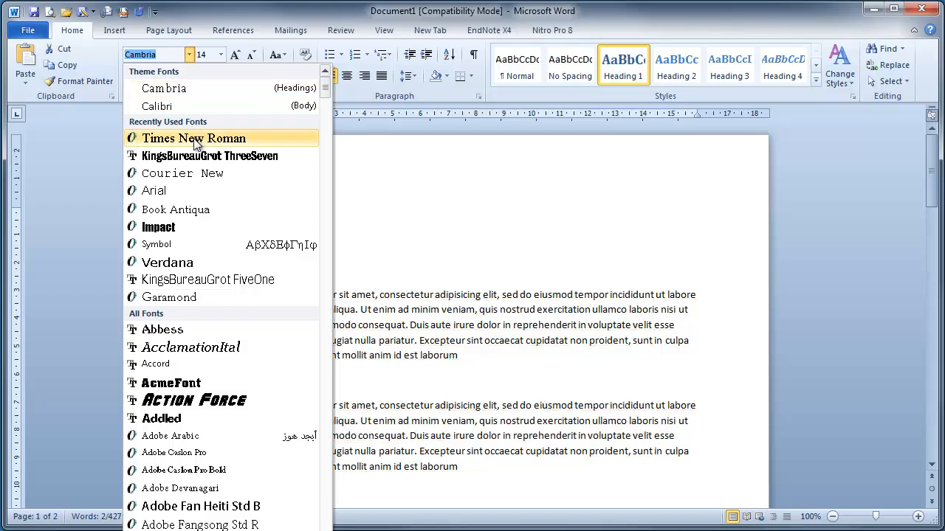
{"action": "left_click", "coordinate": [193, 138]}
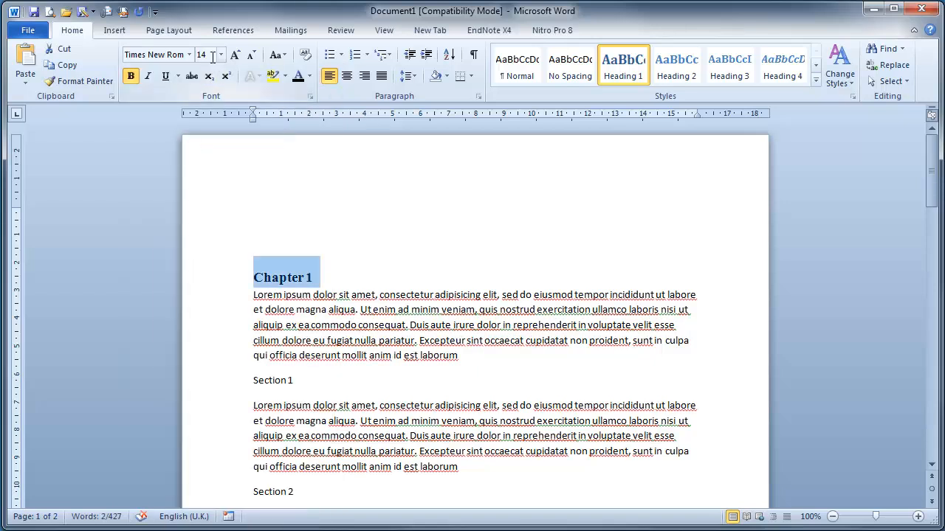
{"action": "left_click", "coordinate": [220, 54]}
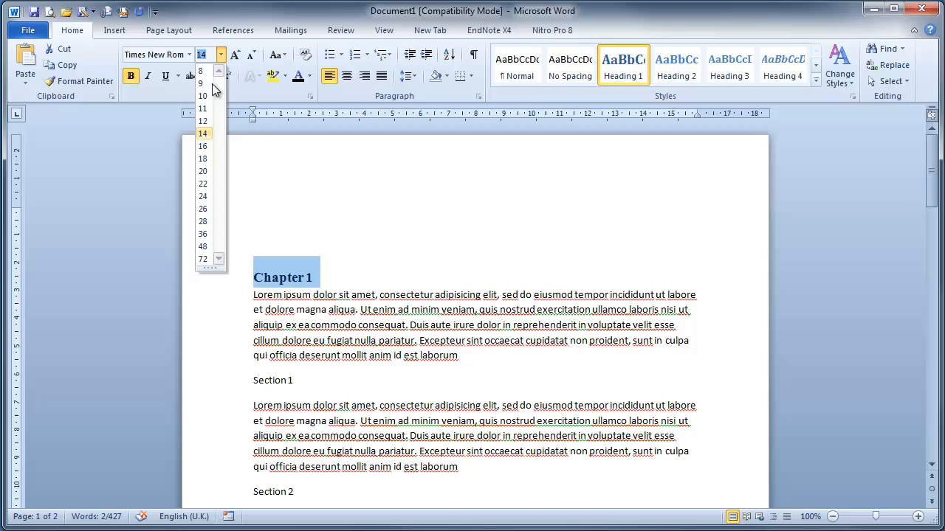
{"action": "left_click", "coordinate": [202, 146]}
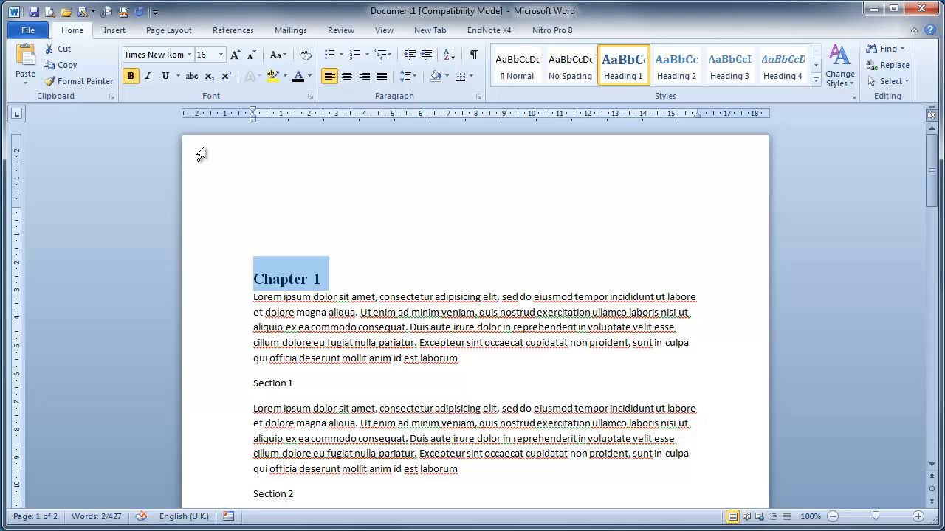
{"action": "mouse_move", "coordinate": [270, 287]}
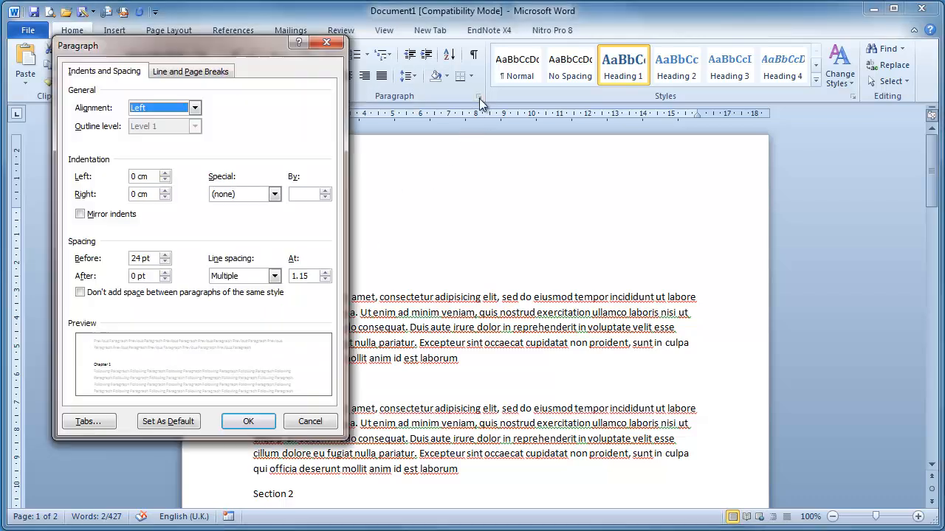
{"action": "left_click", "coordinate": [165, 272]}
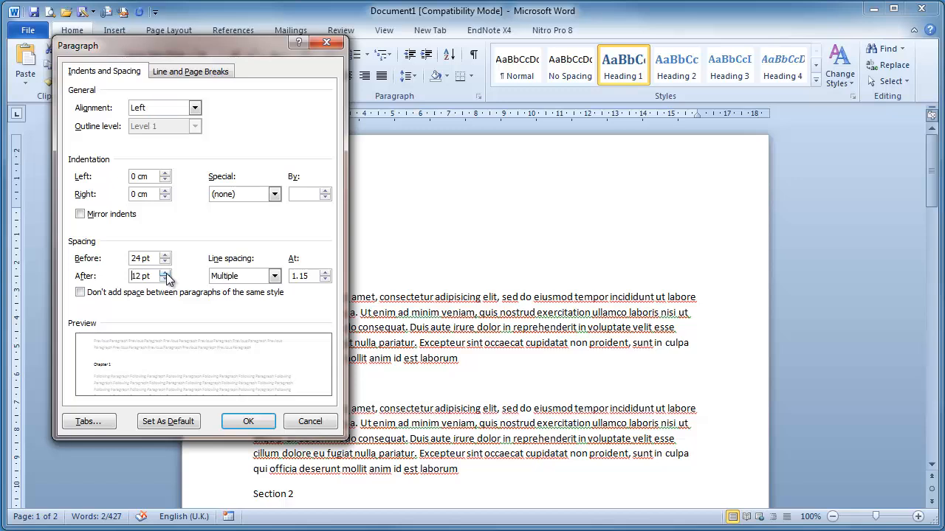
{"action": "left_click", "coordinate": [248, 421]}
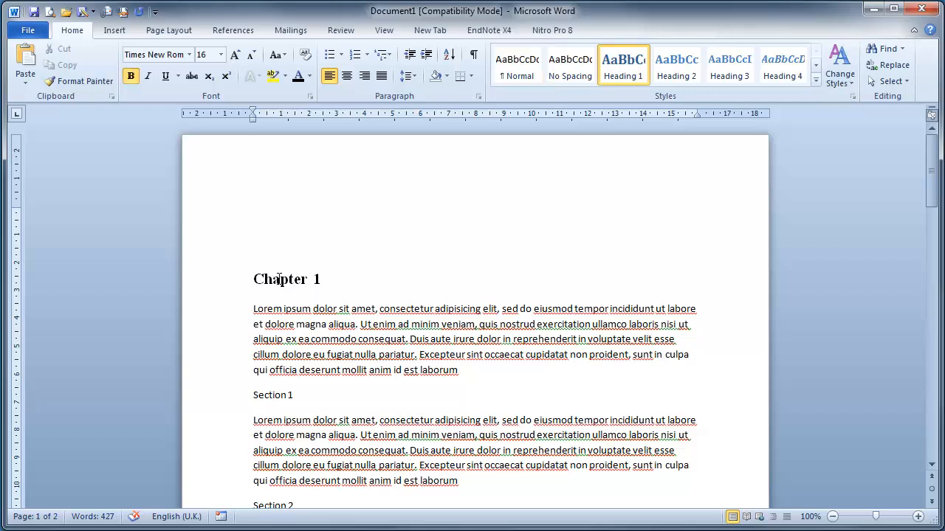
- Update Heading 1 to match Chapter 1 and apply it to Chapter 2
{"action": "double_click", "coordinate": [281, 279]}
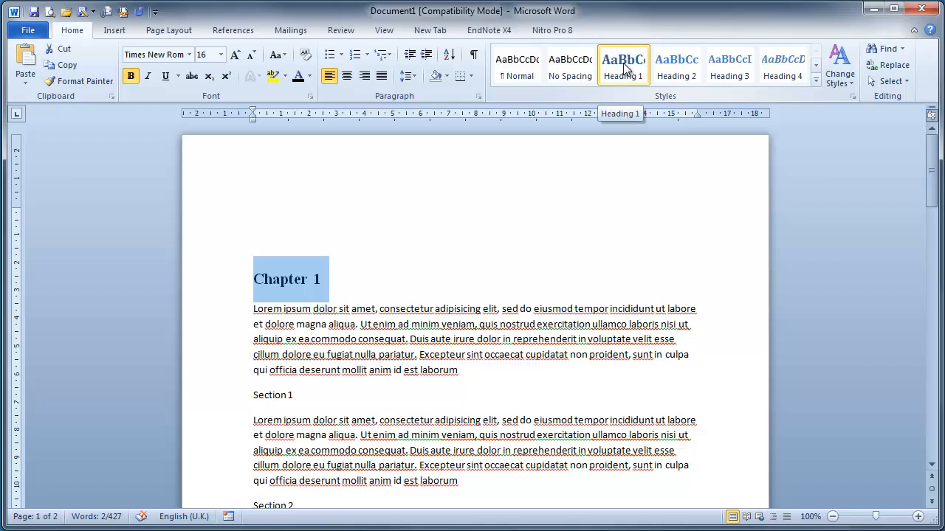
{"action": "right_click", "coordinate": [623, 62]}
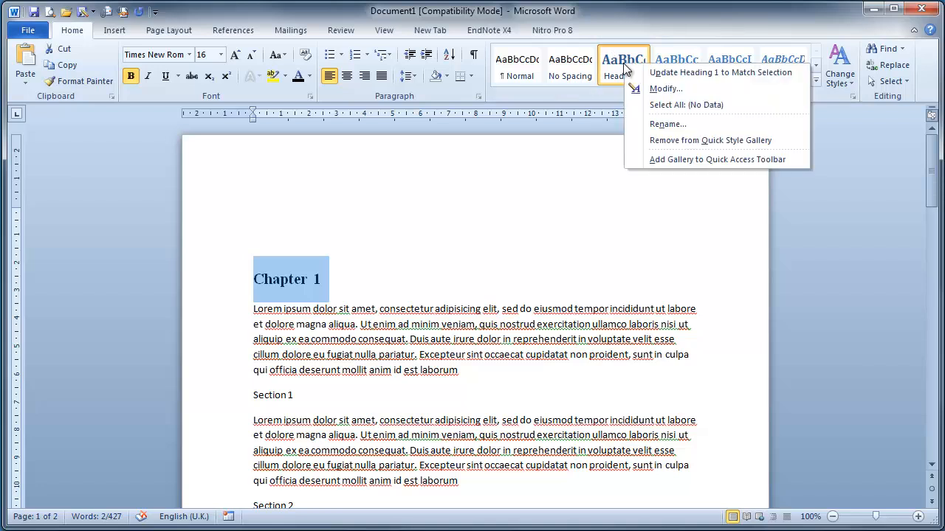
{"action": "mouse_move", "coordinate": [733, 77]}
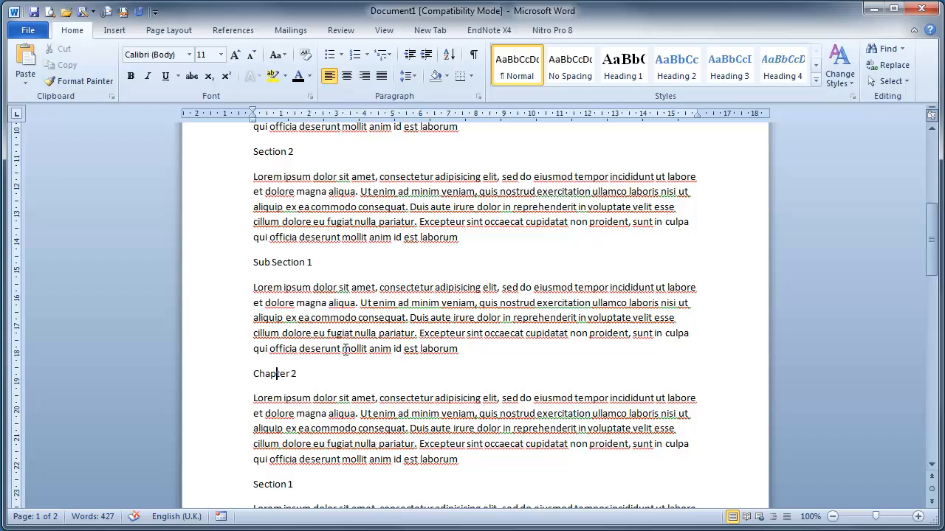
{"action": "left_click", "coordinate": [623, 64]}
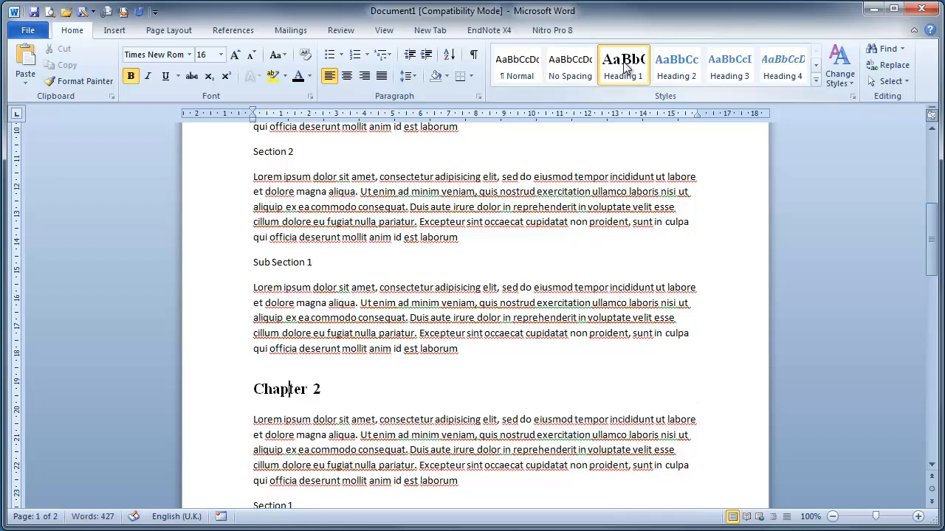
{"action": "scroll", "scroll_direction": "up", "scroll_amount": 3}
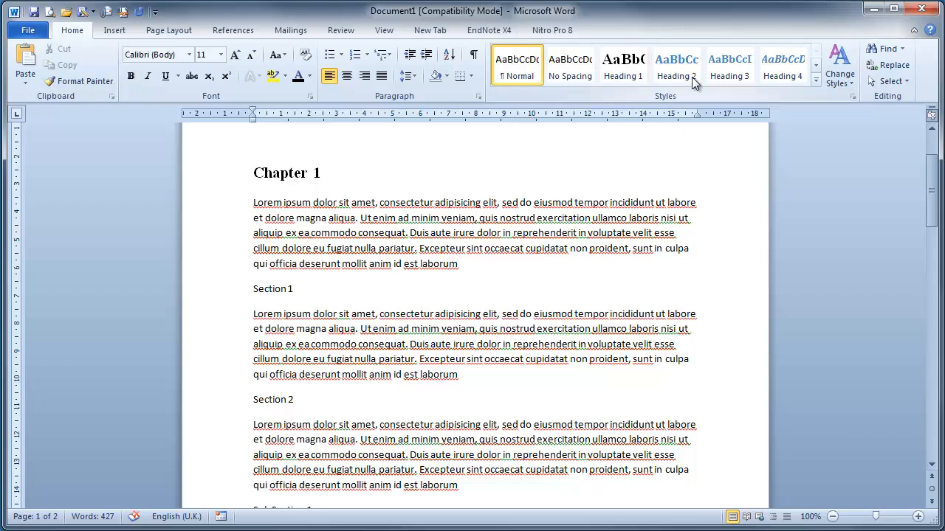
- Apply Heading 2 to Section 1, adjust its spacing, and update Heading 2 to match
{"action": "left_click", "coordinate": [676, 65]}
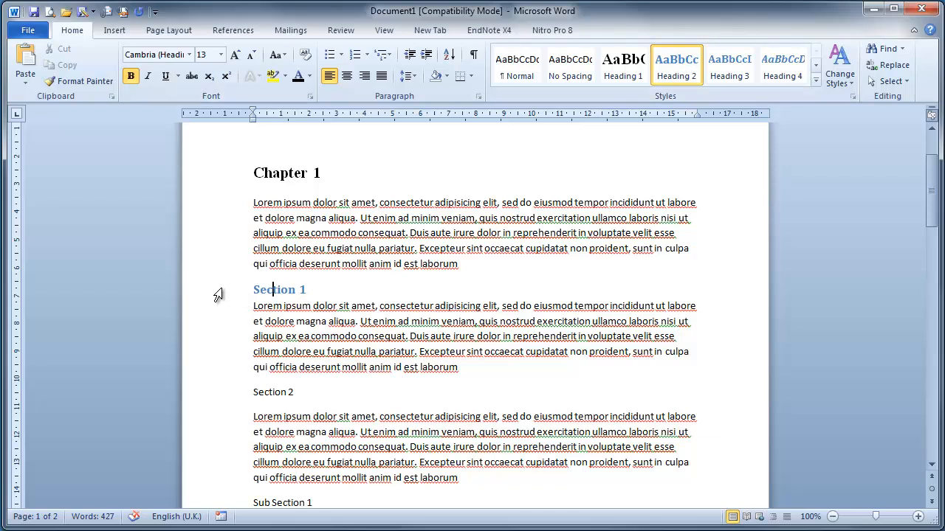
{"action": "left_click", "coordinate": [189, 54]}
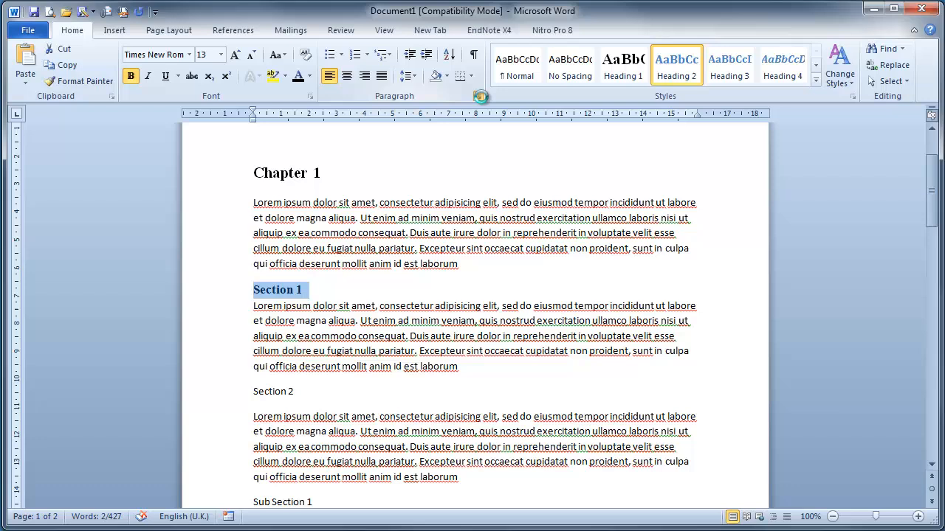
{"action": "left_click", "coordinate": [462, 96]}
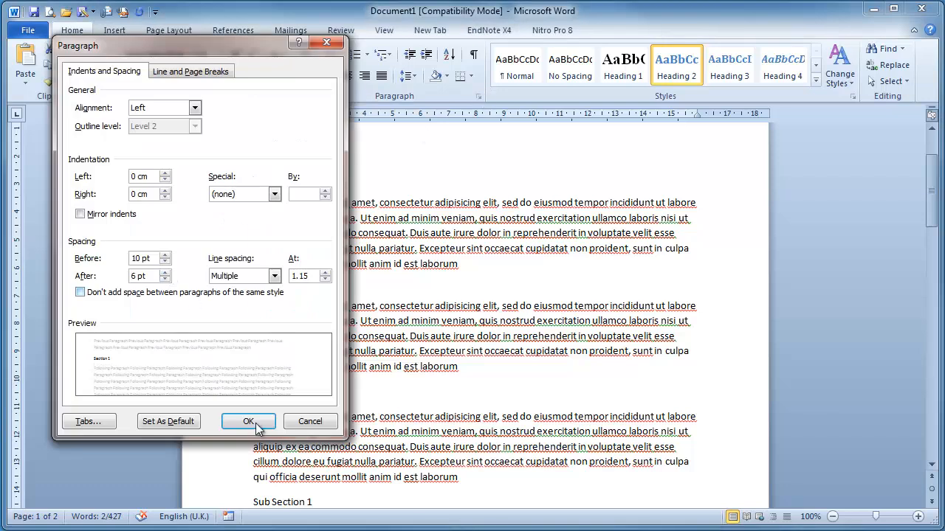
{"action": "left_click", "coordinate": [248, 421]}
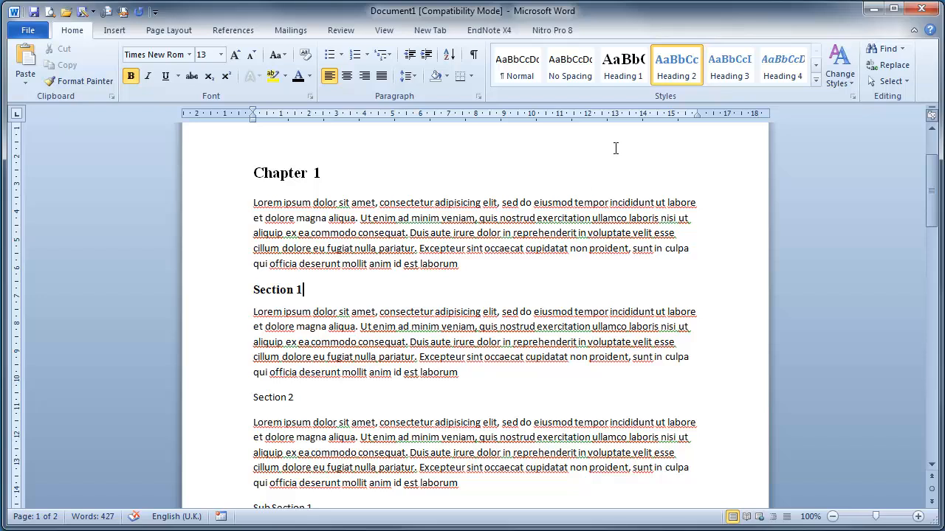
{"action": "right_click", "coordinate": [677, 63]}
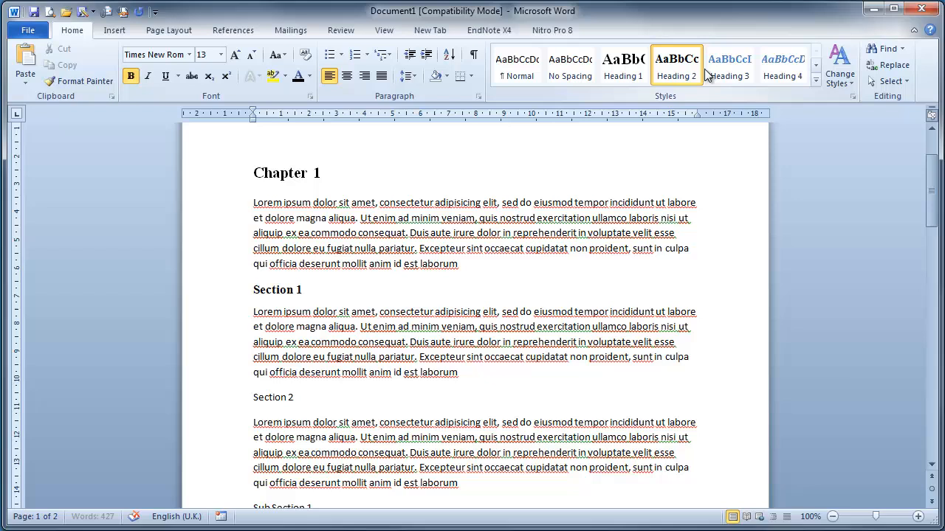
{"action": "left_click", "coordinate": [302, 290]}
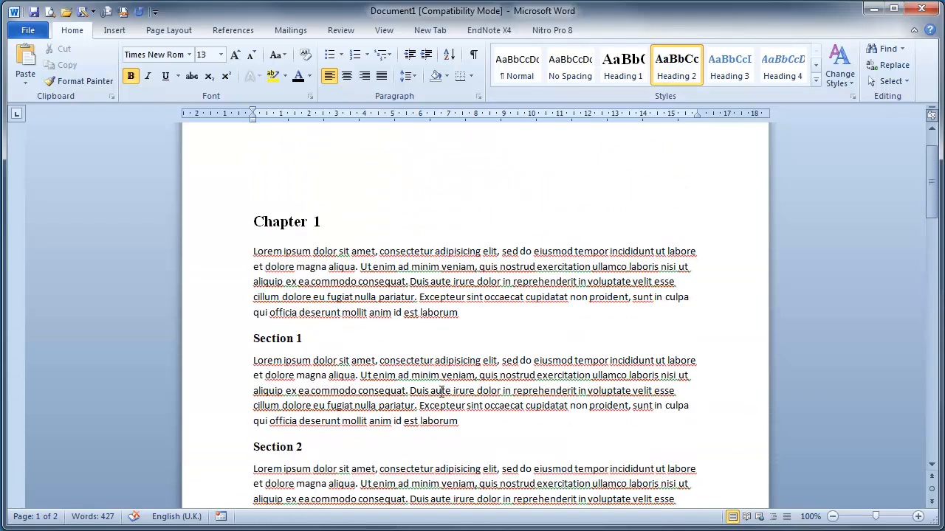
{"action": "scroll", "scroll_direction": "down", "scroll_amount": 3}
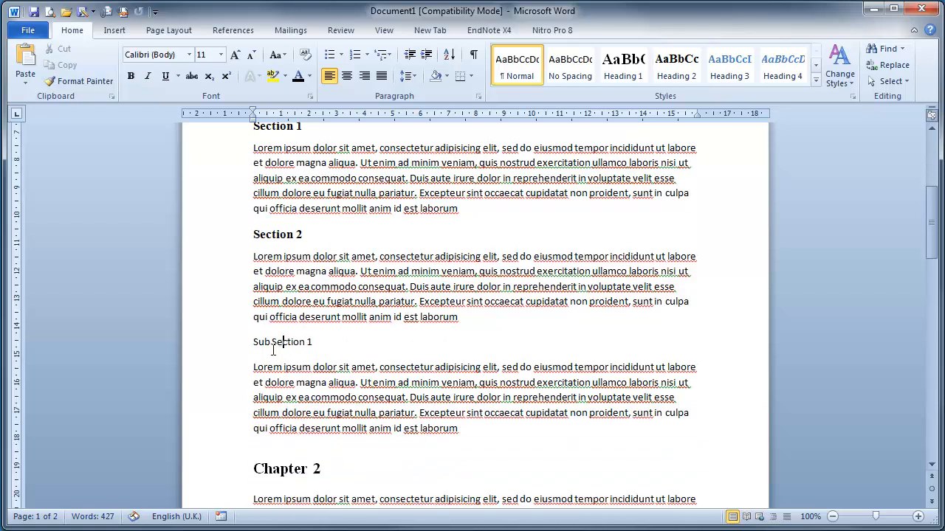
- Apply Heading 3 to Sub Section 1 and set it in Times New Roman
{"action": "left_click", "coordinate": [729, 60]}
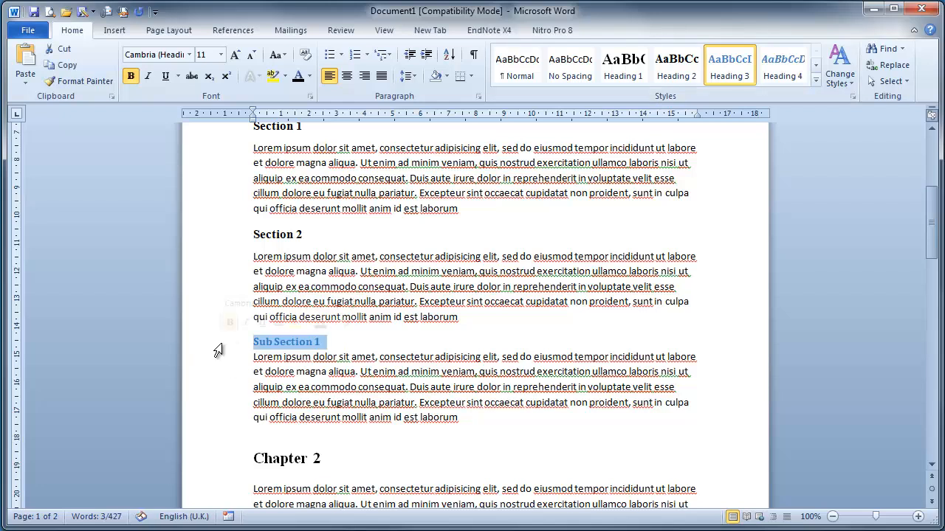
{"action": "left_click", "coordinate": [215, 54]}
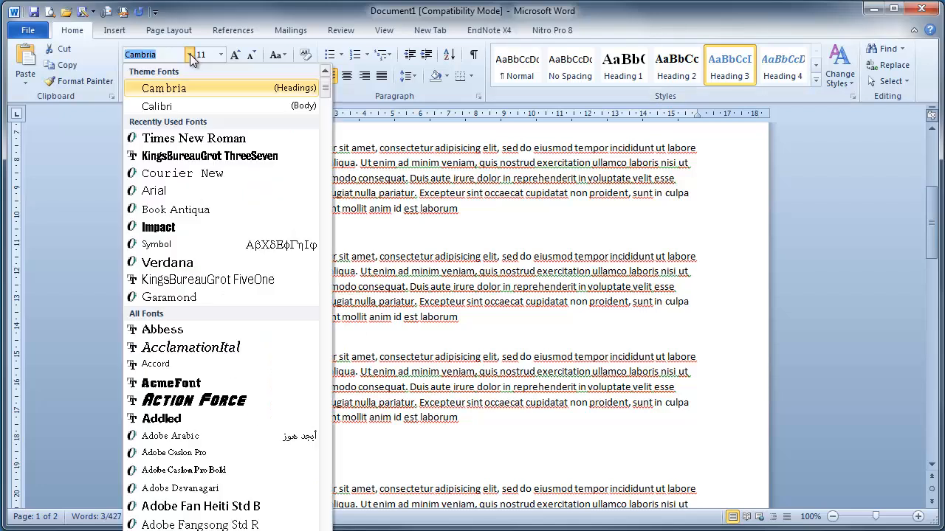
{"action": "left_click", "coordinate": [193, 138]}
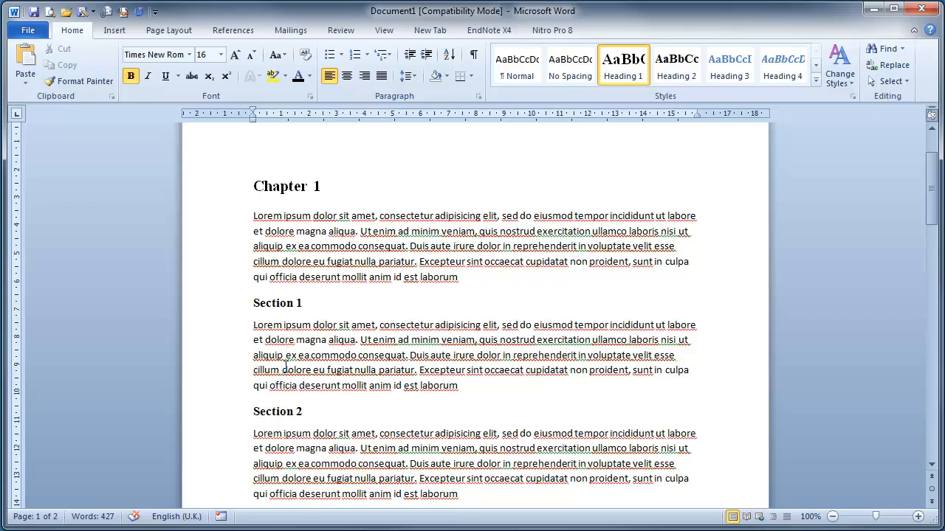
{"action": "scroll", "scroll_direction": "down", "scroll_amount": 3}
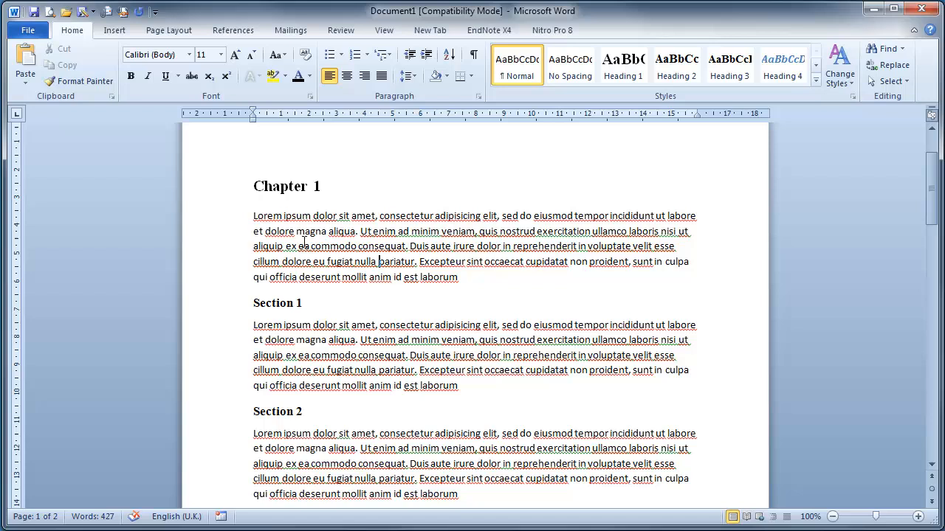
- Change the first placeholder paragraph under Chapter 1 to Times New Roman
{"action": "left_click_drag", "start_coordinate": [253, 216], "coordinate": [679, 246]}
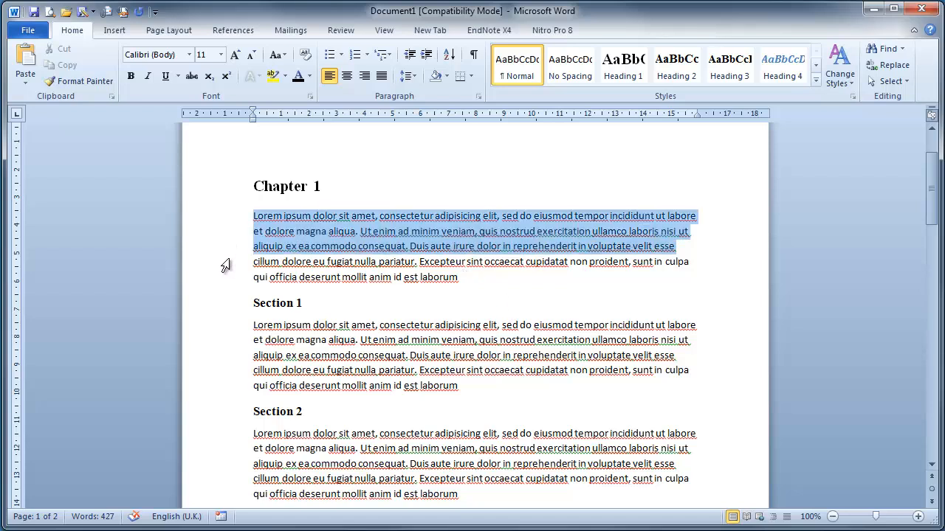
{"action": "left_click", "coordinate": [193, 55]}
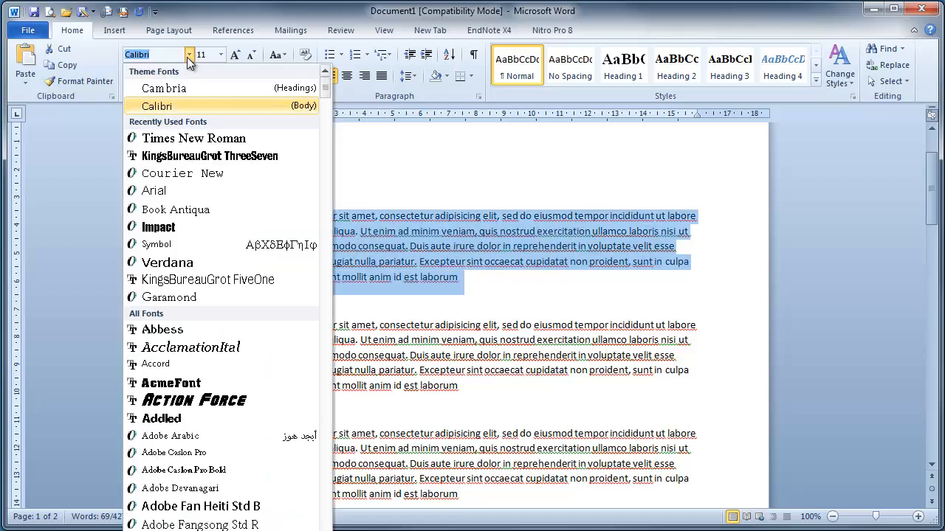
{"action": "left_click", "coordinate": [193, 138]}
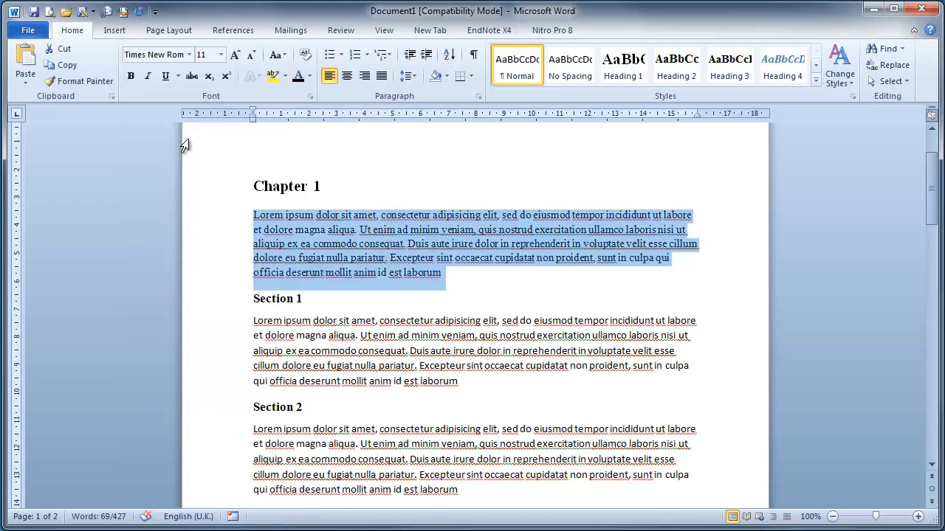
{"action": "mouse_move", "coordinate": [232, 94]}
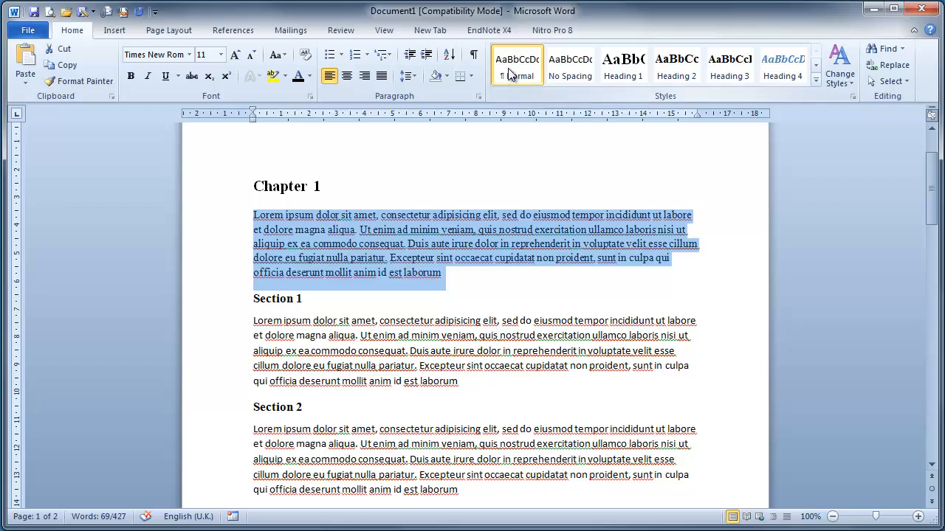
- Update the Normal style to match the Times New Roman paragraph
{"action": "right_click", "coordinate": [515, 68]}
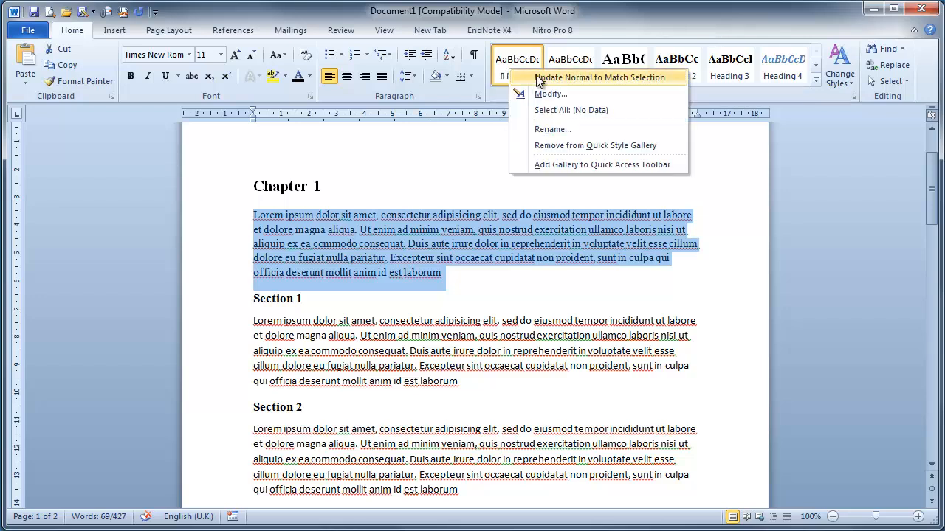
{"action": "left_click", "coordinate": [602, 77]}
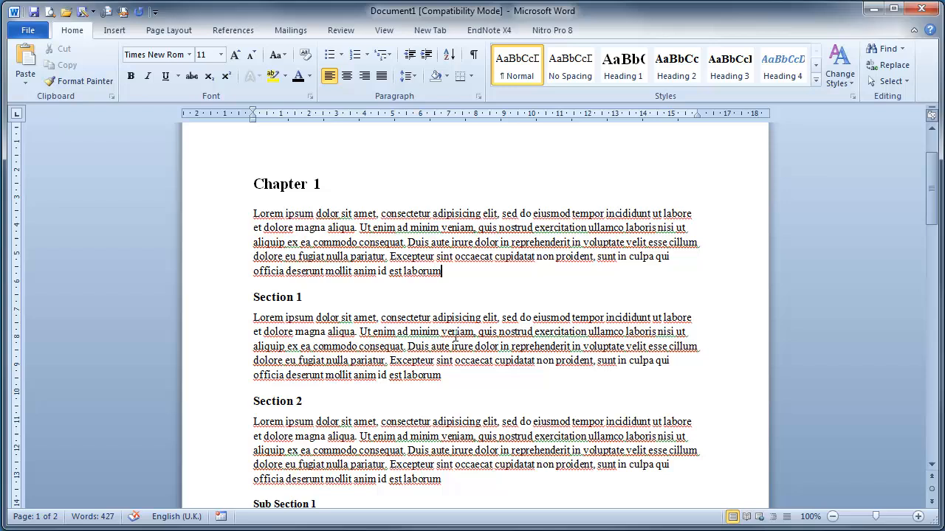
{"action": "scroll", "scroll_direction": "down", "scroll_amount": 3}
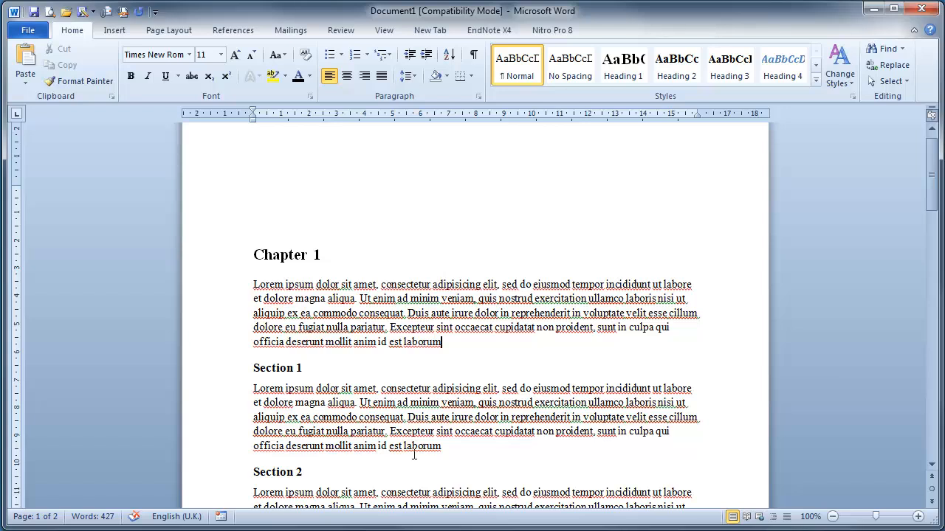
{"action": "scroll", "scroll_direction": "down", "scroll_amount": 3}
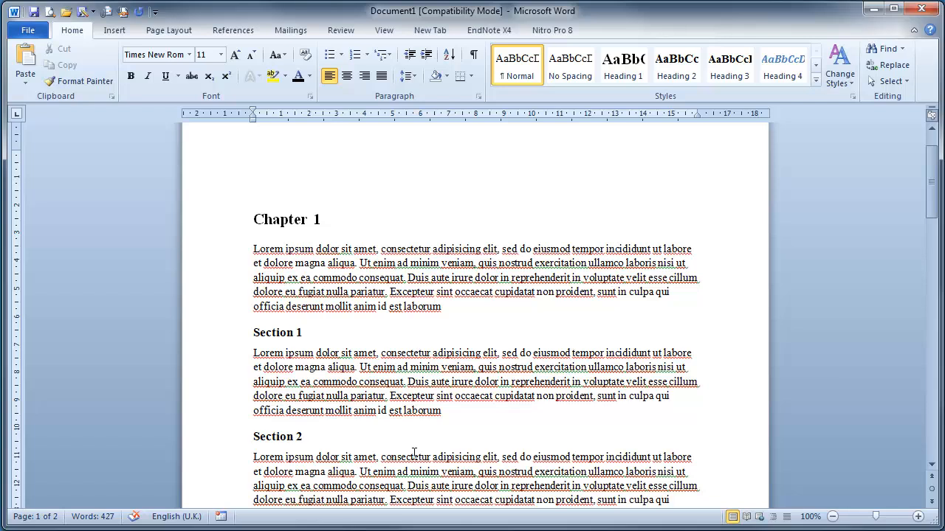
- With the caret in Chapter 1, bring up the multilevel list numbering schemes
{"action": "left_click", "coordinate": [441, 306]}
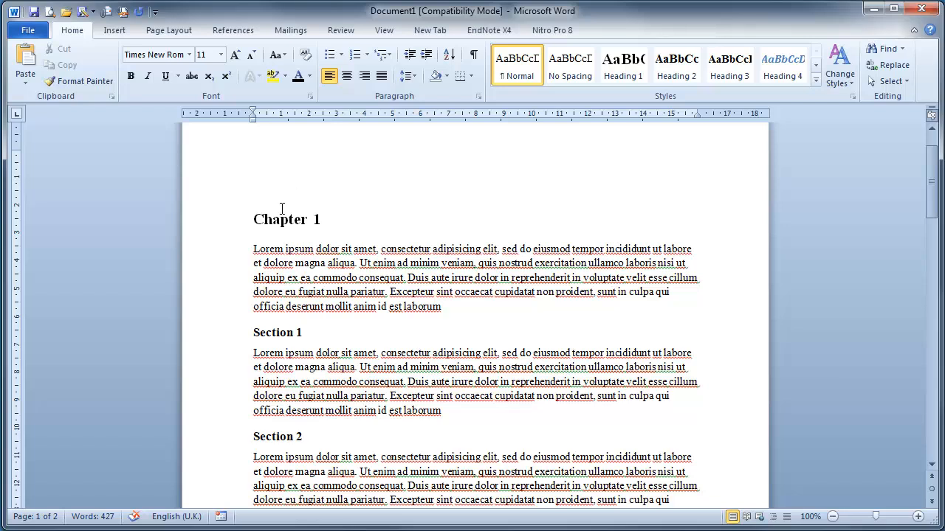
{"action": "mouse_move", "coordinate": [278, 333]}
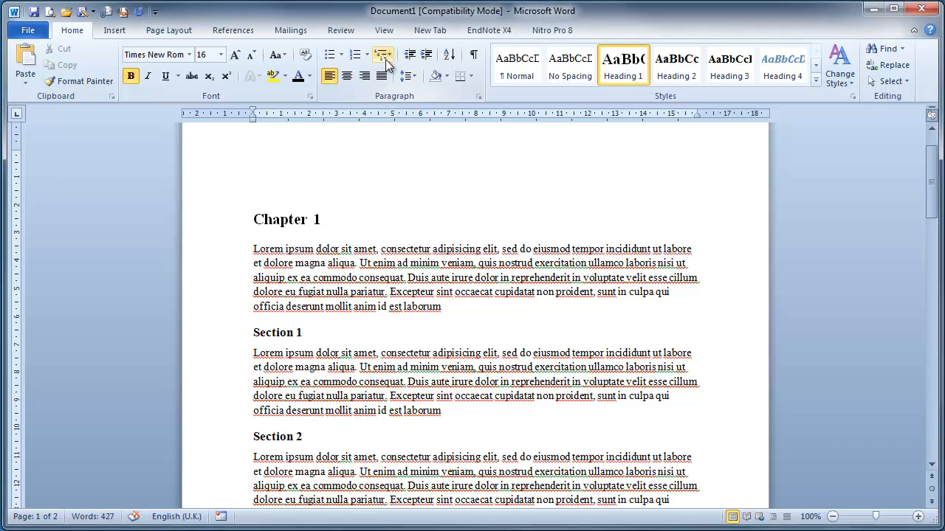
{"action": "left_click", "coordinate": [382, 55]}
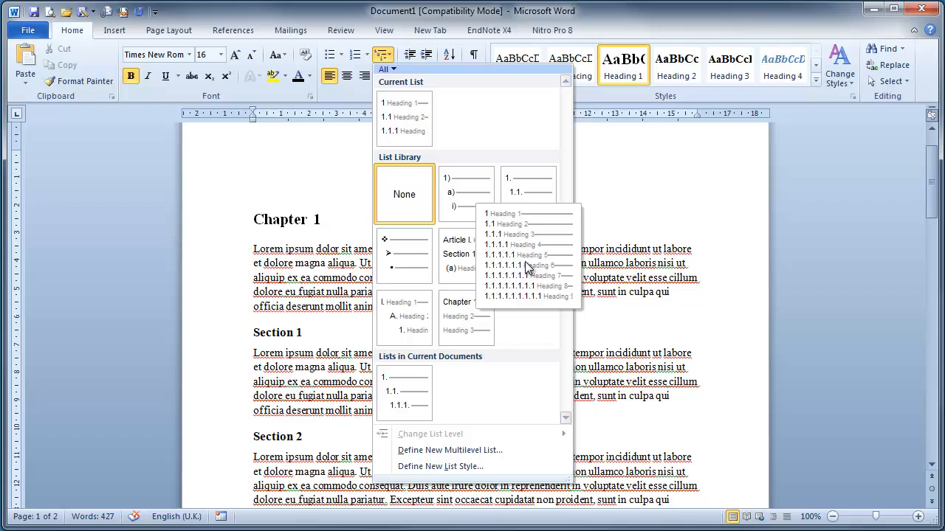
{"action": "mouse_move", "coordinate": [528, 258]}
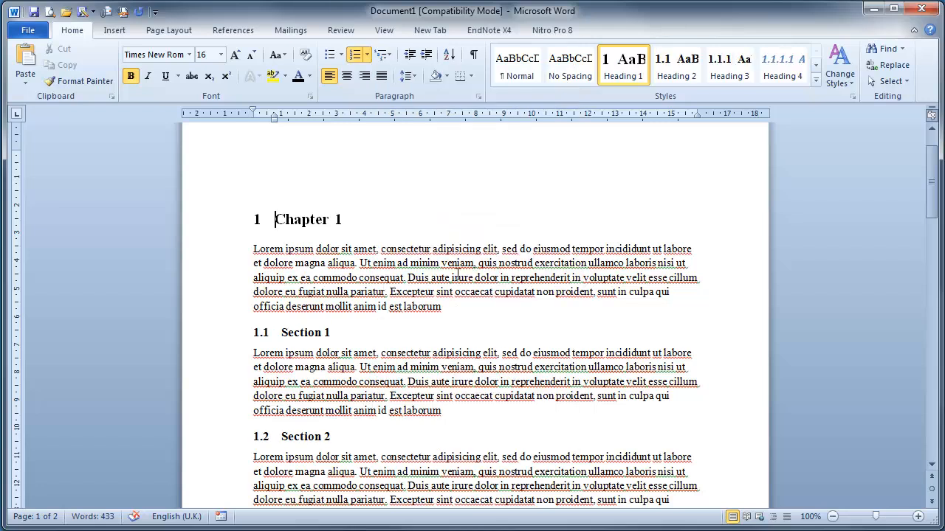
- Add a 'Sub Section 2' line before Chapter 2 and make it Heading 3
{"action": "scroll", "scroll_direction": "down", "scroll_amount": 3}
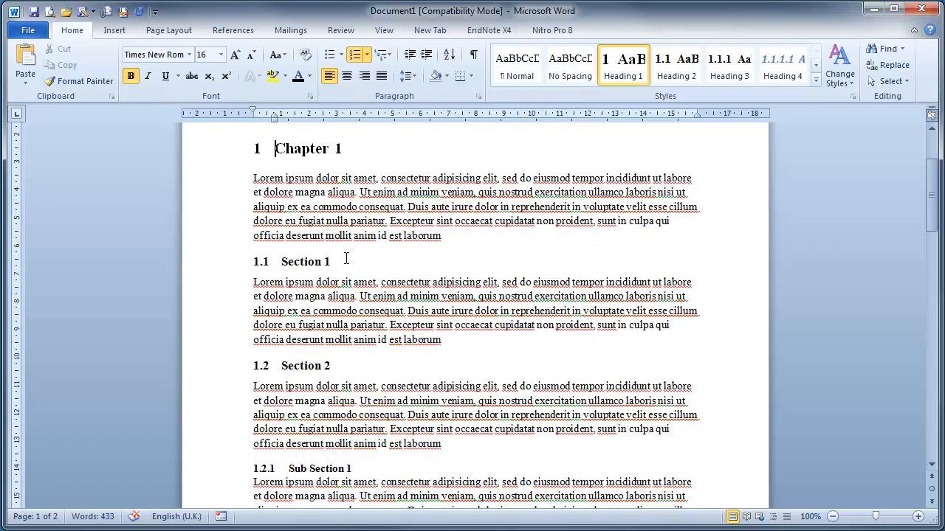
{"action": "scroll", "scroll_direction": "down", "scroll_amount": 3}
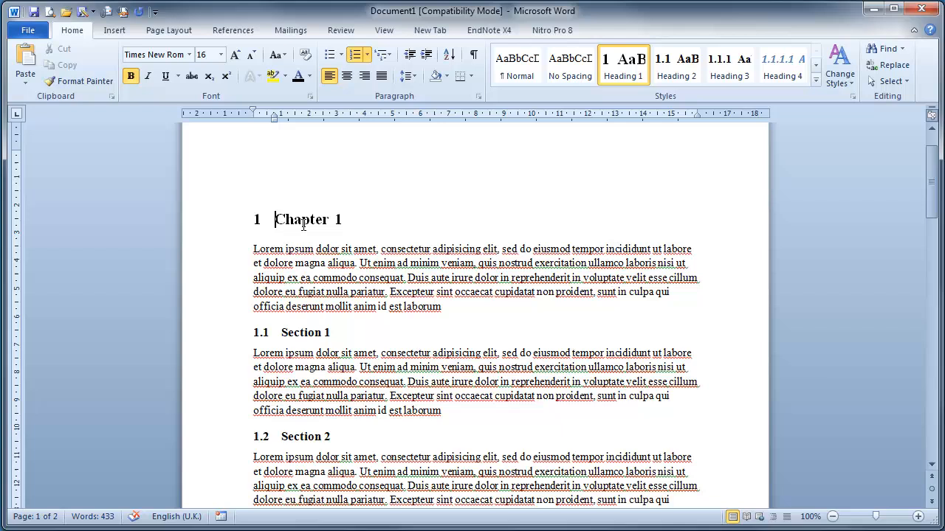
{"action": "scroll", "scroll_direction": "down", "scroll_amount": 3}
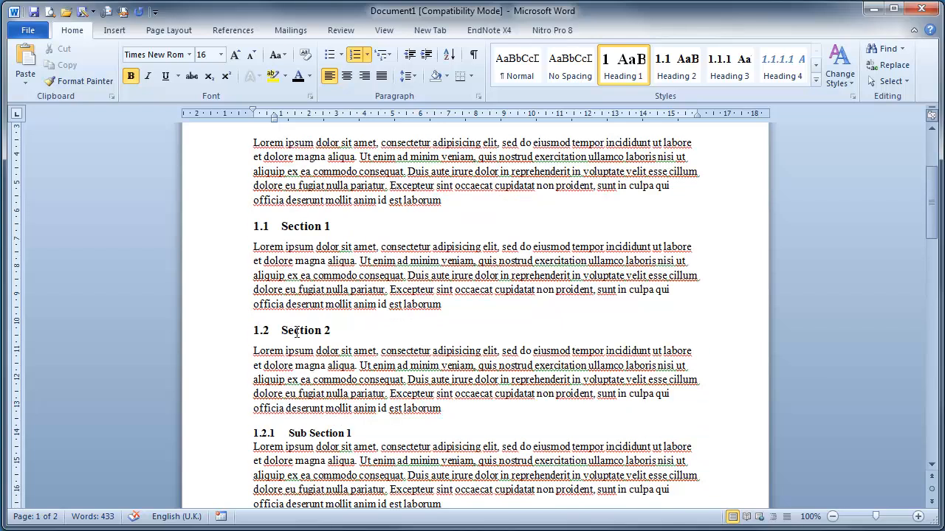
{"action": "scroll", "scroll_direction": "down", "scroll_amount": 3}
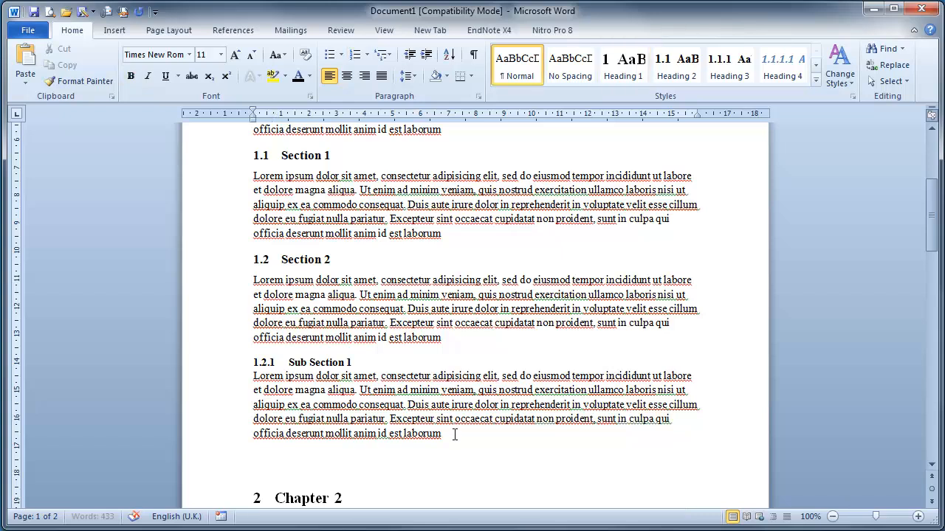
{"action": "type", "text": "Sub Secti"}
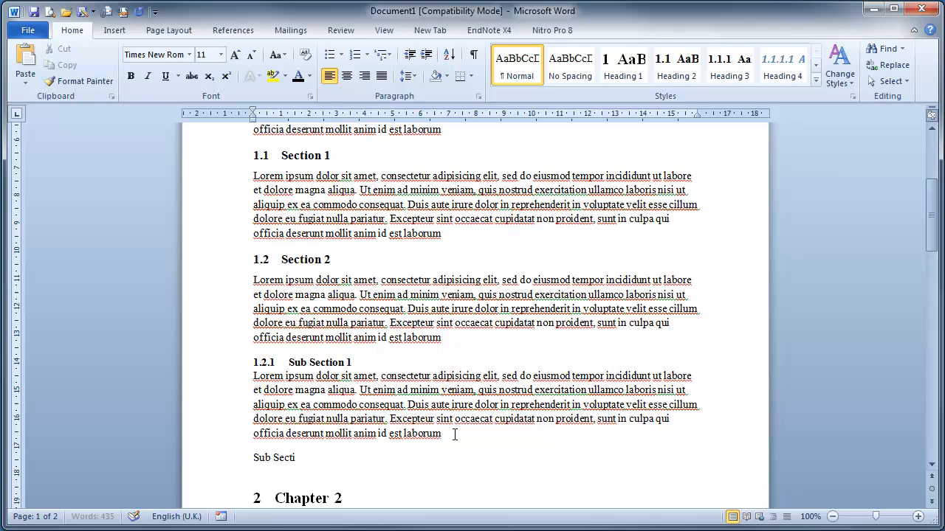
{"action": "type", "text": "on 2"}
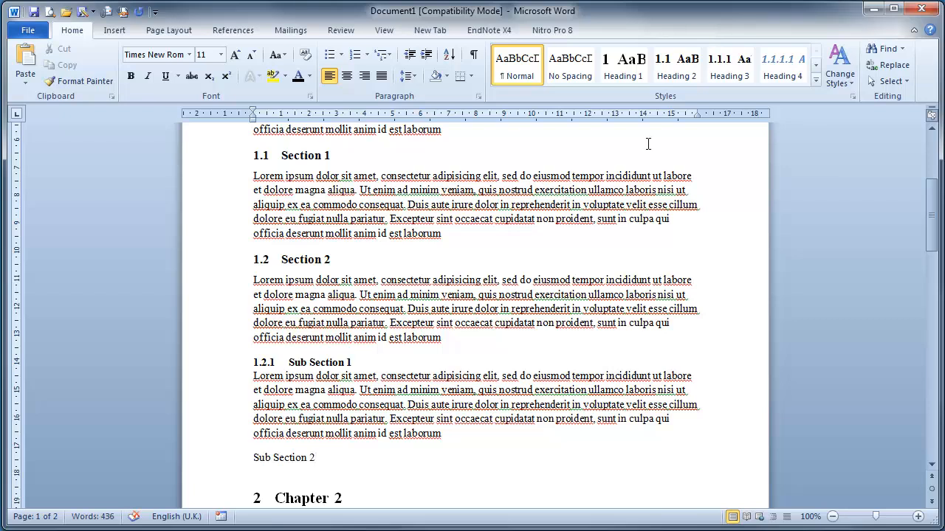
{"action": "left_click", "coordinate": [729, 65]}
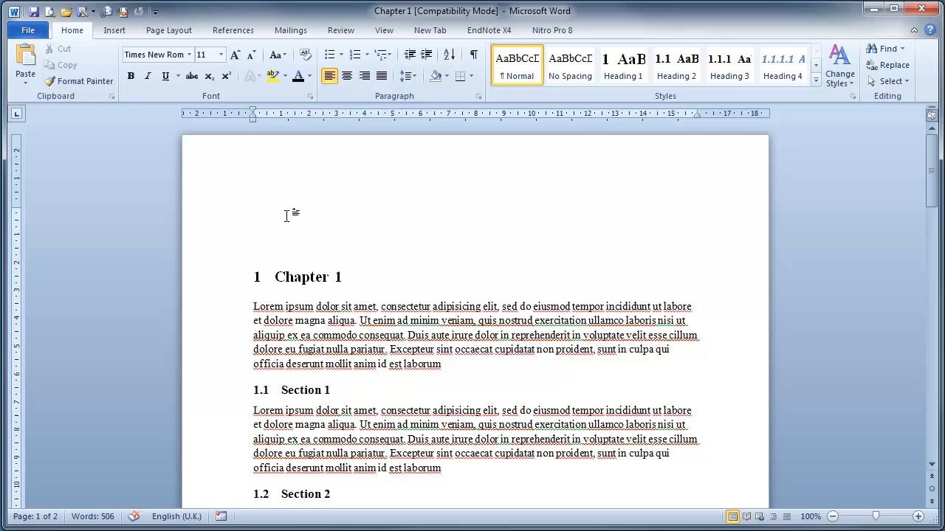
- Type a 'Table of Contents' title line at the top of page 1
{"action": "type", "text": "Table of Contents"}
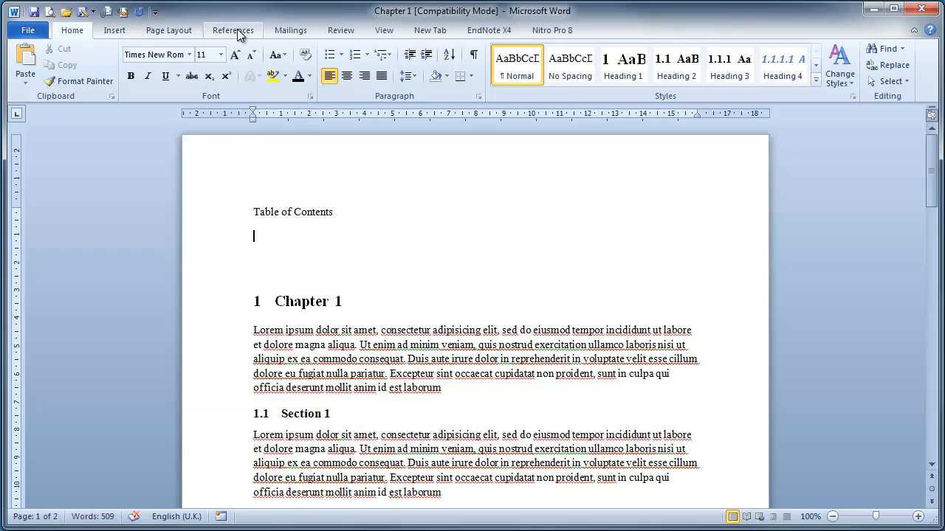
{"action": "left_click", "coordinate": [232, 30]}
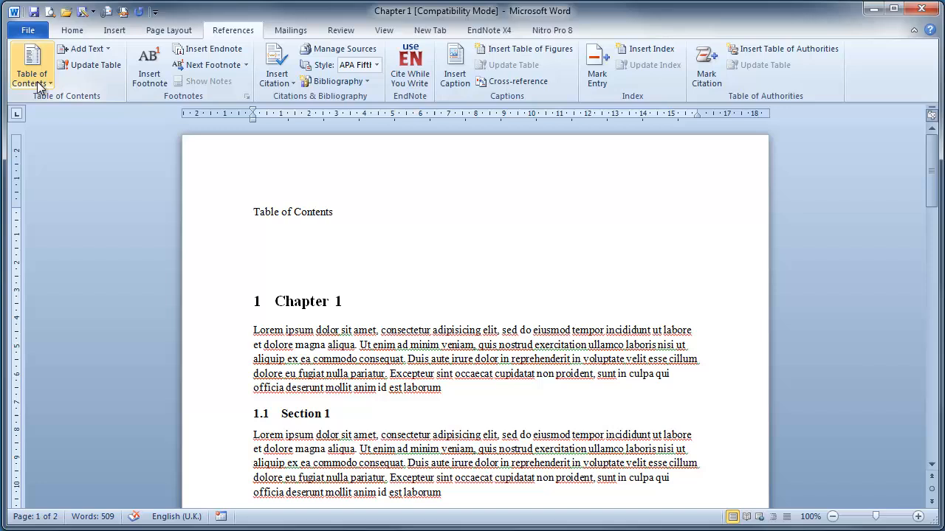
- Browse the built-in table of contents designs, then open the custom Table of Contents settings
{"action": "left_click", "coordinate": [32, 67]}
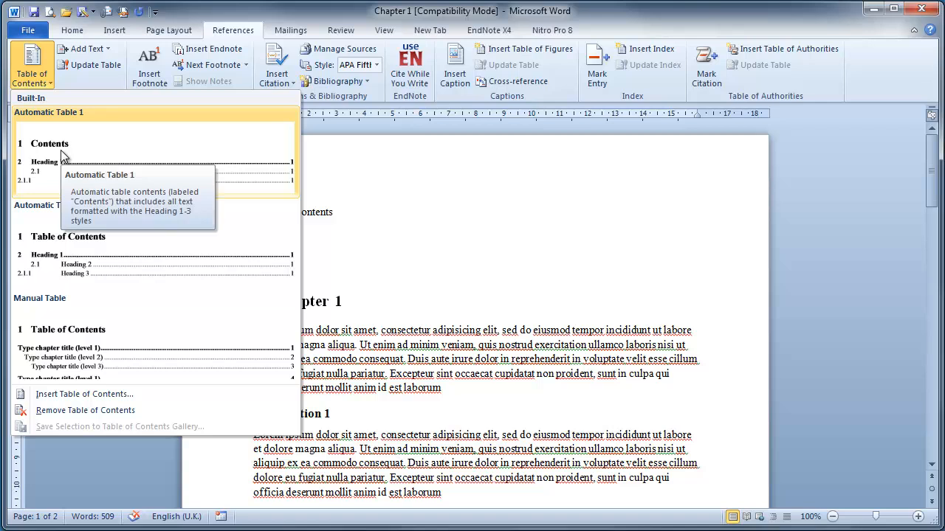
{"action": "mouse_move", "coordinate": [99, 293]}
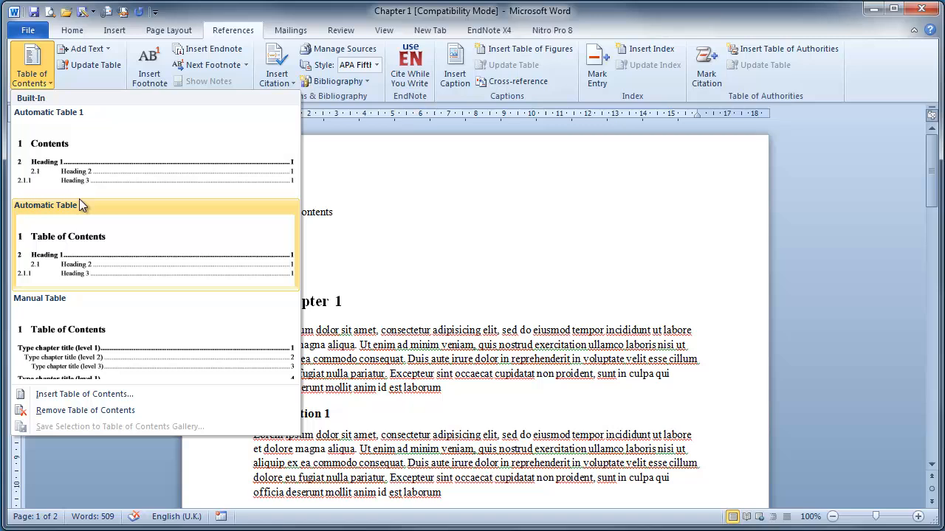
{"action": "mouse_move", "coordinate": [68, 236]}
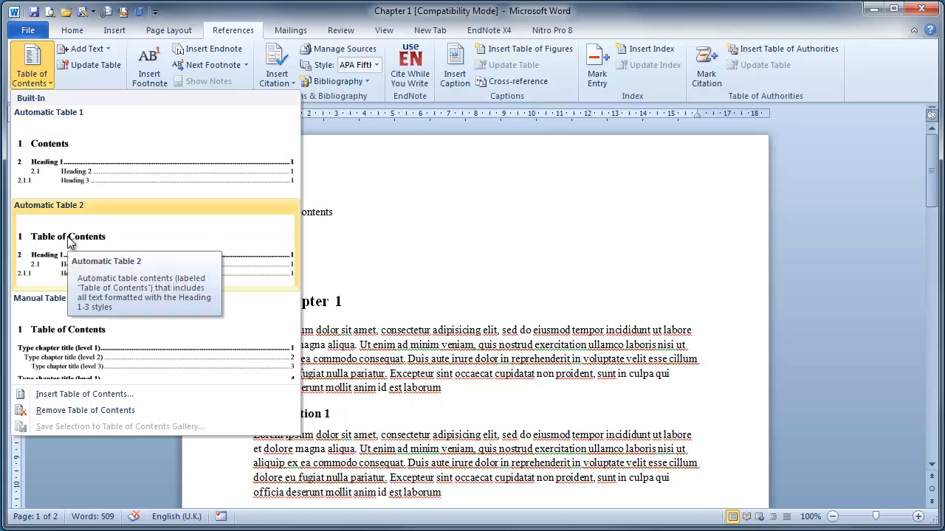
{"action": "mouse_move", "coordinate": [66, 347]}
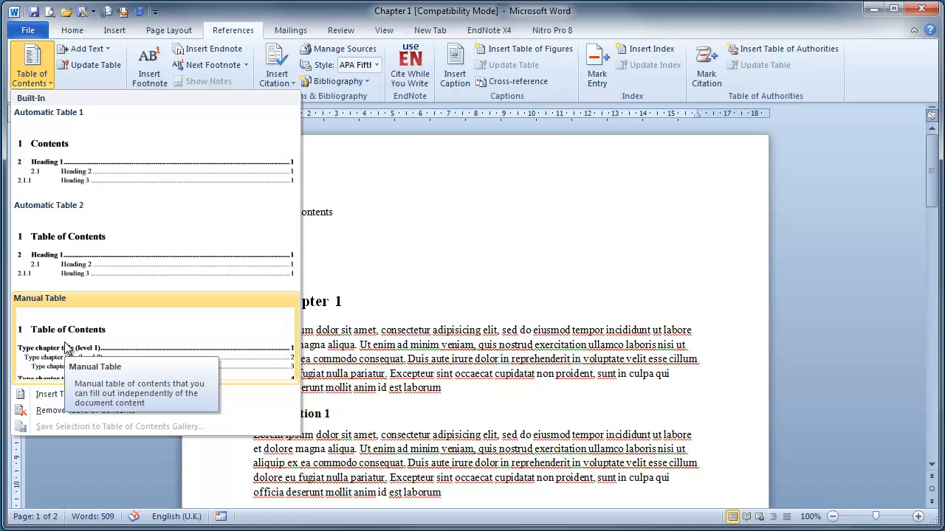
{"action": "mouse_move", "coordinate": [30, 395]}
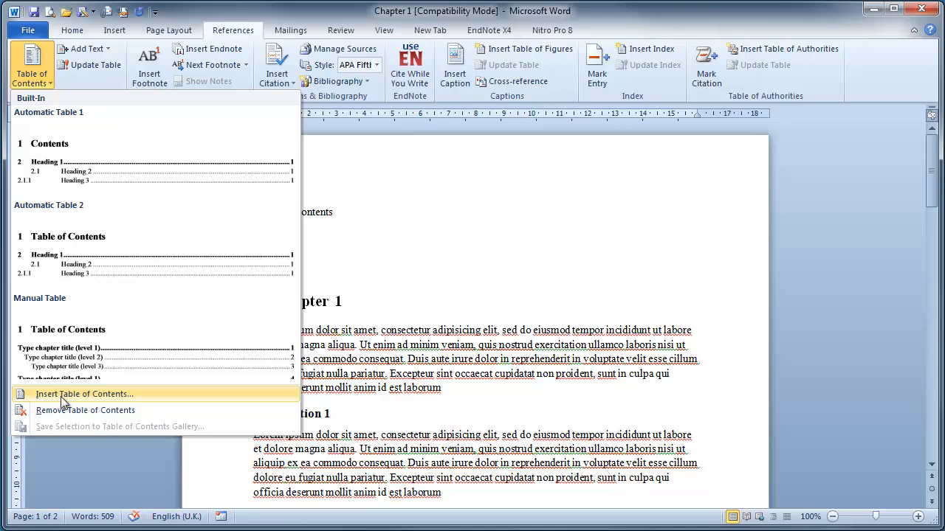
{"action": "left_click", "coordinate": [84, 394]}
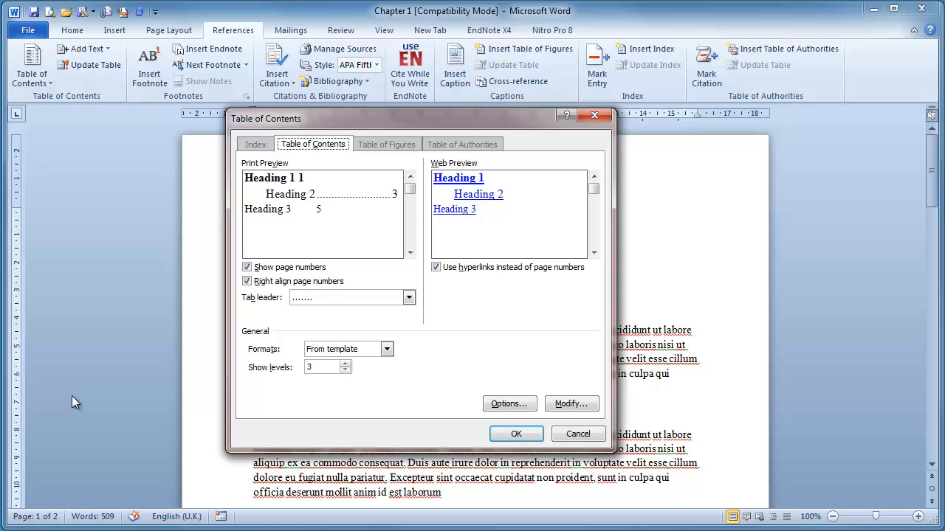
{"action": "mouse_move", "coordinate": [303, 224]}
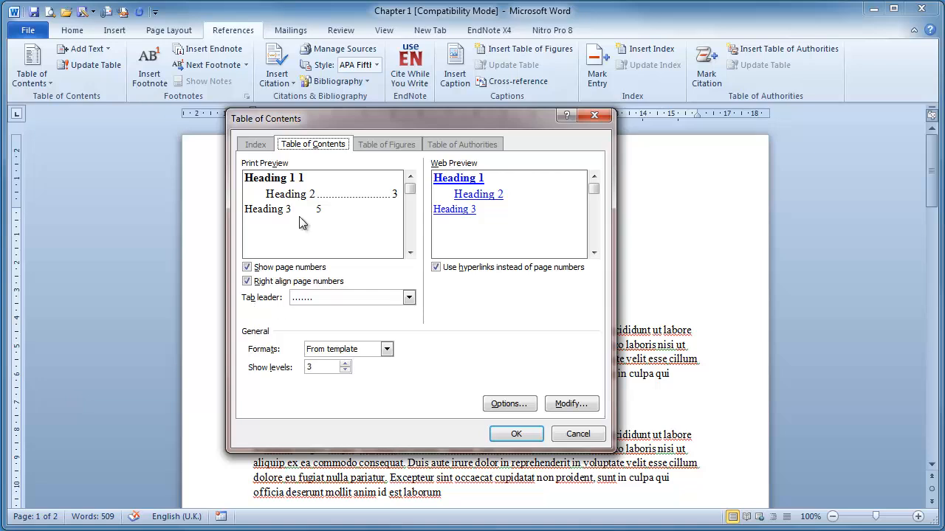
{"action": "mouse_move", "coordinate": [323, 219]}
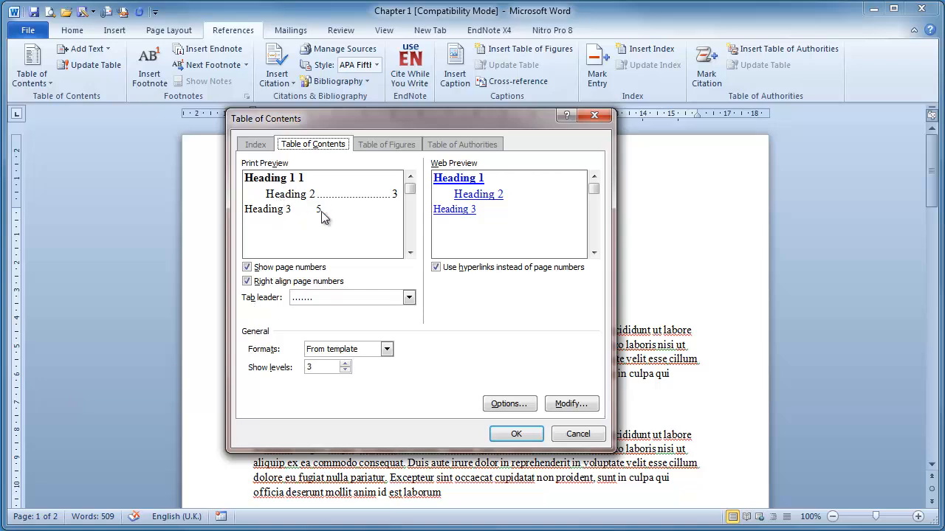
{"action": "mouse_move", "coordinate": [306, 185]}
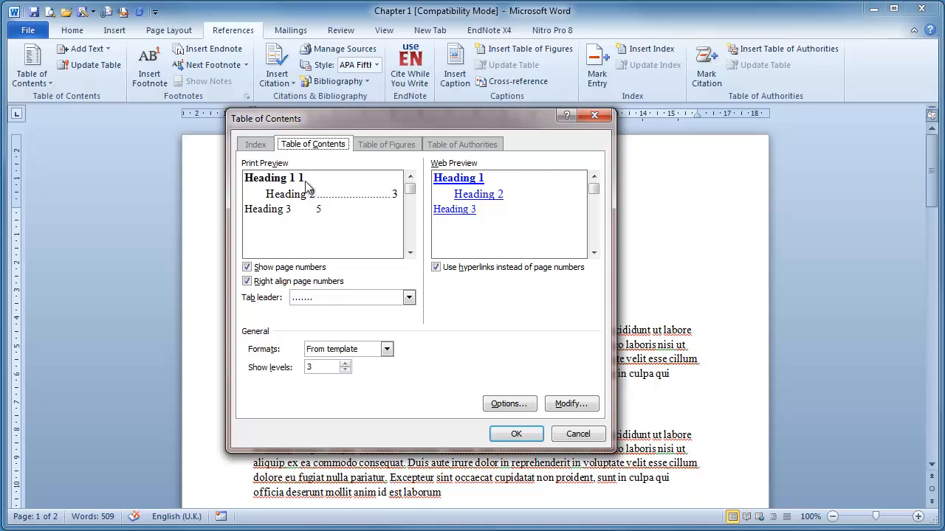
{"action": "mouse_move", "coordinate": [292, 181]}
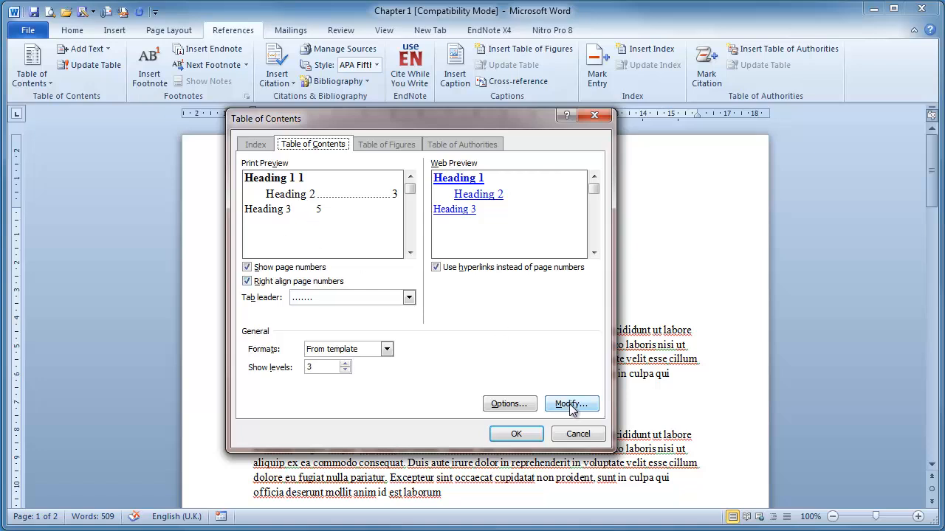
- From the Table of Contents dialog, open the TOC entry Style list via Modify
{"action": "left_click", "coordinate": [572, 404]}
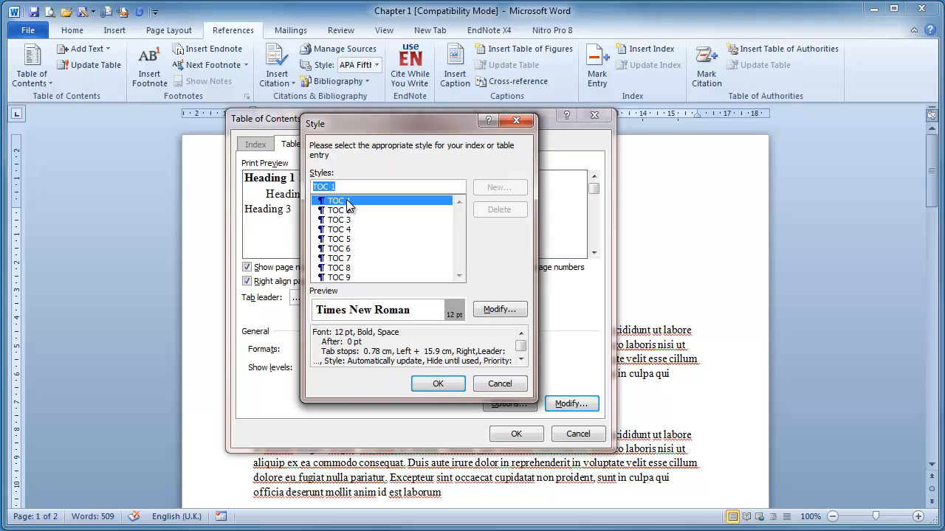
{"action": "mouse_move", "coordinate": [499, 313]}
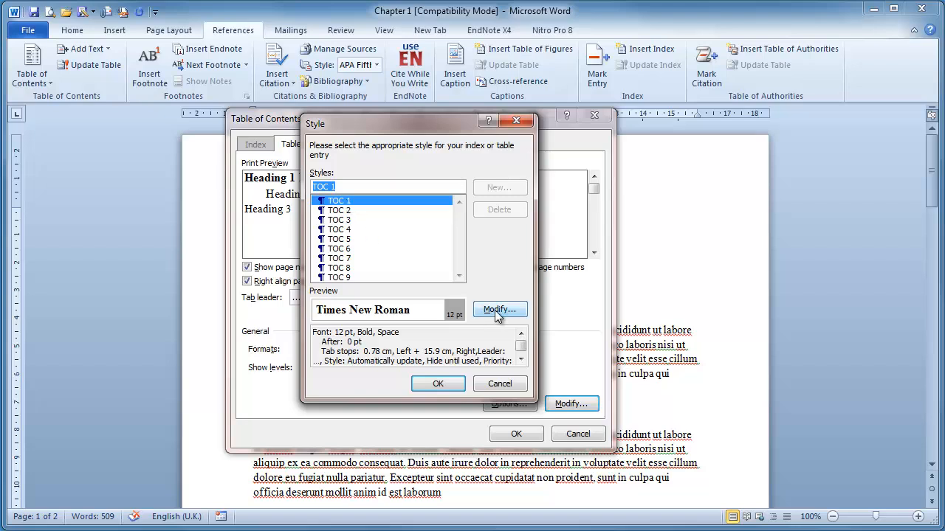
- Make TOC 1 14 pt bold Times New Roman with a dotted 15.9 cm right tab
{"action": "left_click", "coordinate": [500, 309]}
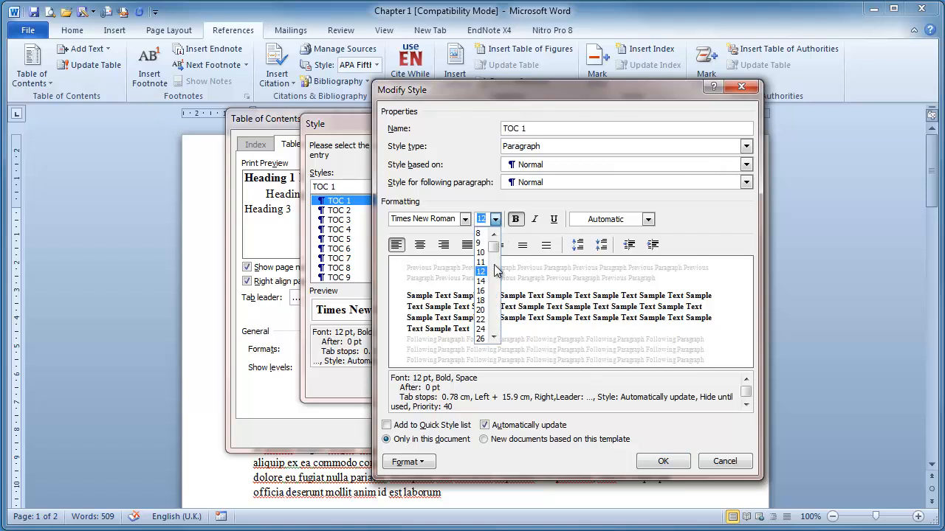
{"action": "left_click", "coordinate": [479, 277]}
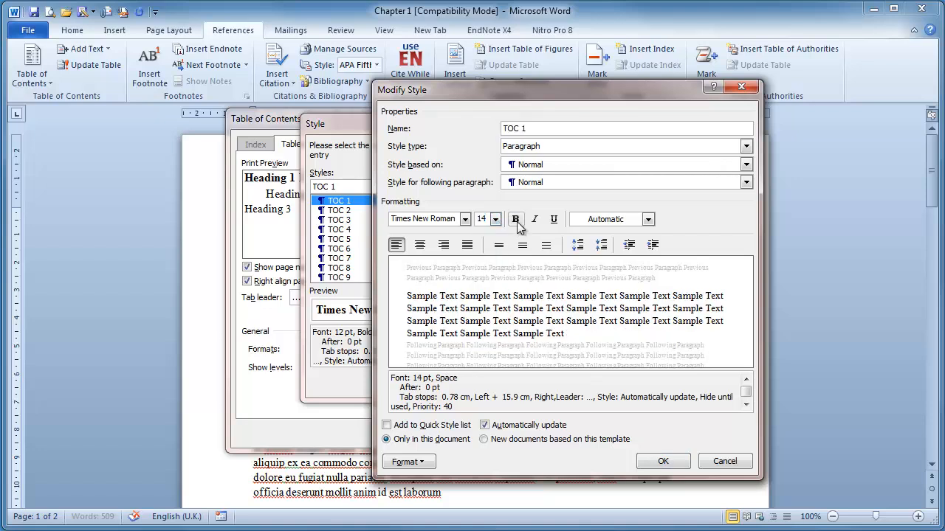
{"action": "left_click", "coordinate": [516, 220]}
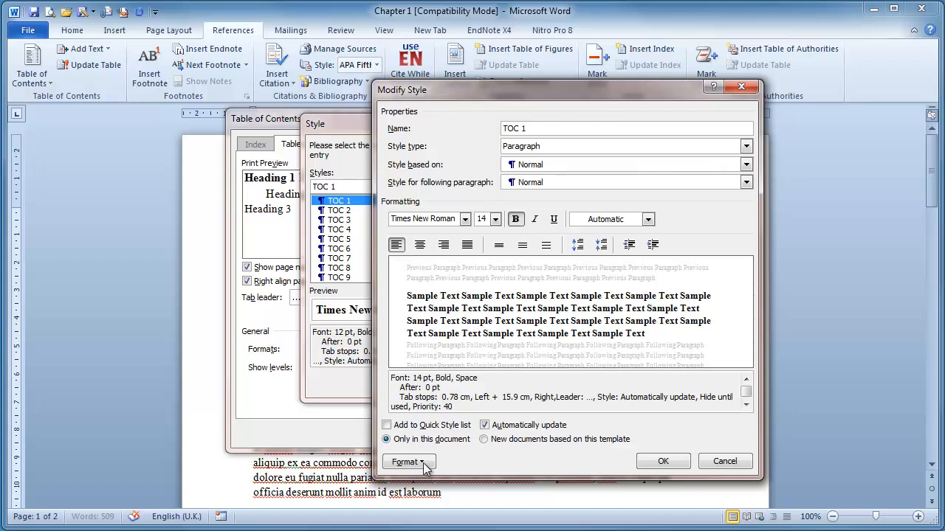
{"action": "left_click", "coordinate": [408, 462]}
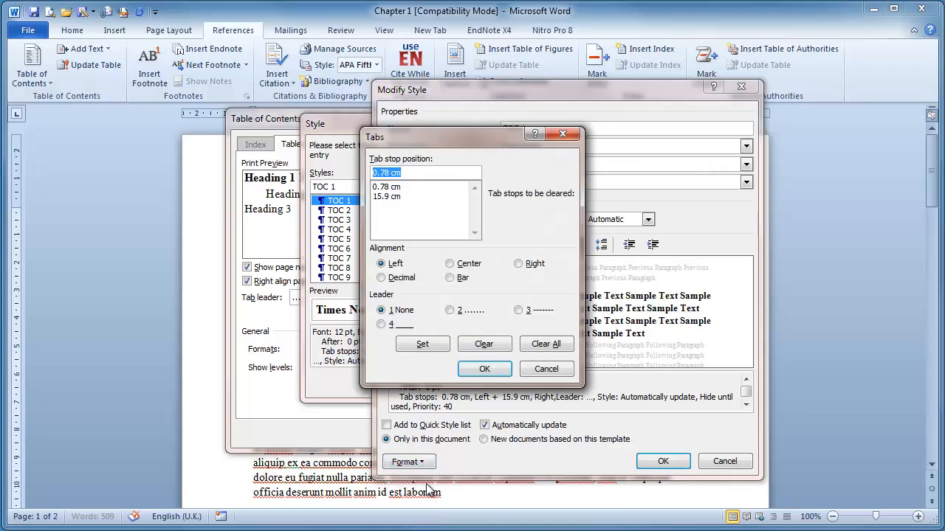
{"action": "left_click", "coordinate": [387, 196]}
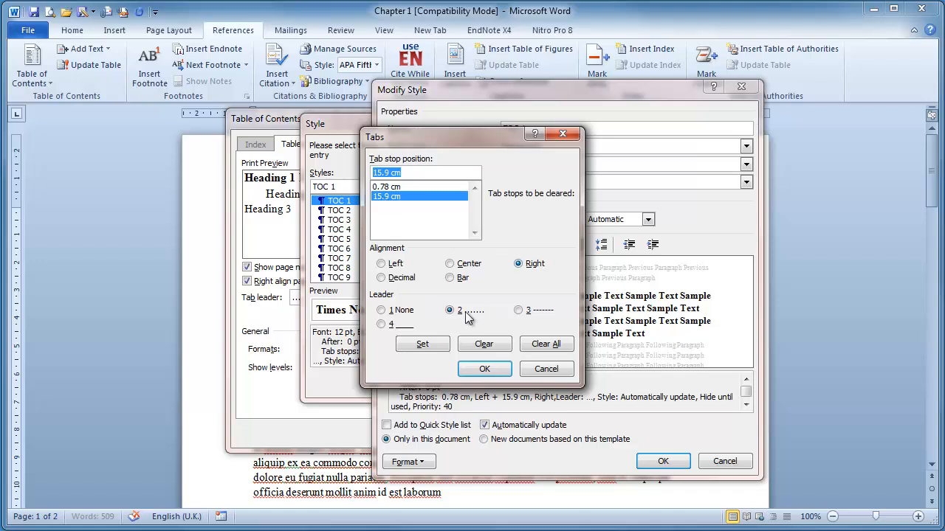
{"action": "left_click", "coordinate": [484, 369]}
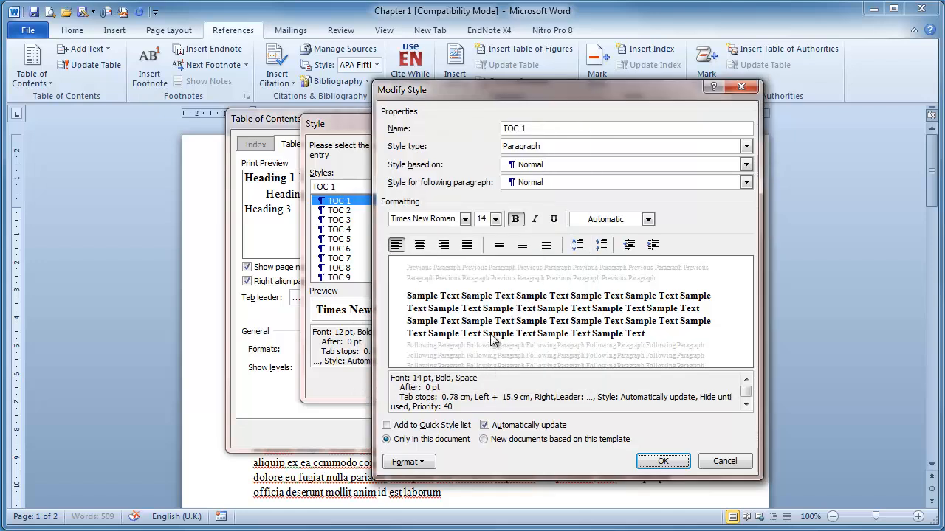
{"action": "left_click", "coordinate": [664, 461]}
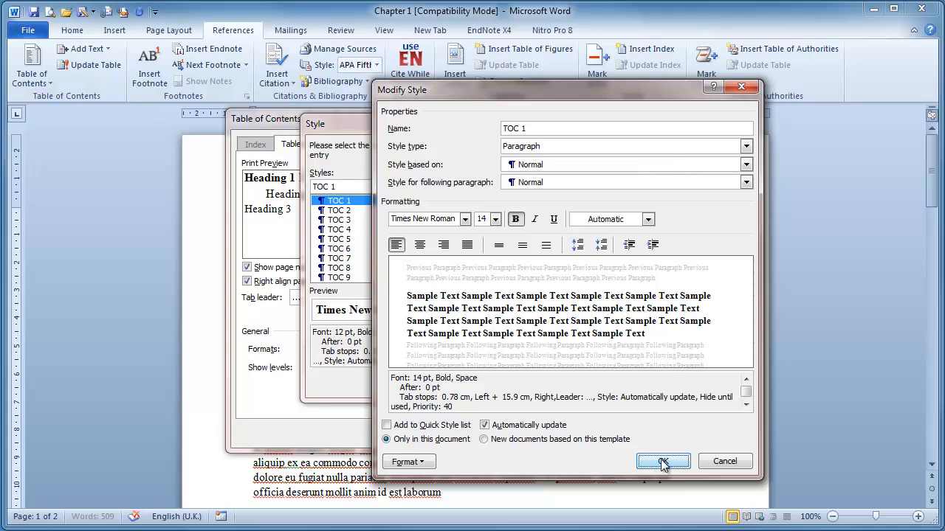
{"action": "left_click", "coordinate": [663, 462]}
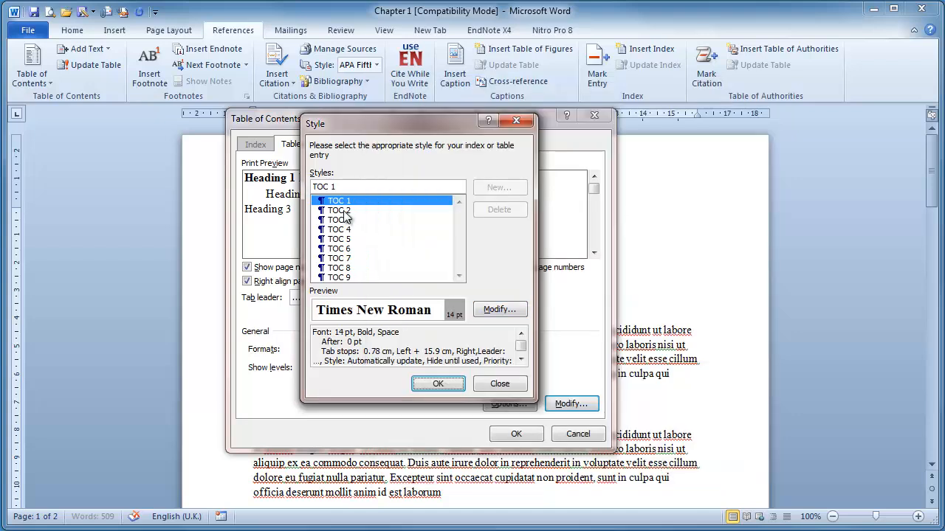
- Confirm TOC 2 at 12 pt with a dotted-leader right tab at 15.9 cm
{"action": "left_click", "coordinate": [338, 210]}
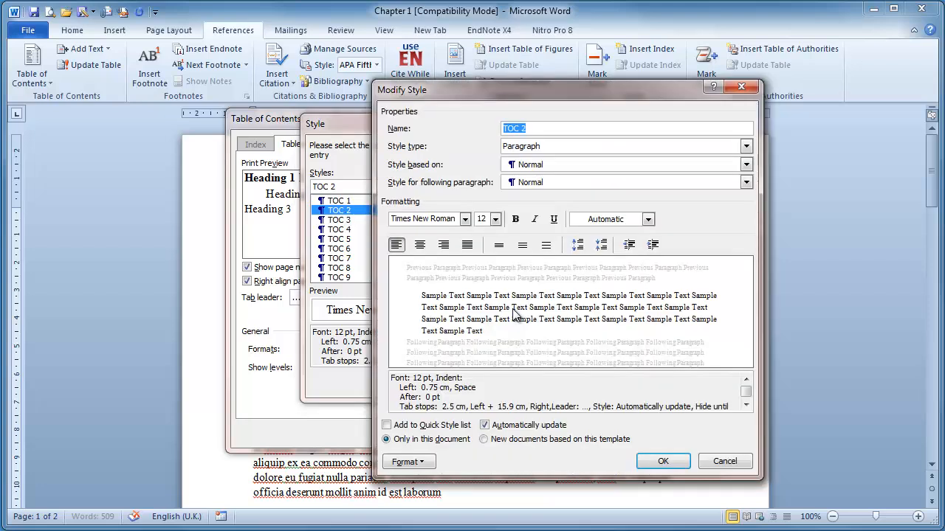
{"action": "mouse_move", "coordinate": [502, 225]}
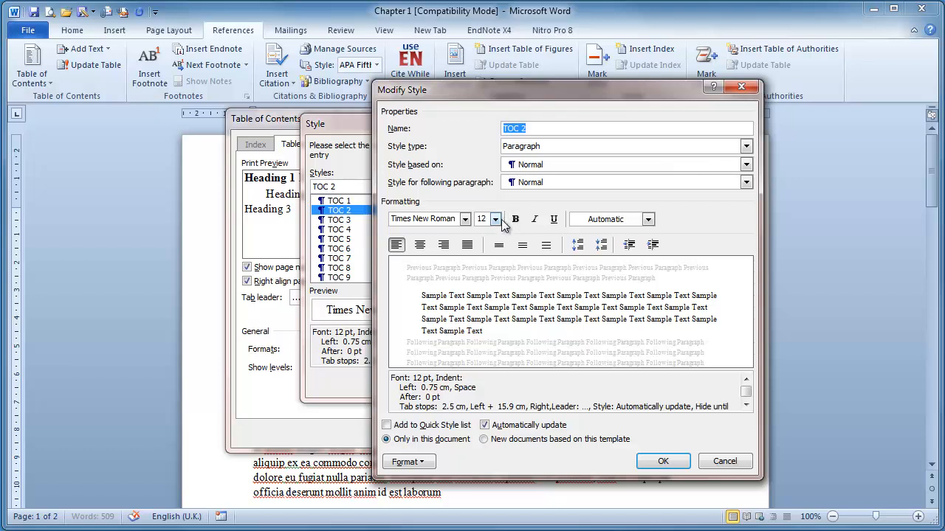
{"action": "left_click", "coordinate": [406, 462]}
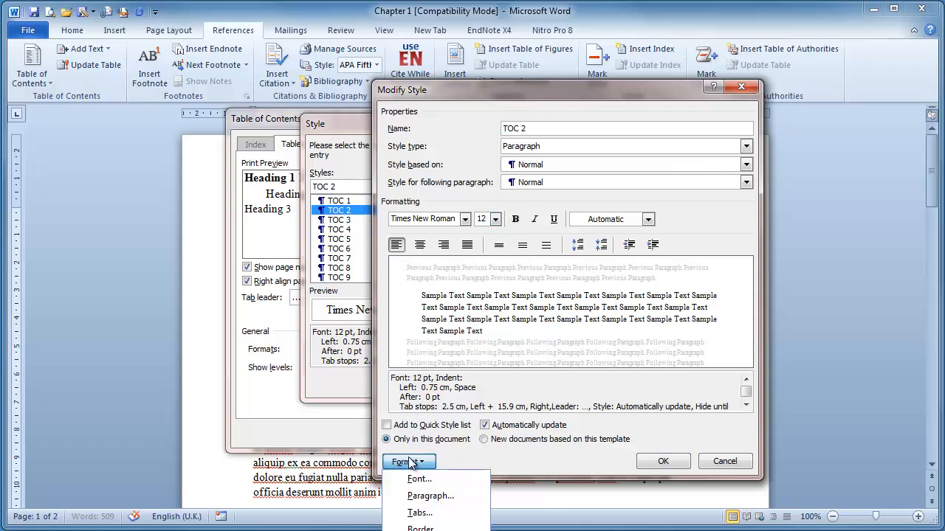
{"action": "left_click", "coordinate": [417, 513]}
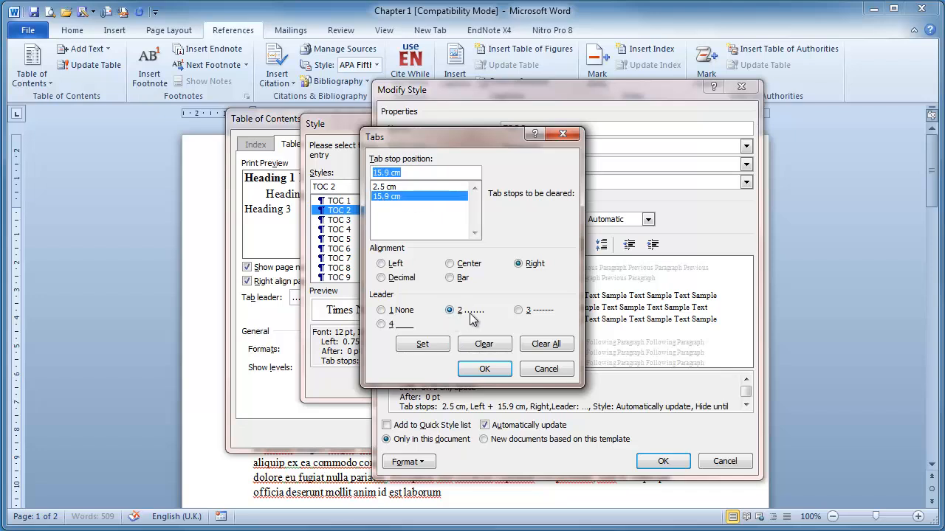
{"action": "left_click", "coordinate": [485, 368]}
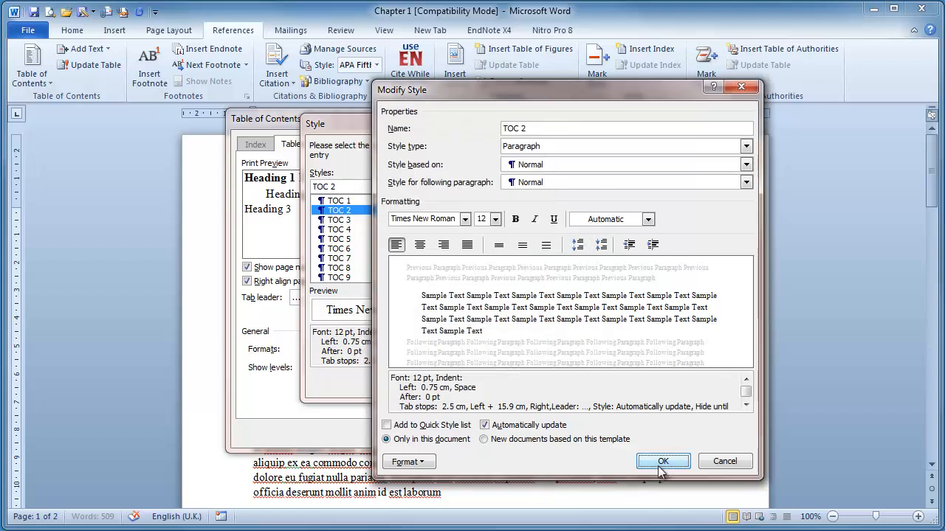
{"action": "left_click", "coordinate": [663, 461]}
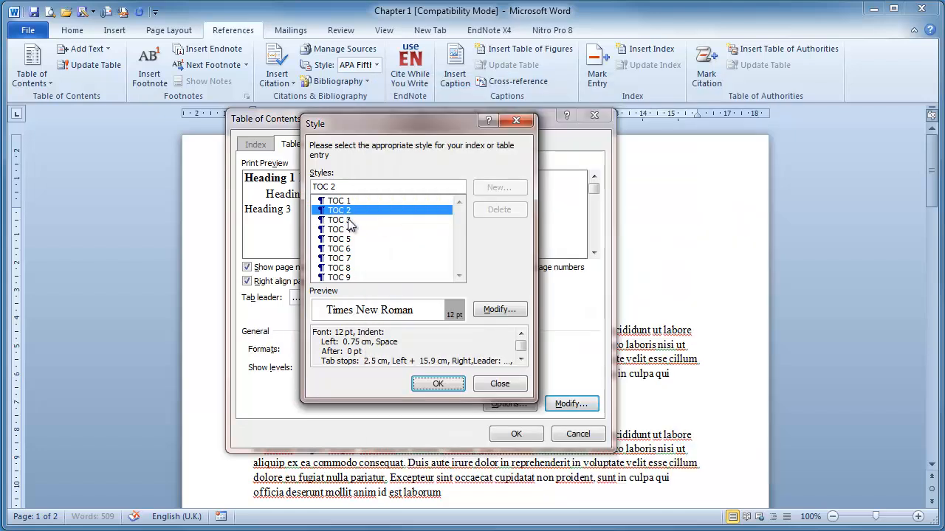
- Keep TOC 3 at 11 pt with the dotted 15.9 cm page-number tab stop
{"action": "left_click", "coordinate": [339, 219]}
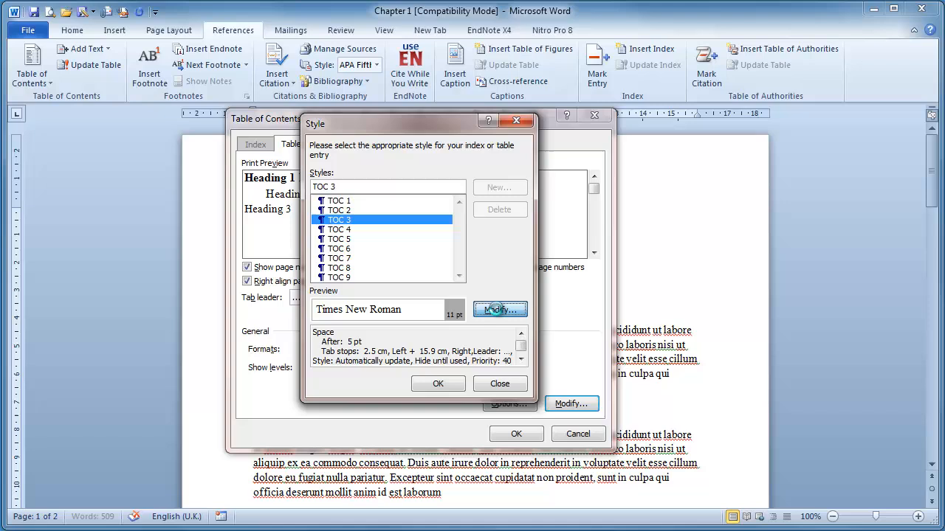
{"action": "left_click", "coordinate": [500, 309]}
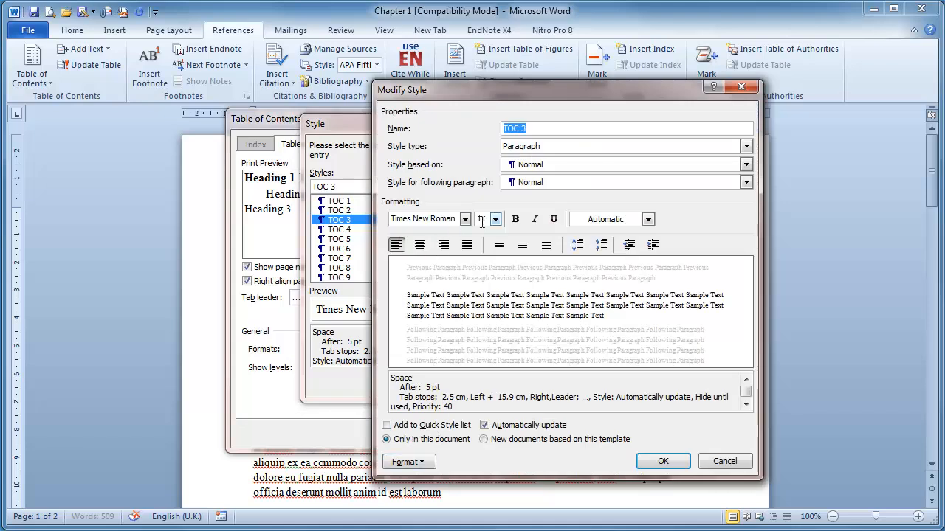
{"action": "left_click", "coordinate": [494, 219]}
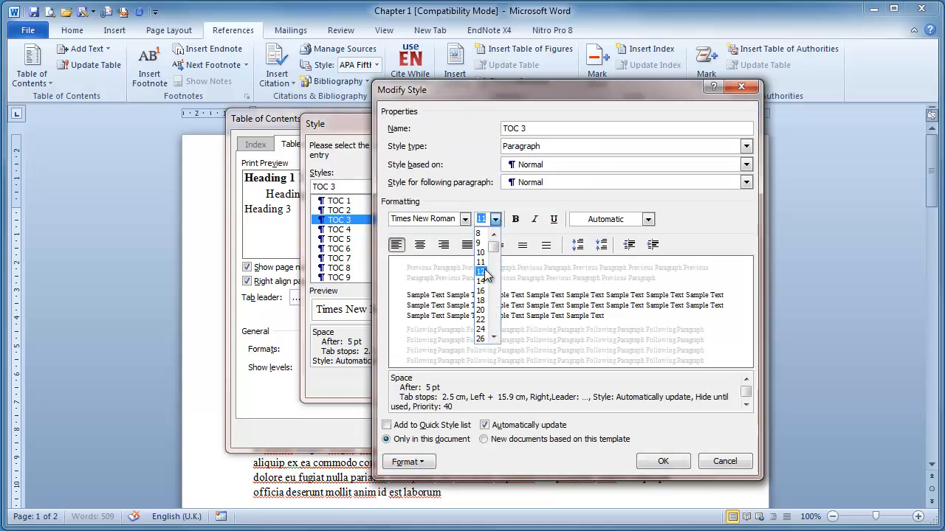
{"action": "left_click", "coordinate": [480, 272]}
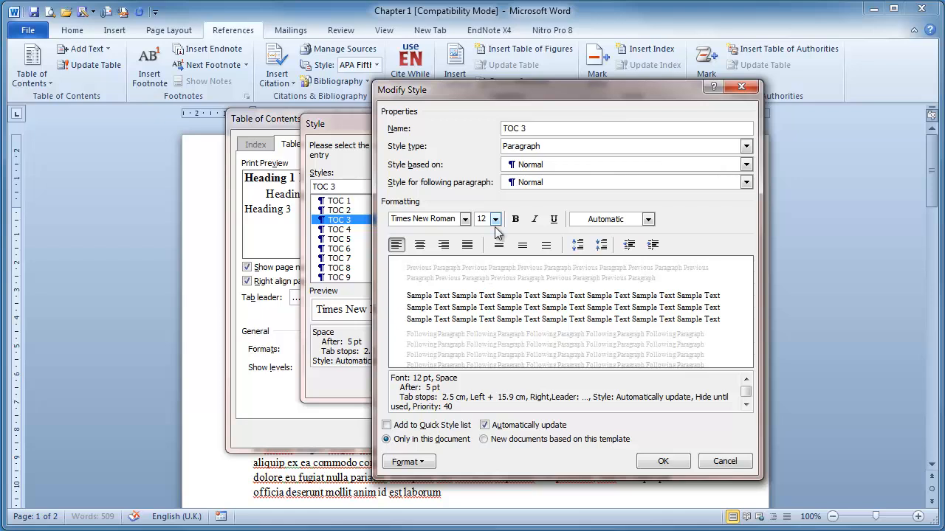
{"action": "left_click", "coordinate": [497, 219]}
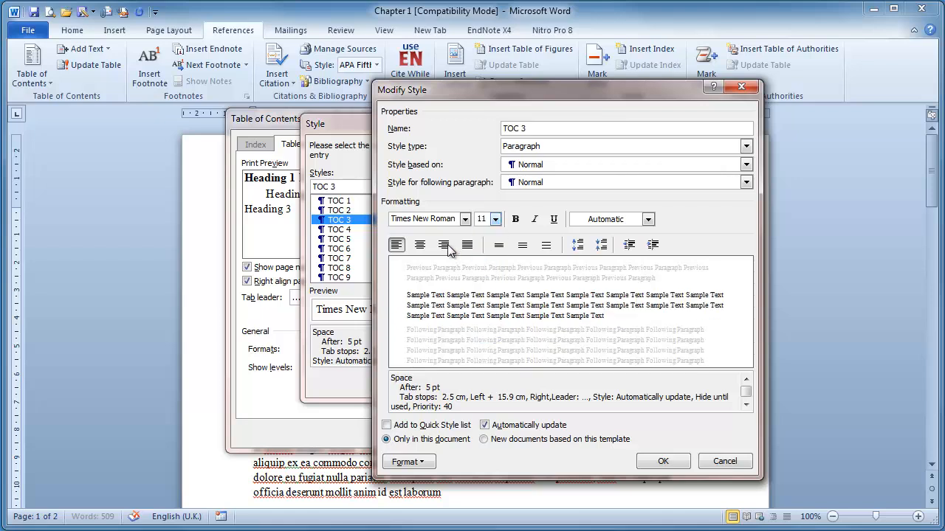
{"action": "left_click", "coordinate": [408, 461]}
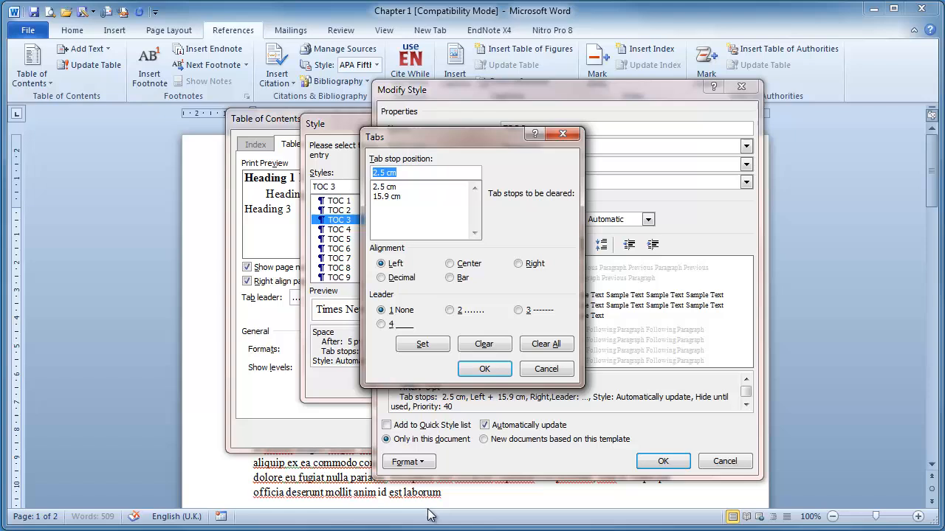
{"action": "left_click", "coordinate": [386, 196]}
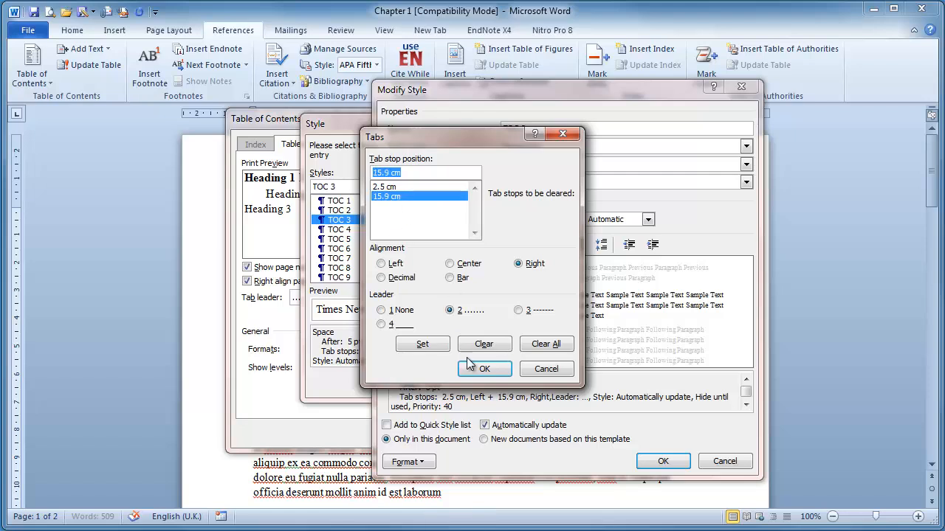
{"action": "left_click", "coordinate": [485, 369]}
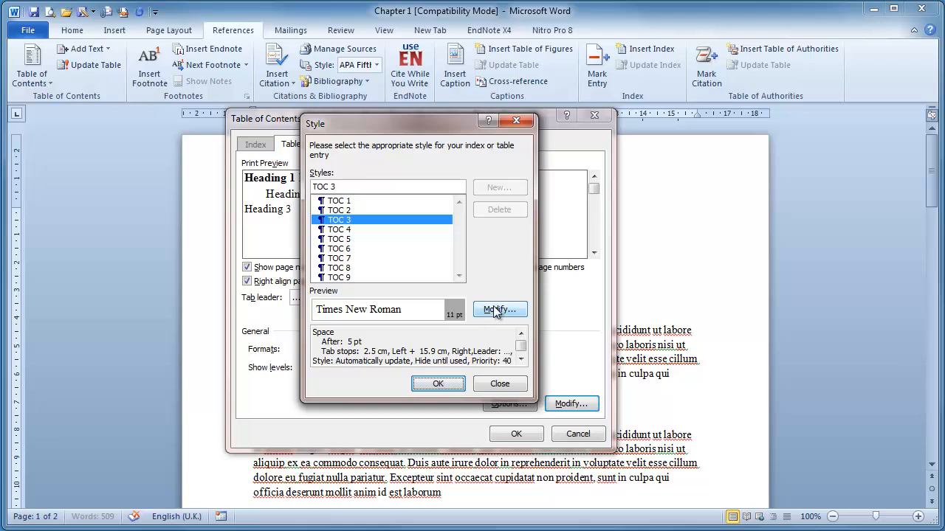
- Save the TOC 3 style and insert the rebuilt table of contents
{"action": "left_click", "coordinate": [499, 310]}
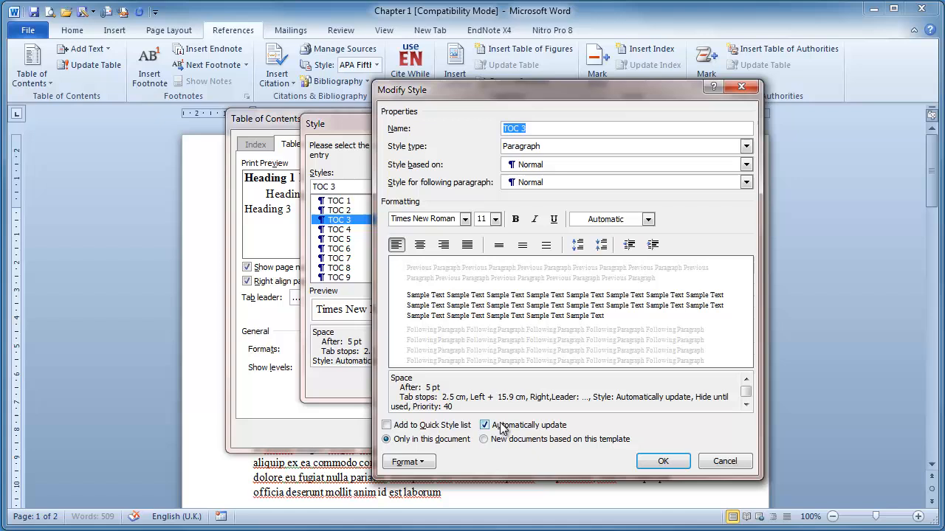
{"action": "mouse_move", "coordinate": [526, 427]}
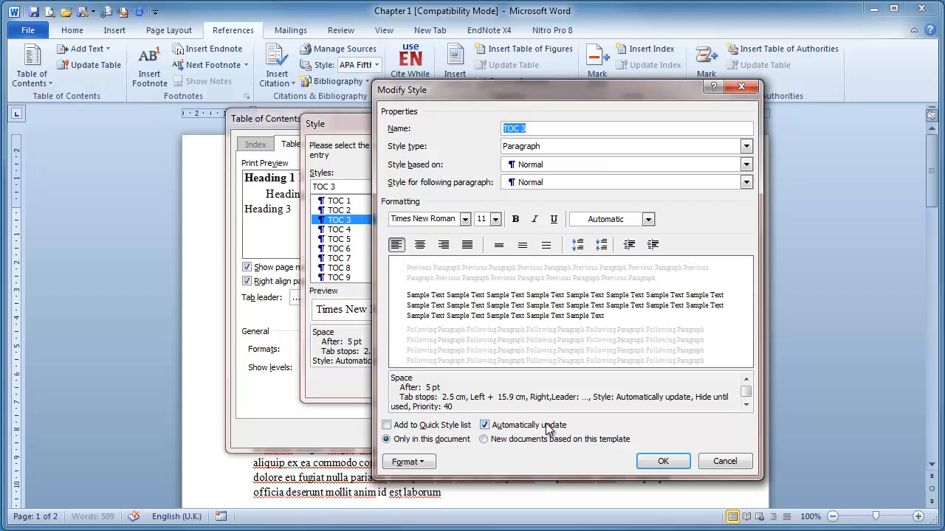
{"action": "left_click", "coordinate": [531, 129]}
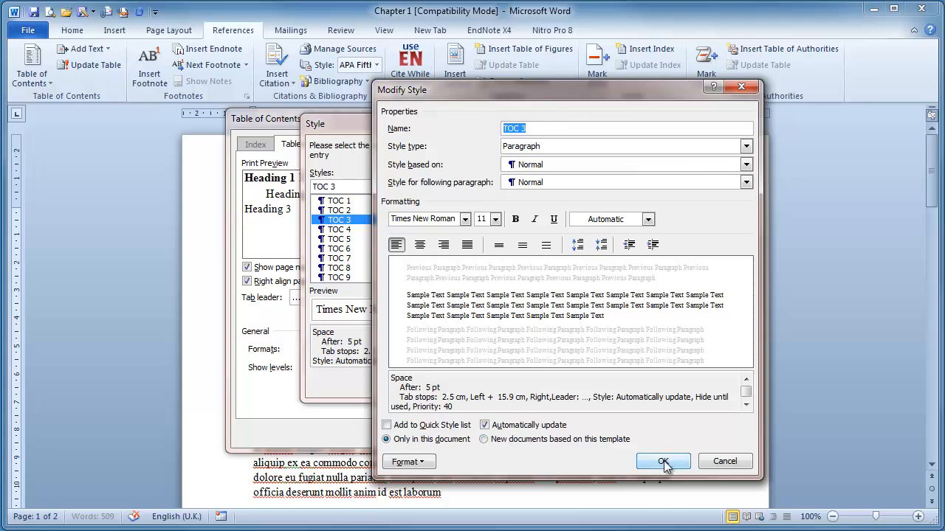
{"action": "left_click", "coordinate": [663, 461]}
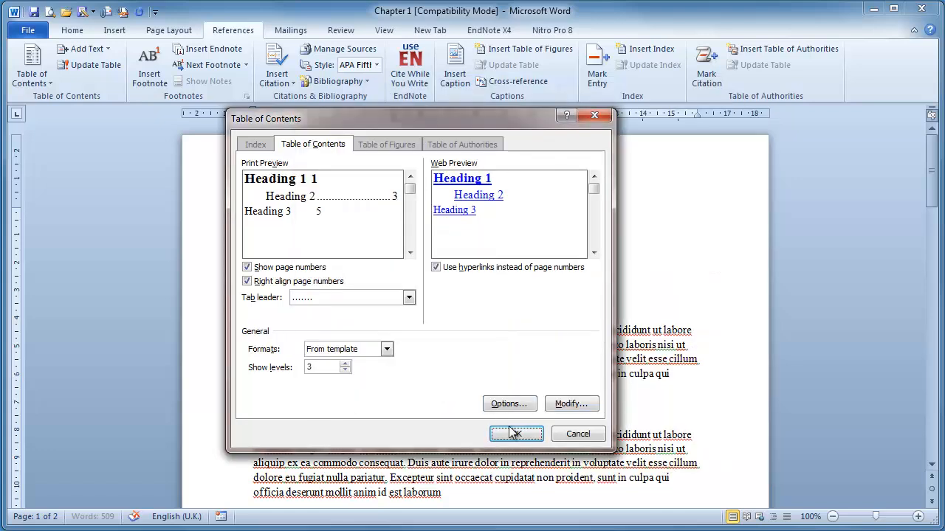
{"action": "left_click", "coordinate": [516, 434]}
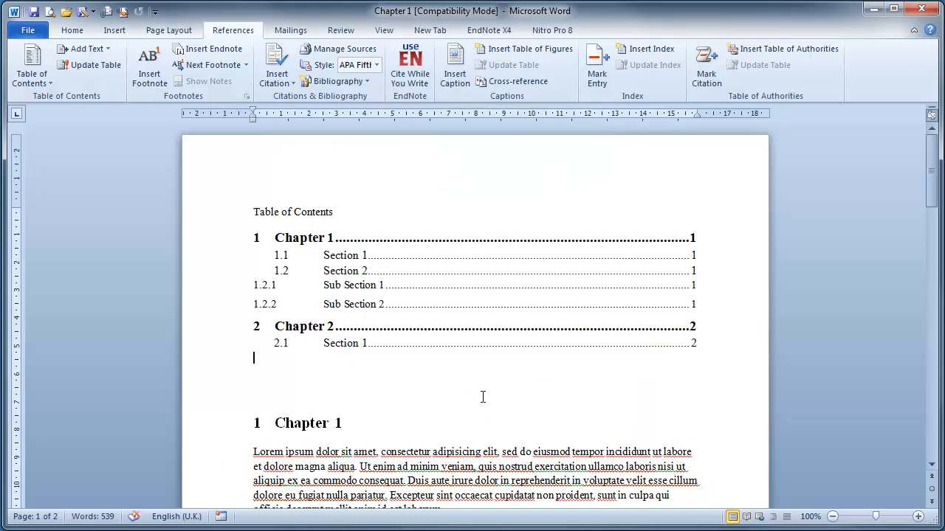
{"action": "mouse_move", "coordinate": [377, 296]}
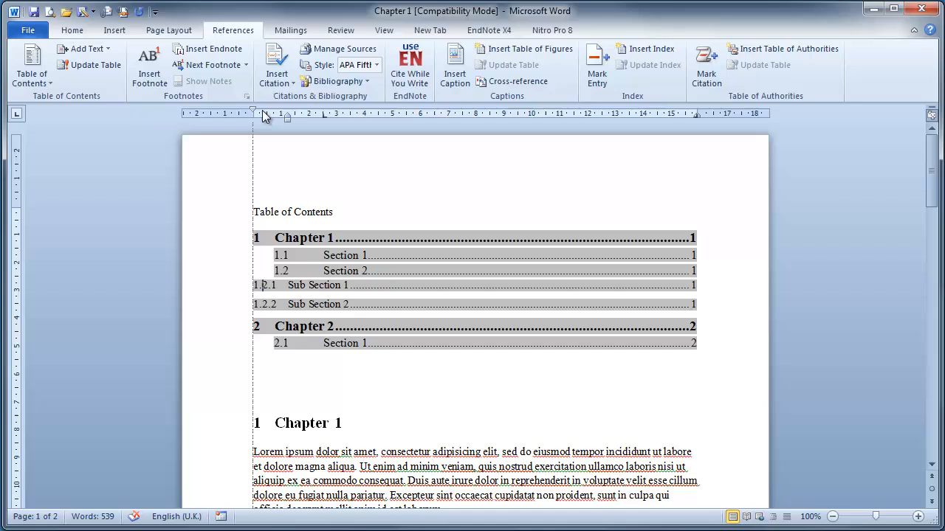
- Indent subsection entries 1.2.1 and 1.2.2 on the ruler and open paragraph spacing settings
{"action": "left_click_drag", "start_coordinate": [264, 116], "coordinate": [295, 116]}
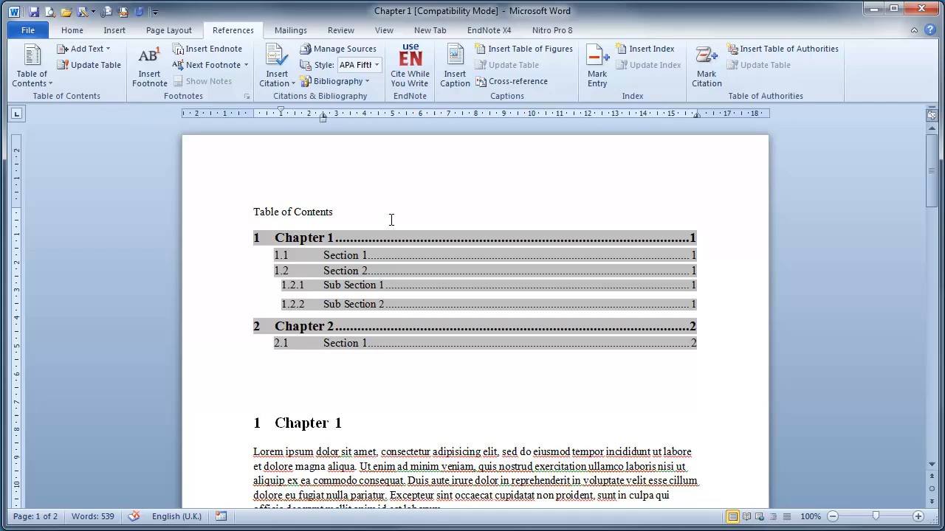
{"action": "left_click", "coordinate": [72, 29]}
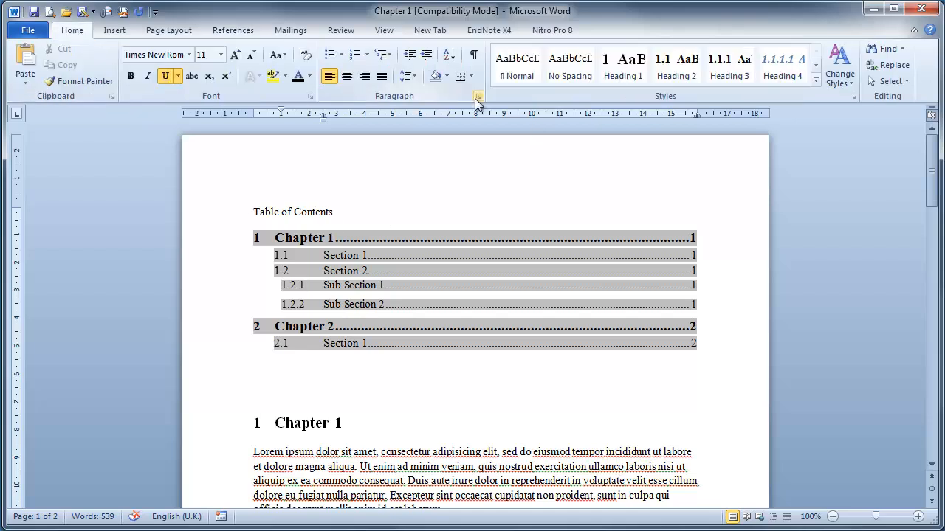
{"action": "left_click", "coordinate": [477, 96]}
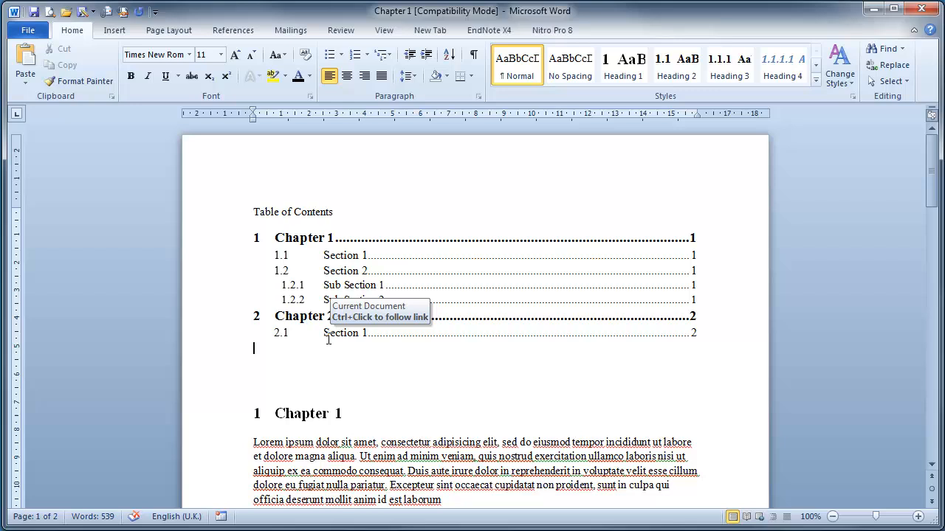
{"action": "mouse_move", "coordinate": [375, 391]}
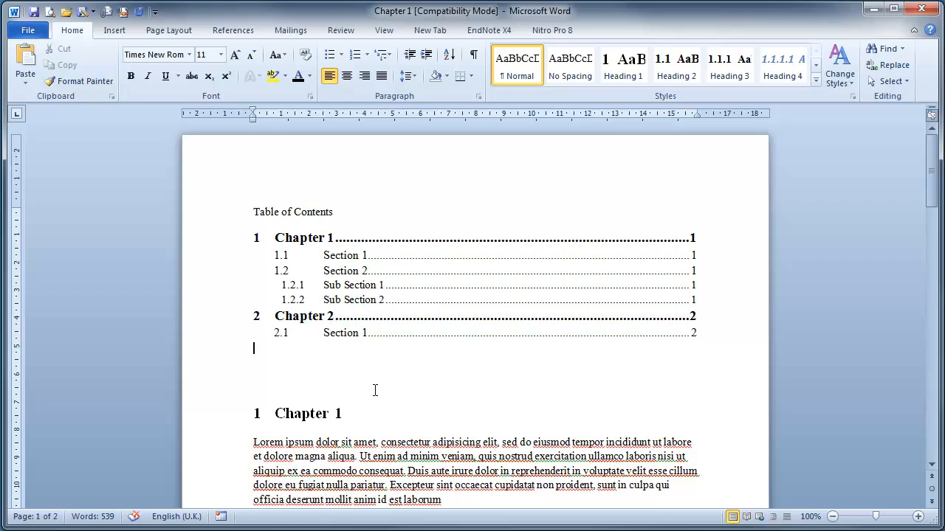
- Rename the chapter headings to 'Introduction' and 'Materials and Methods'
{"action": "double_click", "coordinate": [309, 414]}
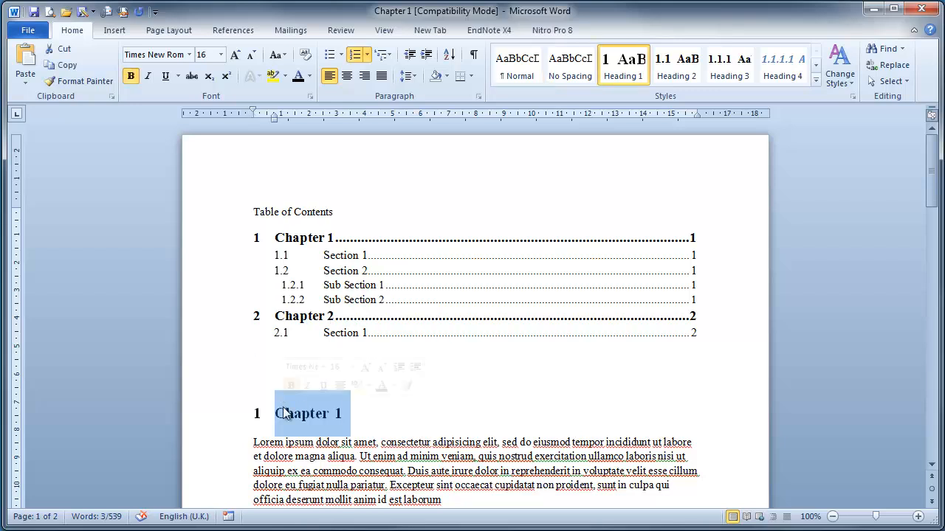
{"action": "type", "text": "Introduction"}
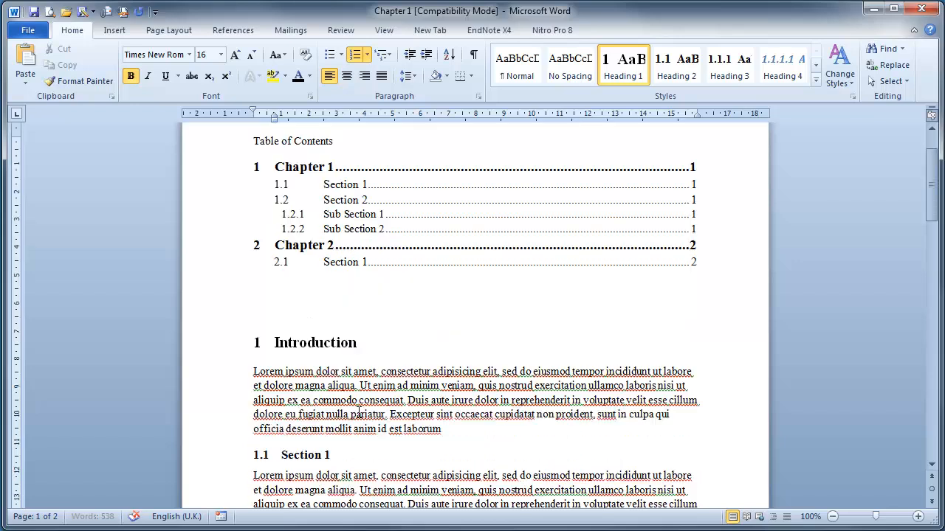
{"action": "scroll", "scroll_direction": "down", "scroll_amount": 3}
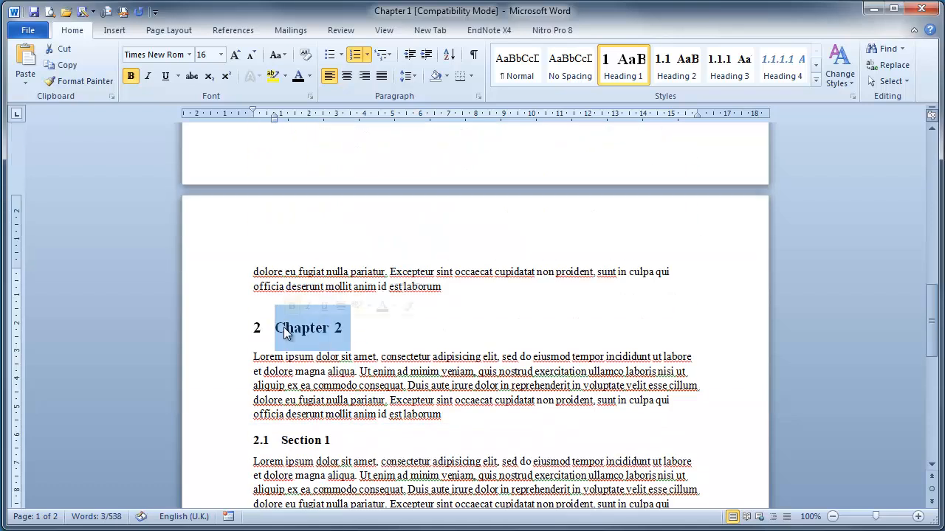
{"action": "type", "text": "Materials and Me"}
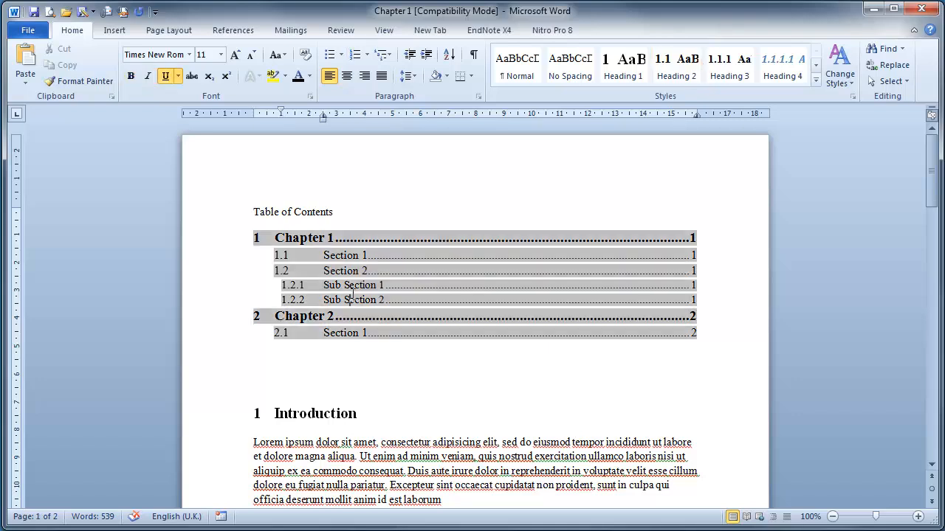
- Update the table of contents field to show the renamed chapters
{"action": "right_click", "coordinate": [351, 300]}
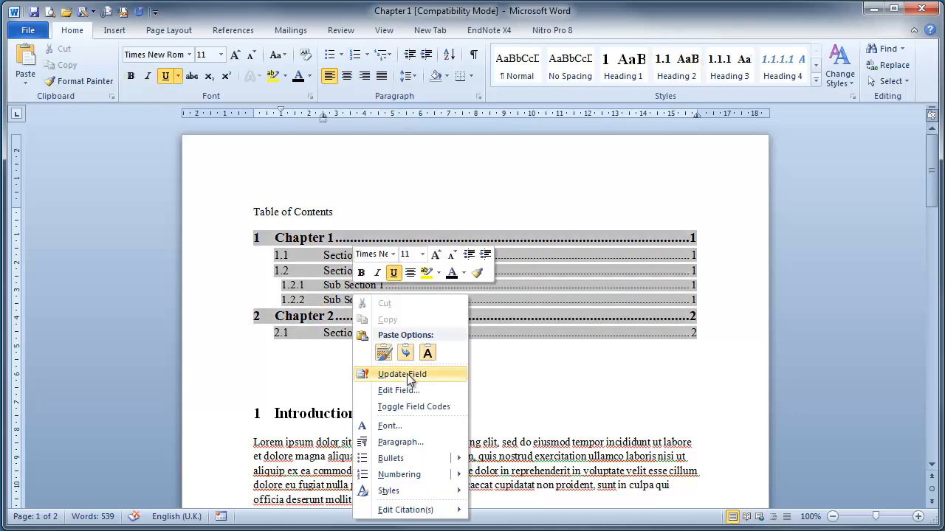
{"action": "left_click", "coordinate": [402, 374]}
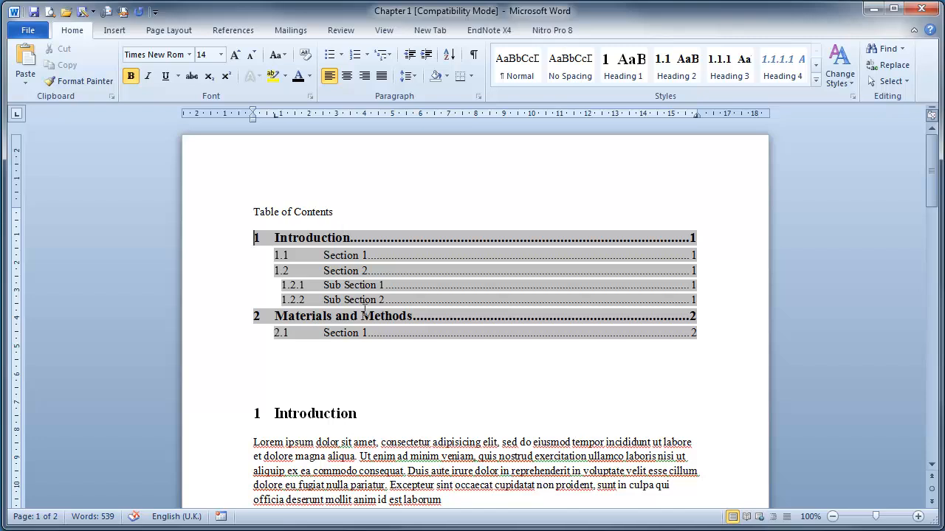
{"action": "mouse_move", "coordinate": [391, 395]}
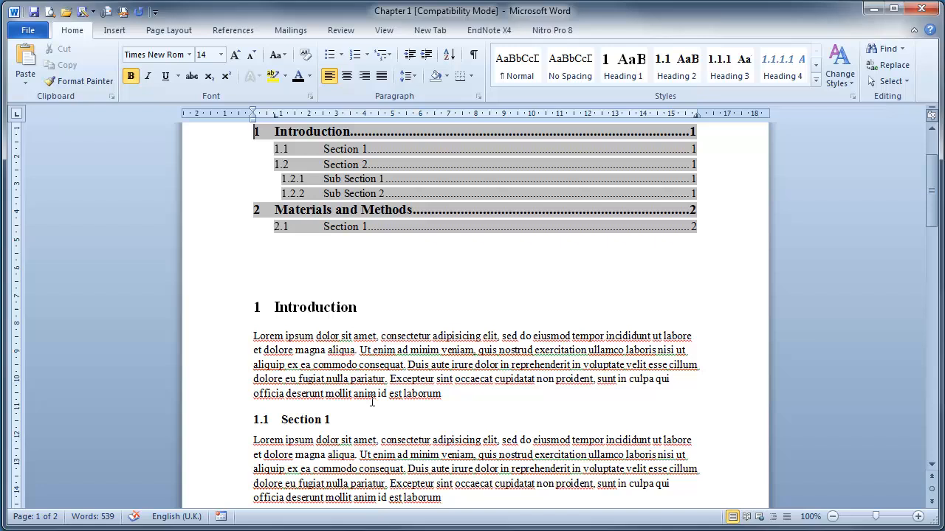
- Retitle the subheadings Background, Hypothesis, Aims and Methodology used
{"action": "scroll", "scroll_direction": "down", "scroll_amount": 3}
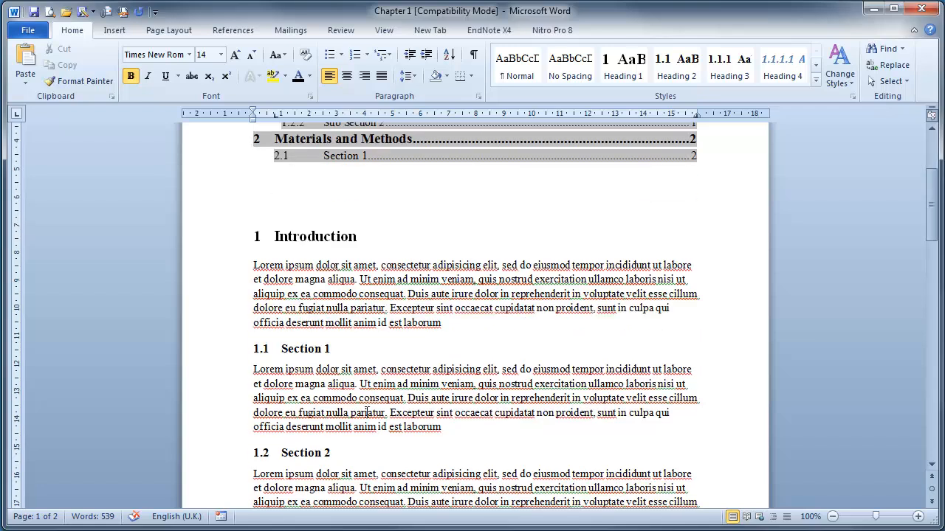
{"action": "double_click", "coordinate": [305, 349]}
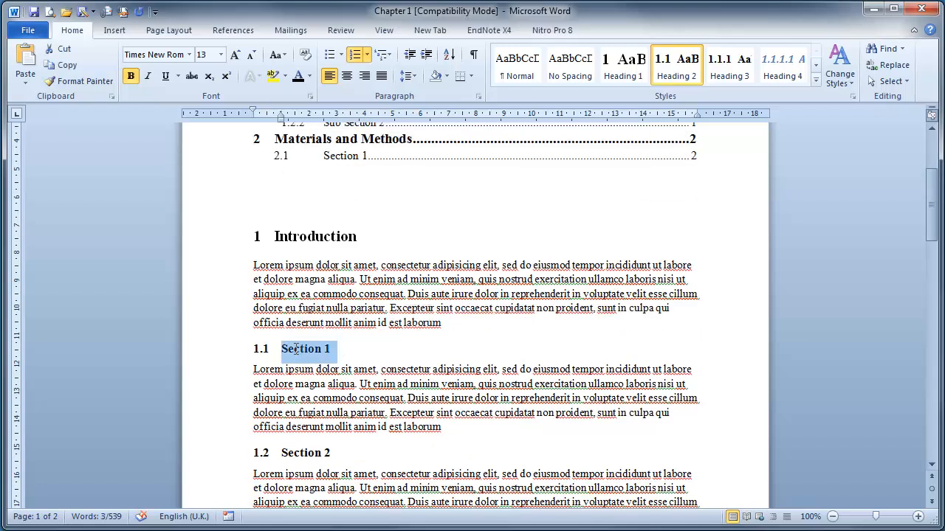
{"action": "type", "text": "Background"}
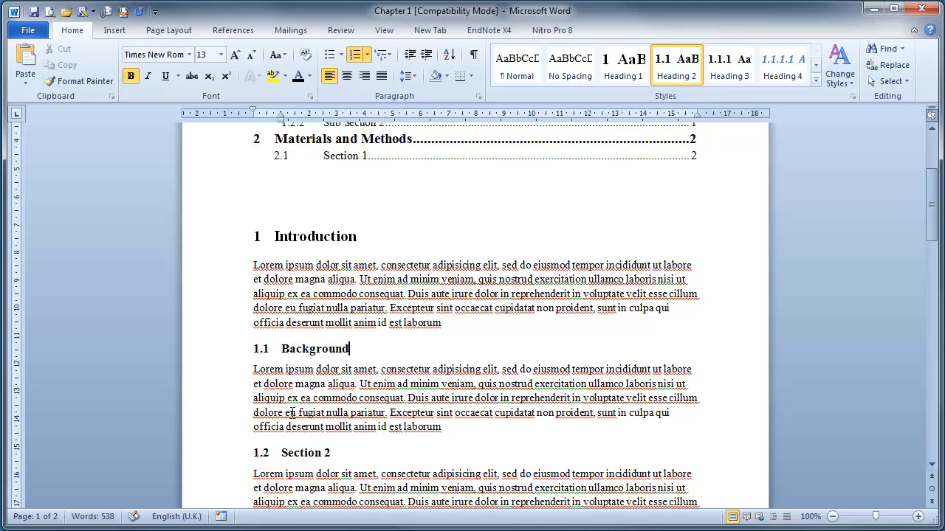
{"action": "double_click", "coordinate": [304, 454]}
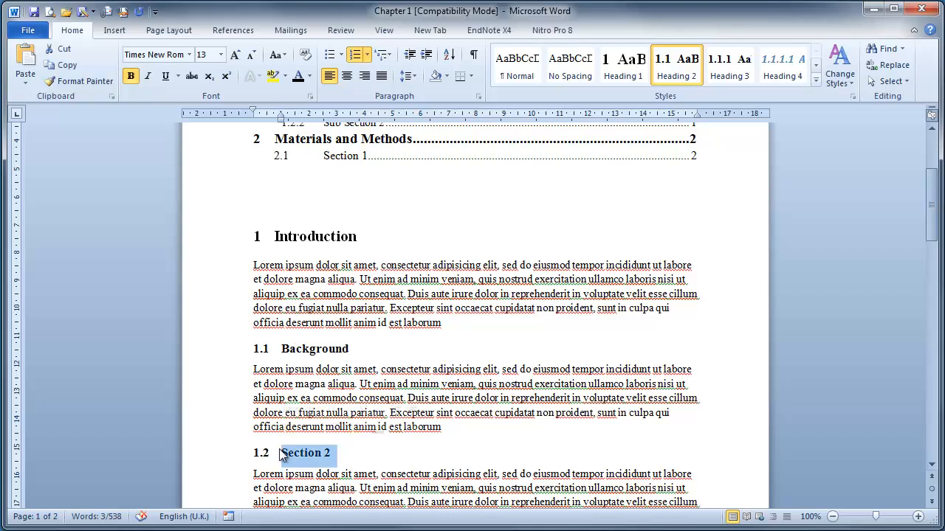
{"action": "type", "text": "Hypothe"}
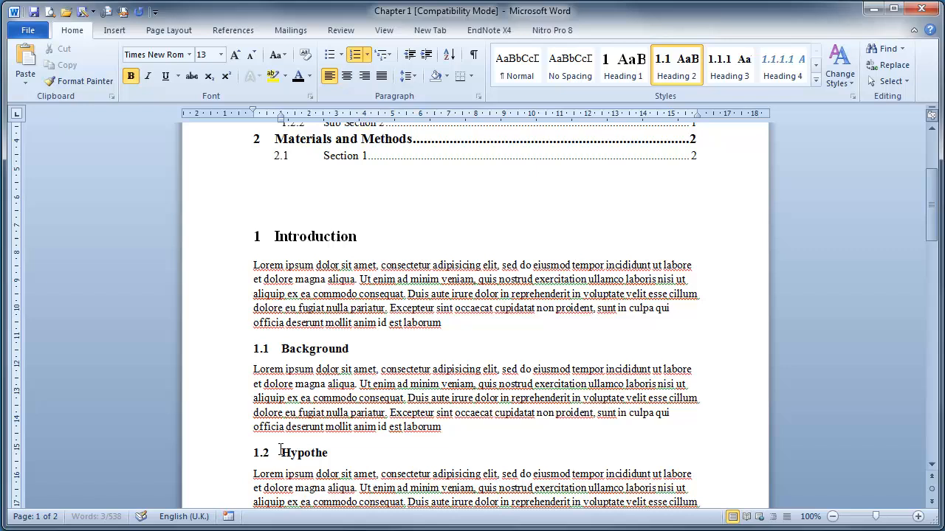
{"action": "type", "text": "sis"}
{"action": "type", "text": "Methodolo"}
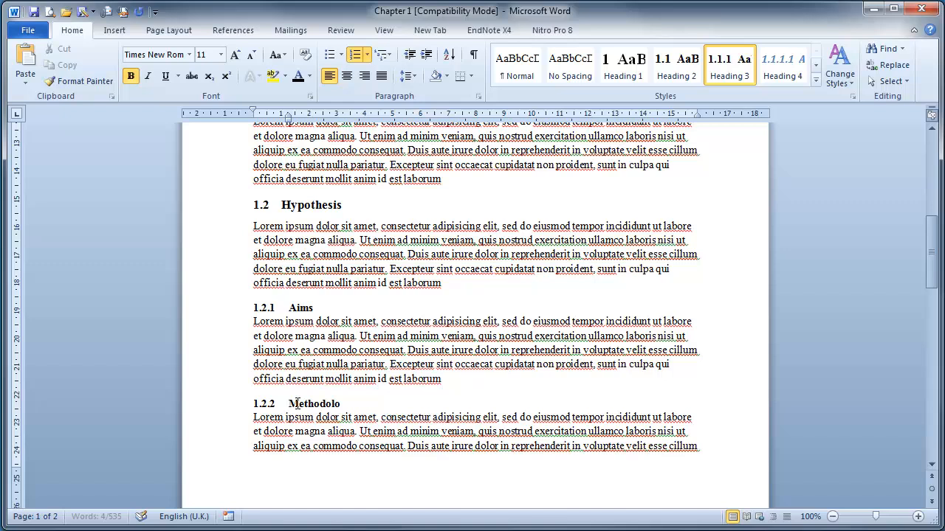
{"action": "type", "text": "gy used"}
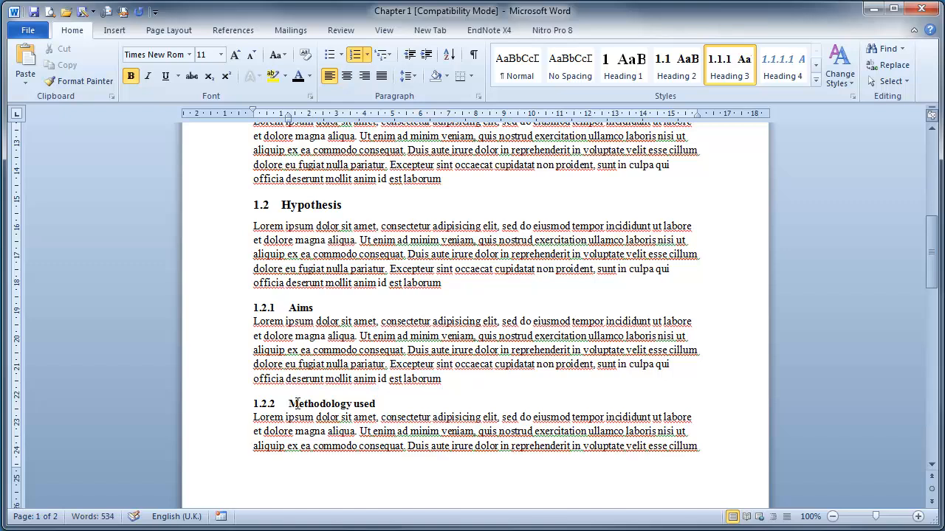
{"action": "scroll", "scroll_direction": "down", "scroll_amount": 3}
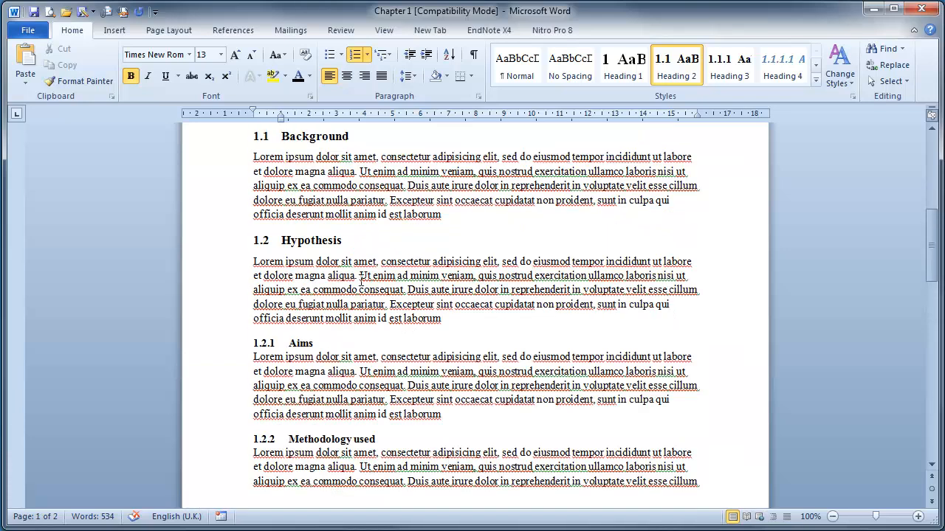
- Update the table of contents to list the new subheadings and Method 1
{"action": "right_click", "coordinate": [347, 271]}
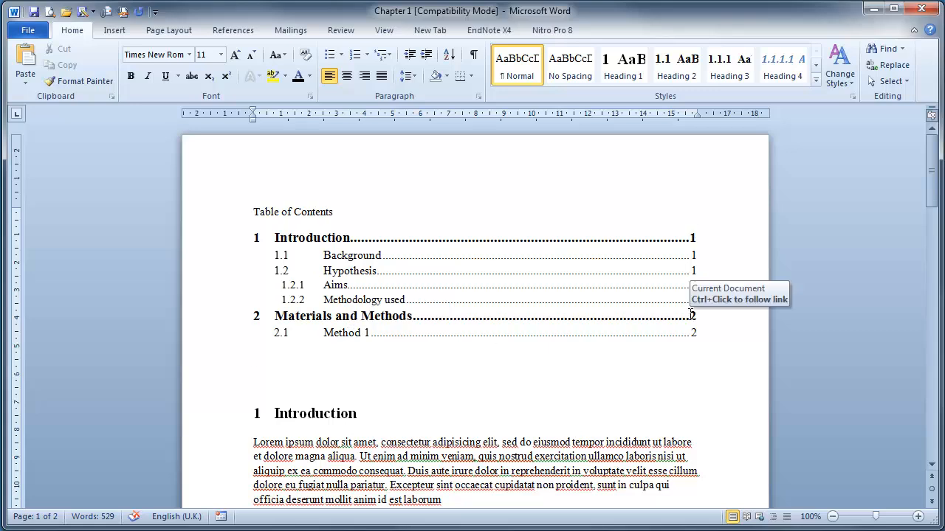
{"action": "mouse_move", "coordinate": [292, 316]}
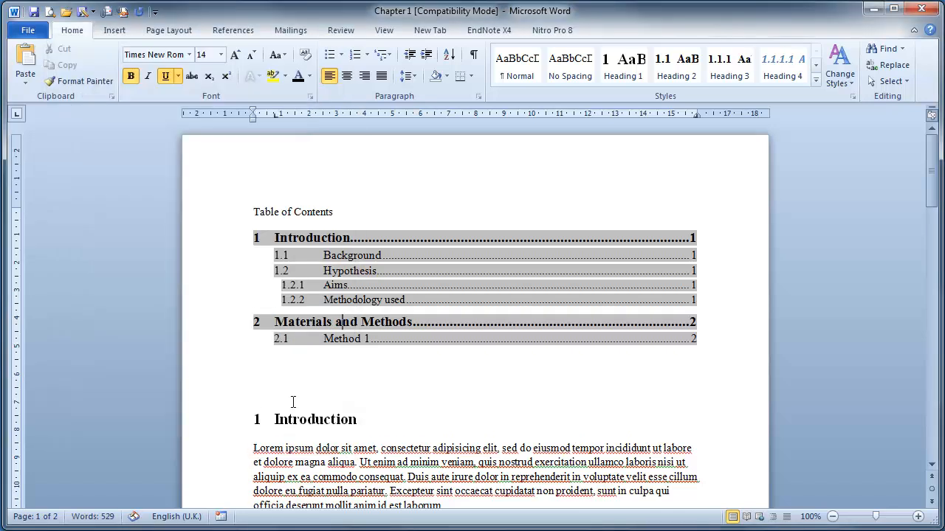
{"action": "left_click", "coordinate": [293, 390]}
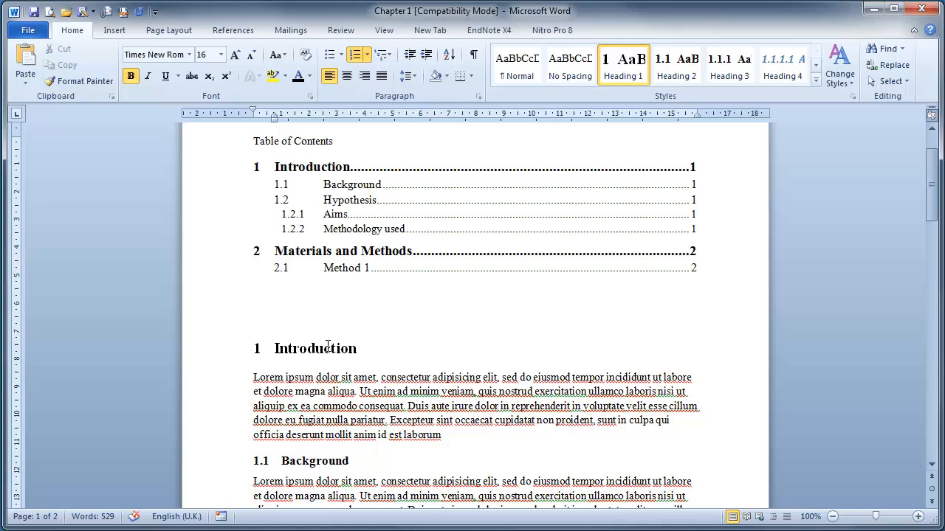
- Bring up the Insert commands to add a page break before Introduction
{"action": "left_click", "coordinate": [113, 30]}
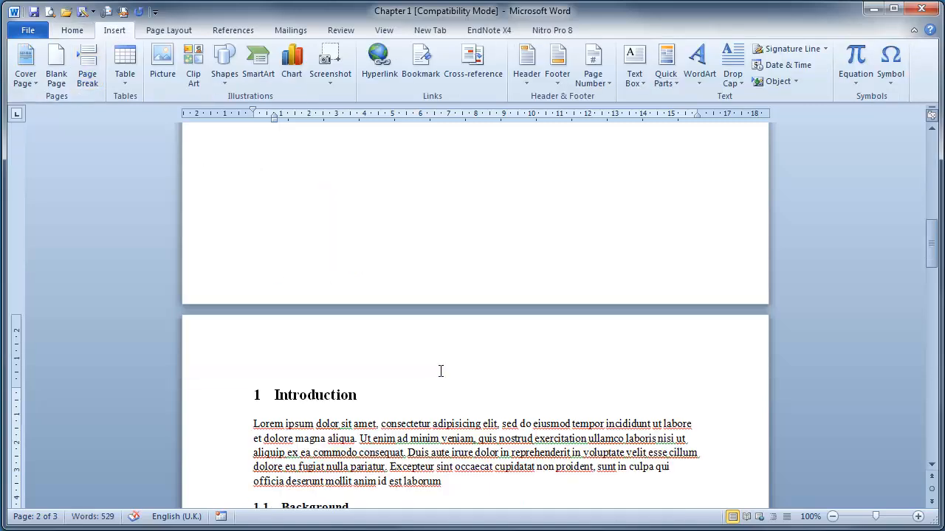
{"action": "scroll", "scroll_direction": "down", "scroll_amount": 3}
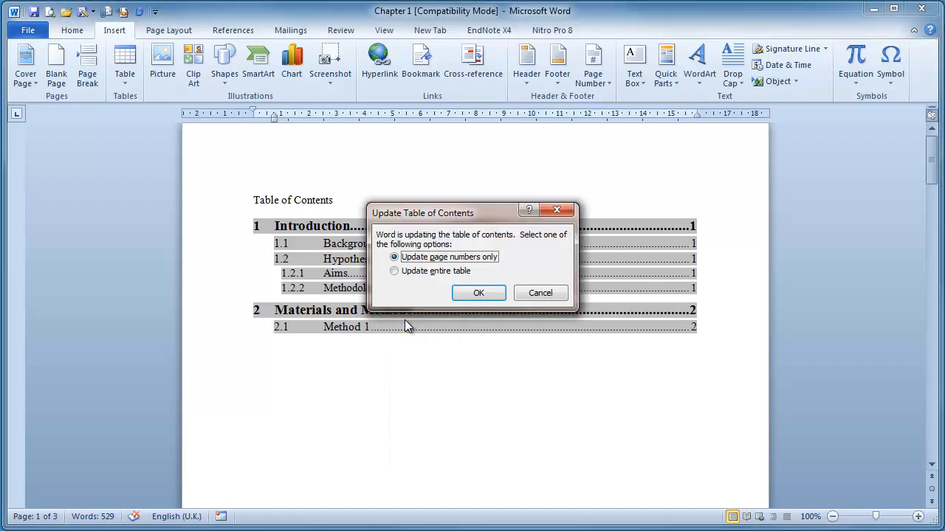
- Update the entire table of contents to pages 2 and 3, then select its title
{"action": "left_click", "coordinate": [395, 271]}
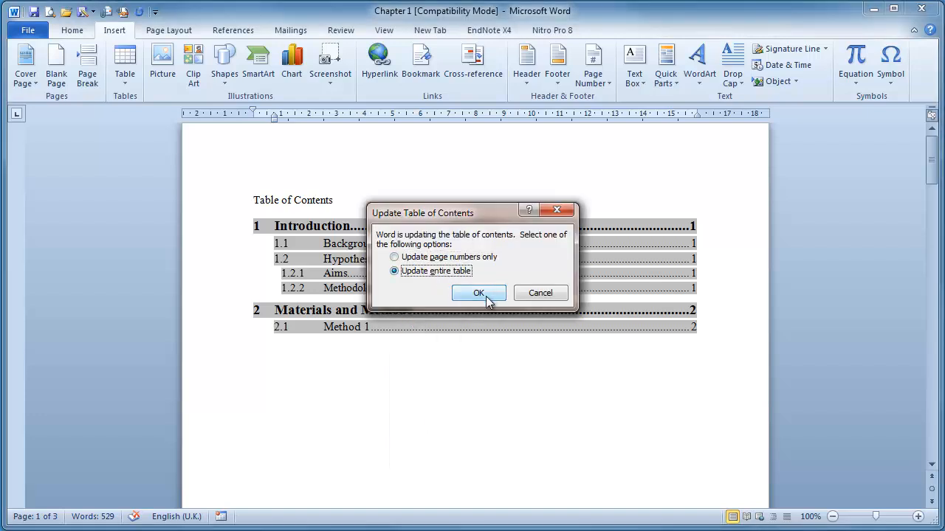
{"action": "left_click", "coordinate": [478, 293]}
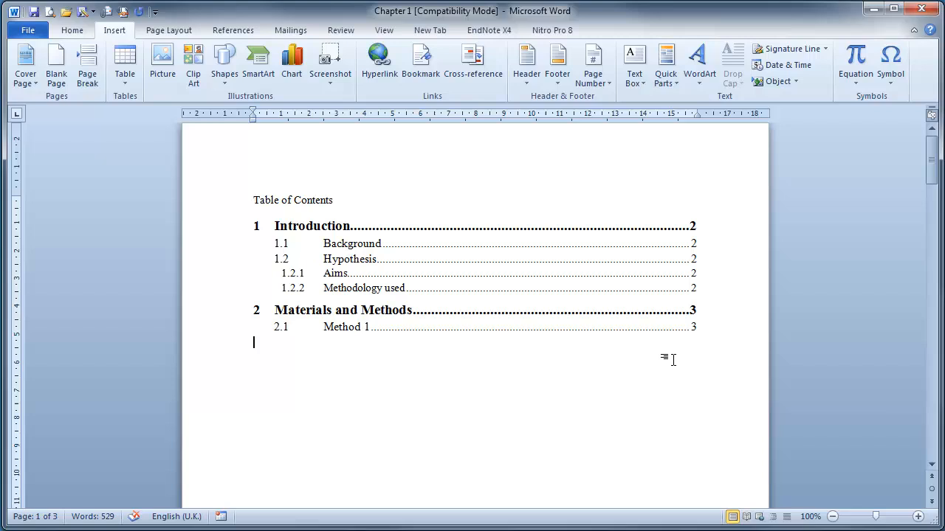
{"action": "double_click", "coordinate": [292, 200]}
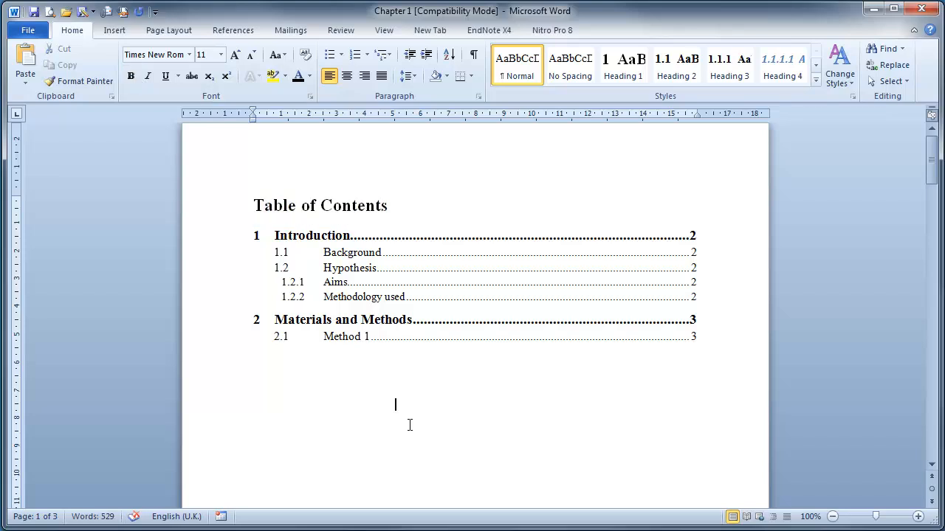
{"action": "mouse_move", "coordinate": [413, 410]}
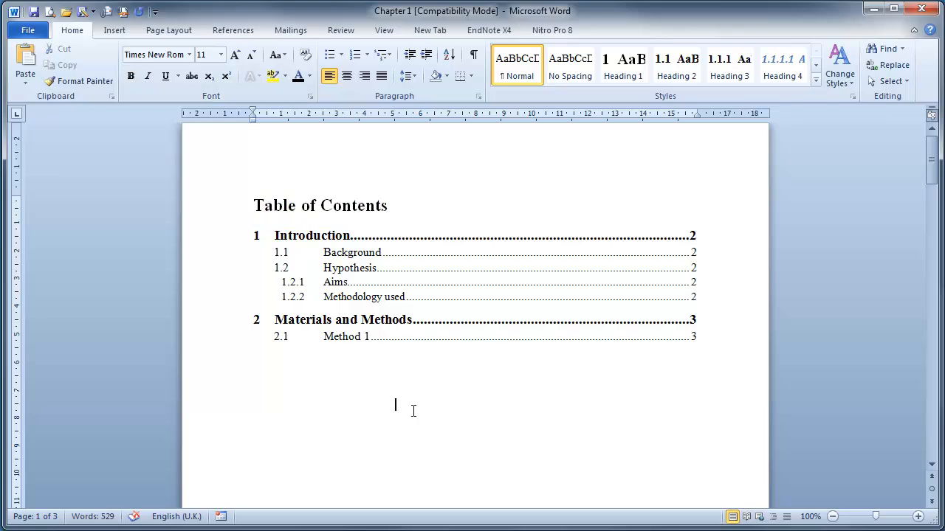
{"action": "scroll", "scroll_direction": "down", "scroll_amount": 3}
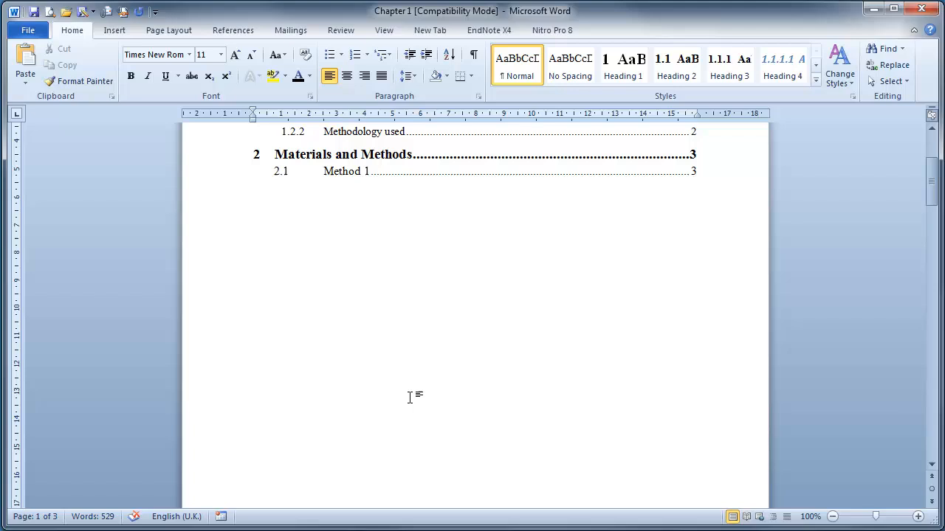
{"action": "scroll", "scroll_direction": "down", "scroll_amount": 3}
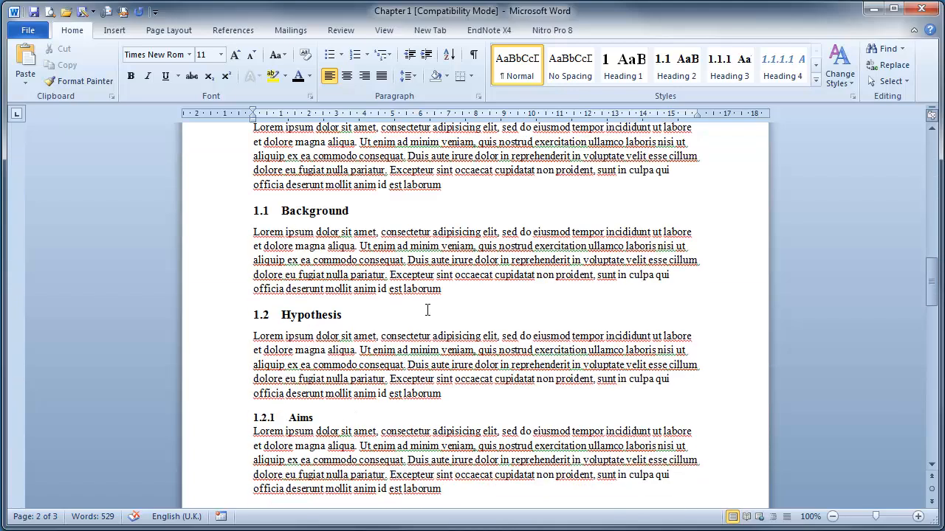
{"action": "left_click", "coordinate": [290, 316]}
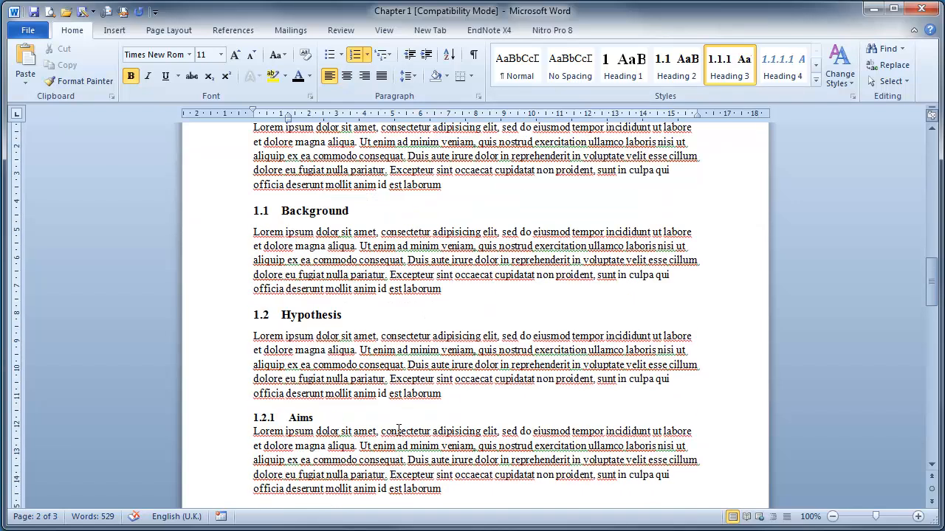
{"action": "scroll", "scroll_direction": "down", "scroll_amount": 3}
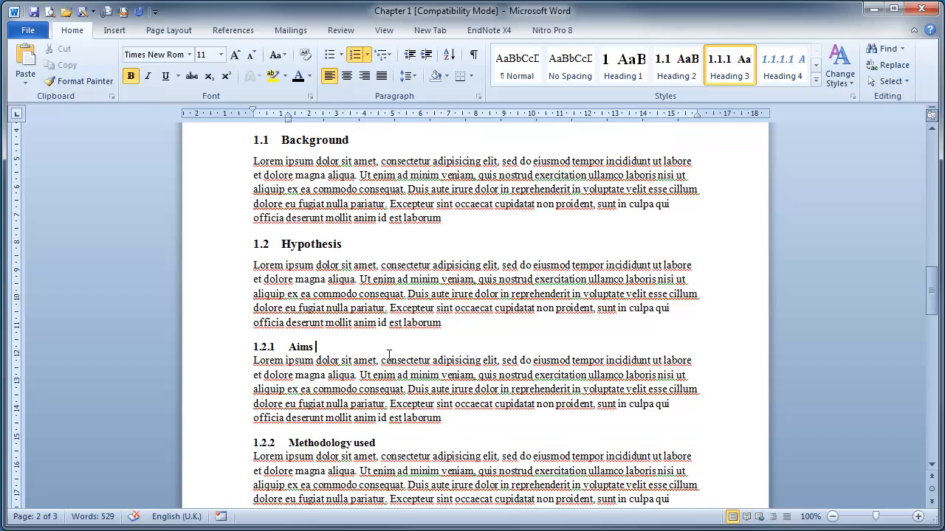
{"action": "scroll", "scroll_direction": "down", "scroll_amount": 3}
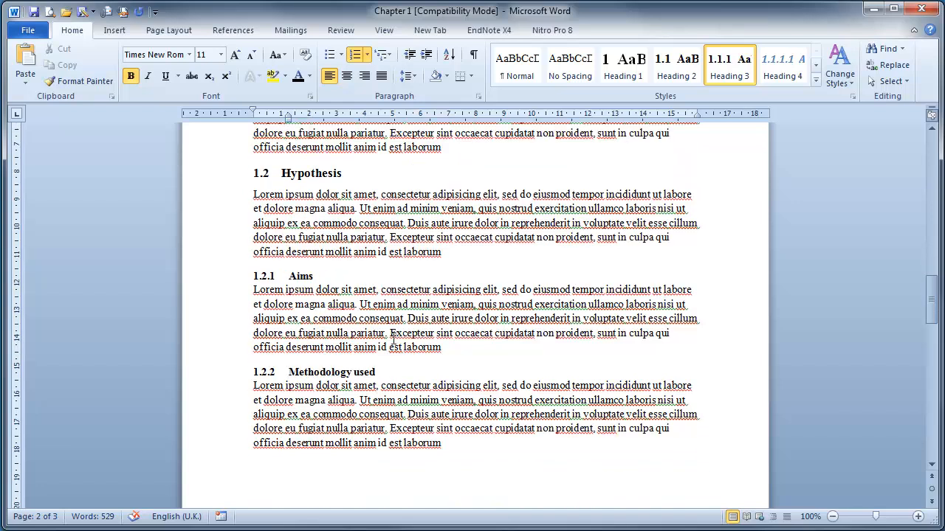
{"action": "left_click", "coordinate": [316, 277]}
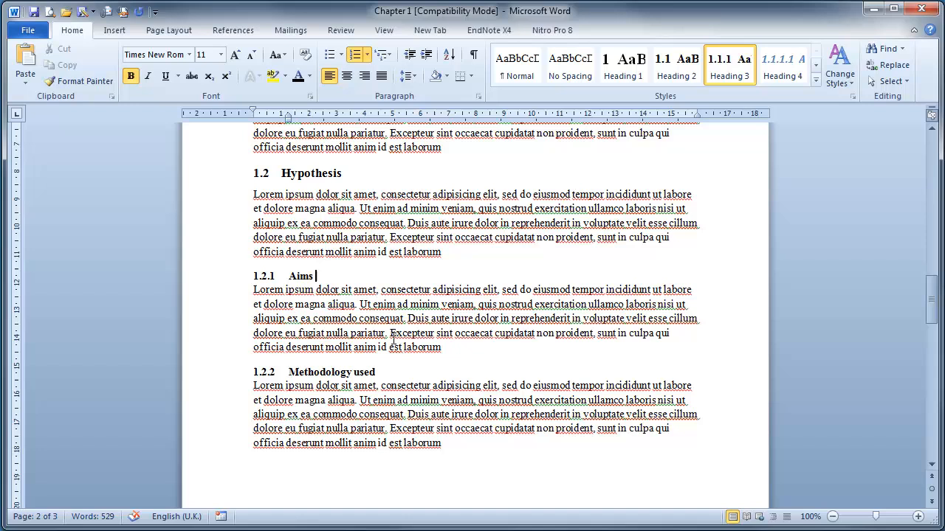